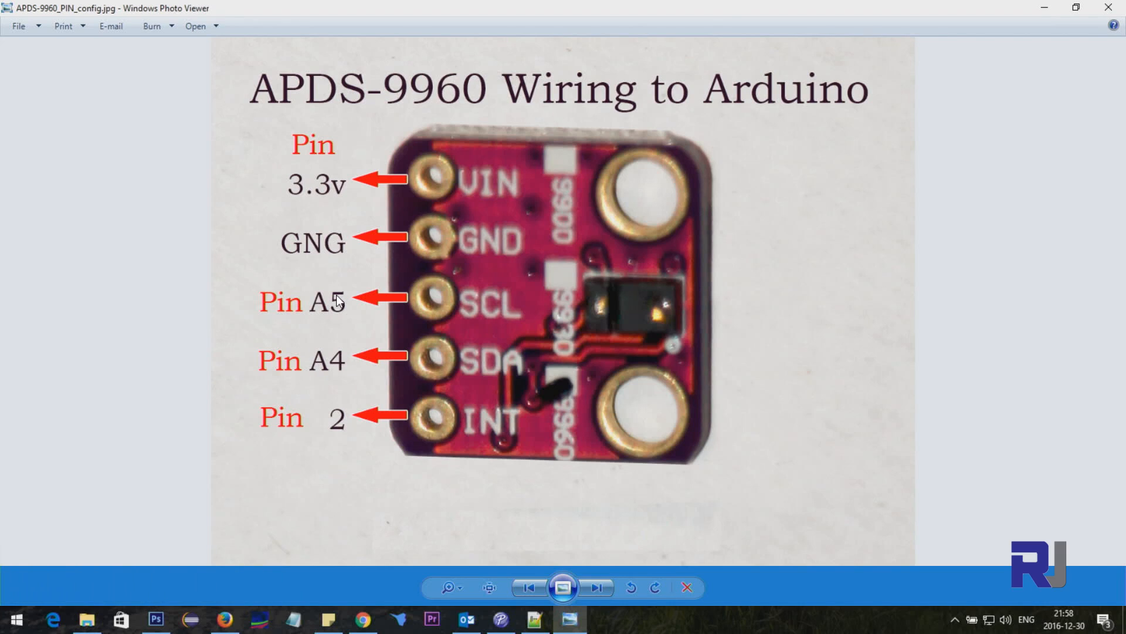
pyautogui.moveTo(343, 431)
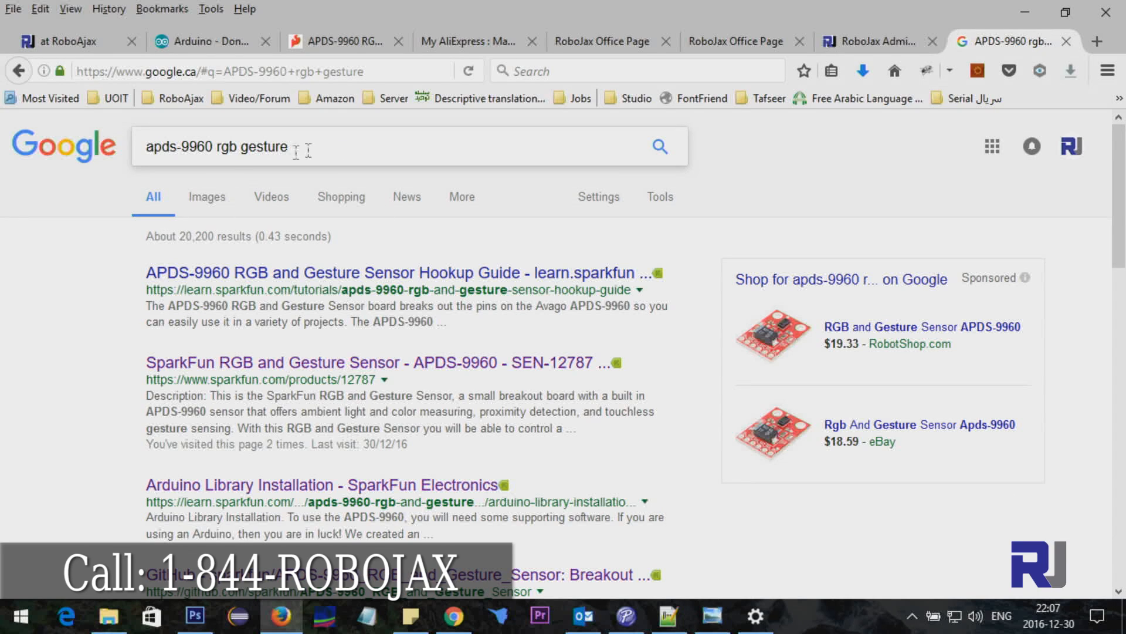
# Step: Refine the search and open the SparkFun APDS-9960 GitHub repository
pyautogui.click(216, 147)
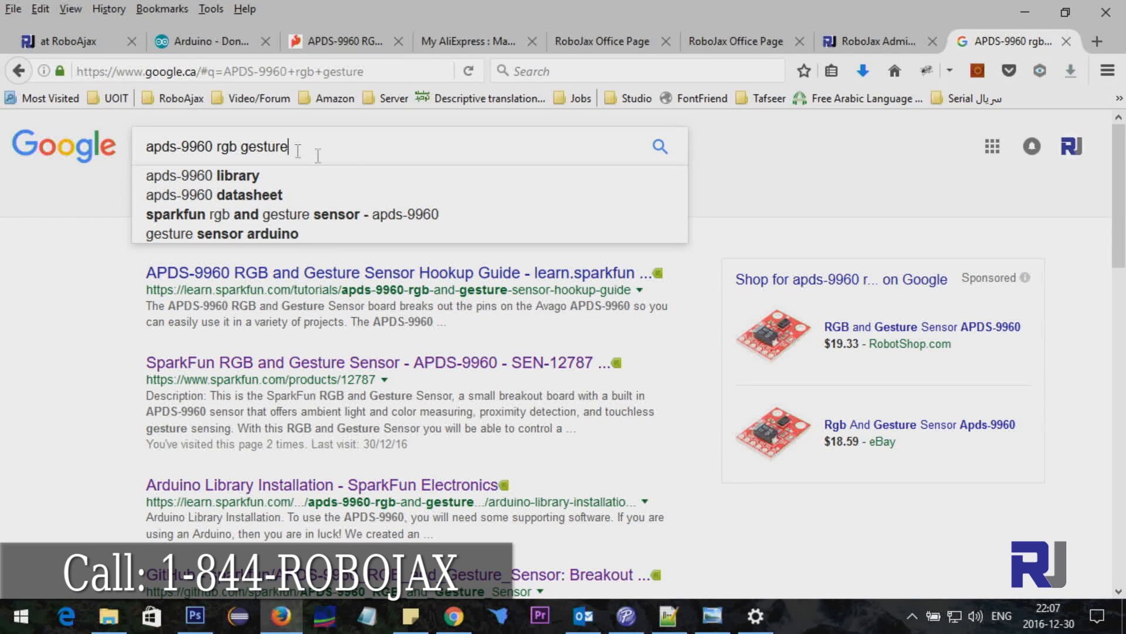
pyautogui.scroll(-3)
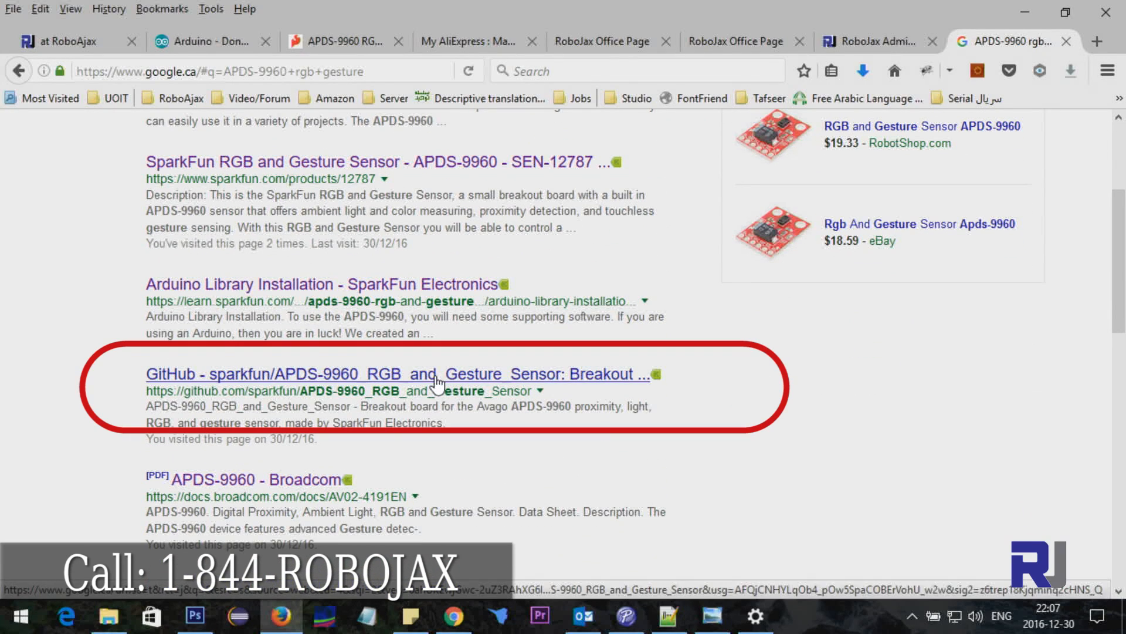
pyautogui.click(399, 373)
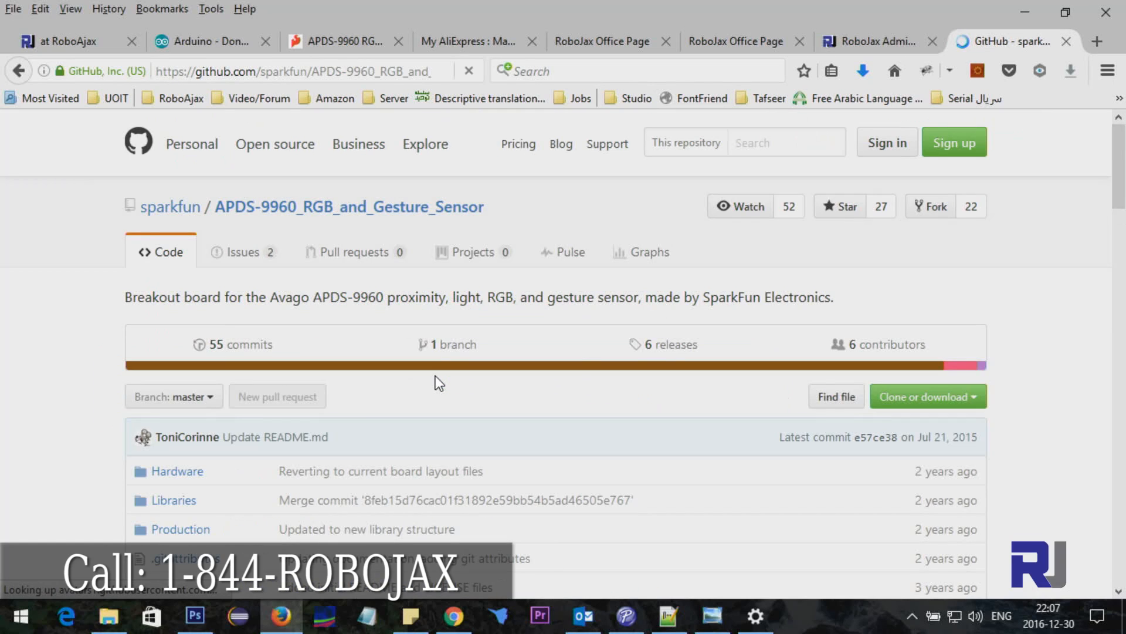
pyautogui.scroll(-3)
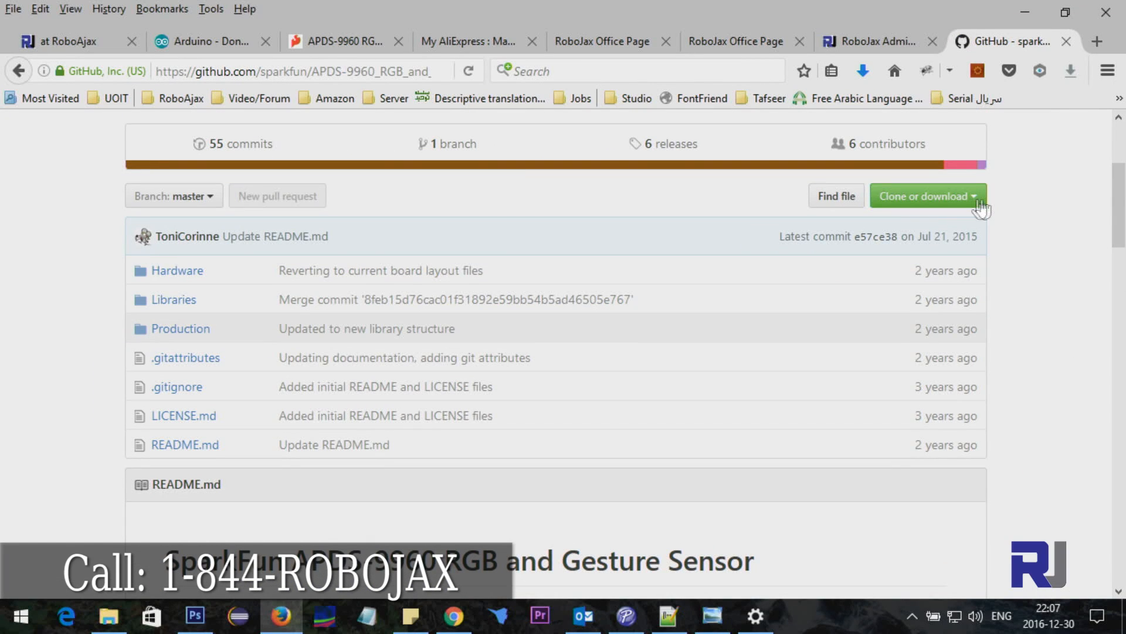
# Step: Download the repository ZIP into Downloads\Arduino, replacing the existing copy
pyautogui.click(924, 196)
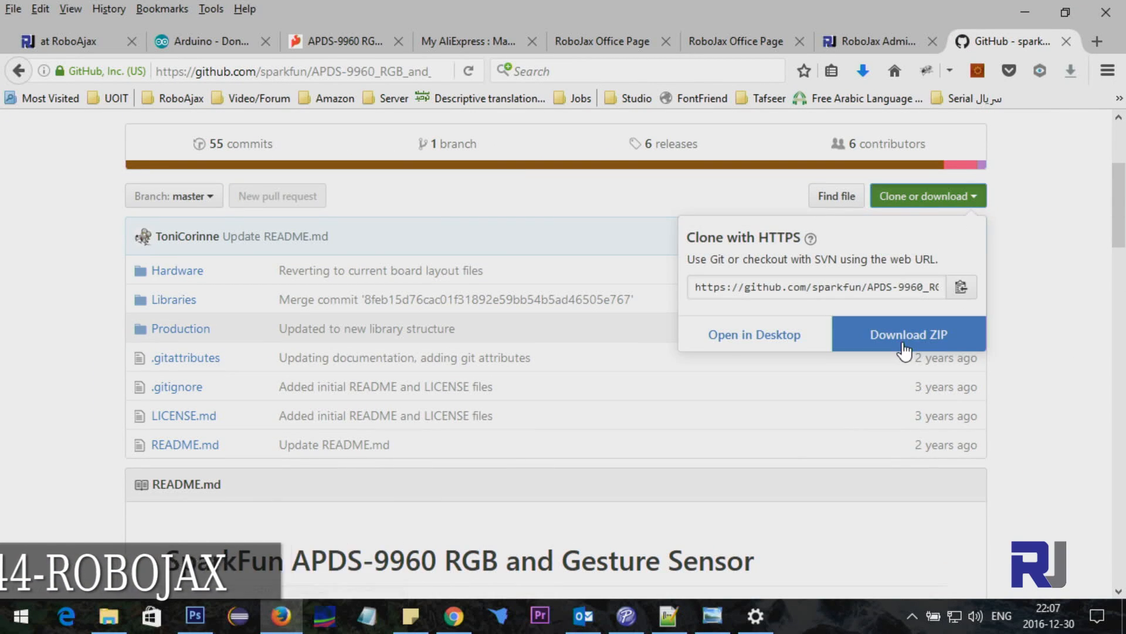
pyautogui.click(907, 333)
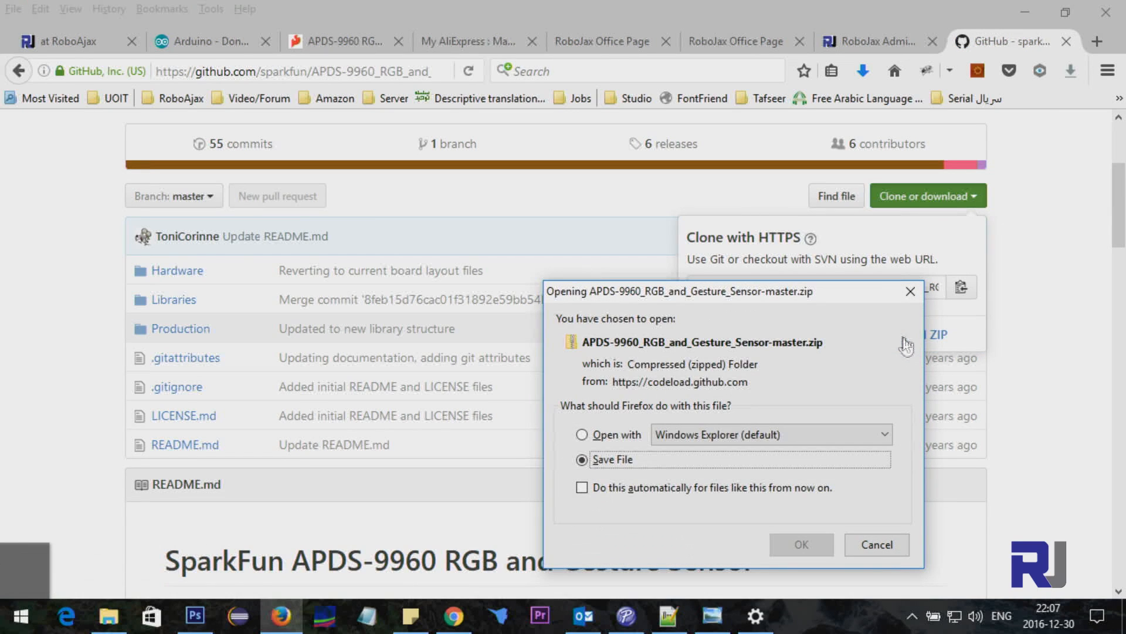
pyautogui.click(876, 543)
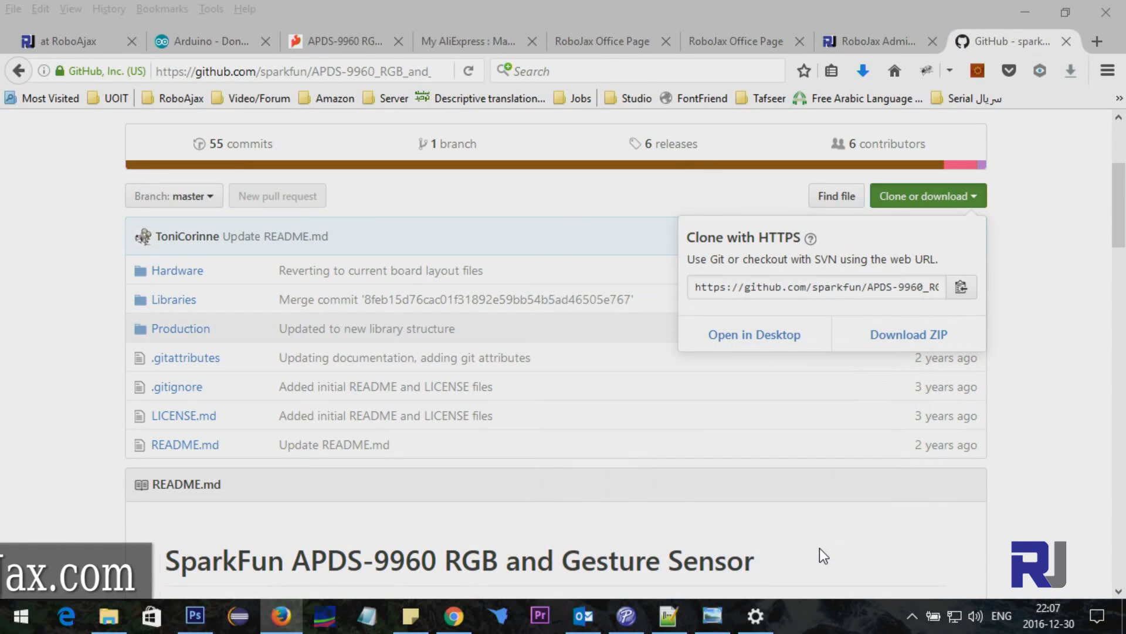
pyautogui.click(908, 334)
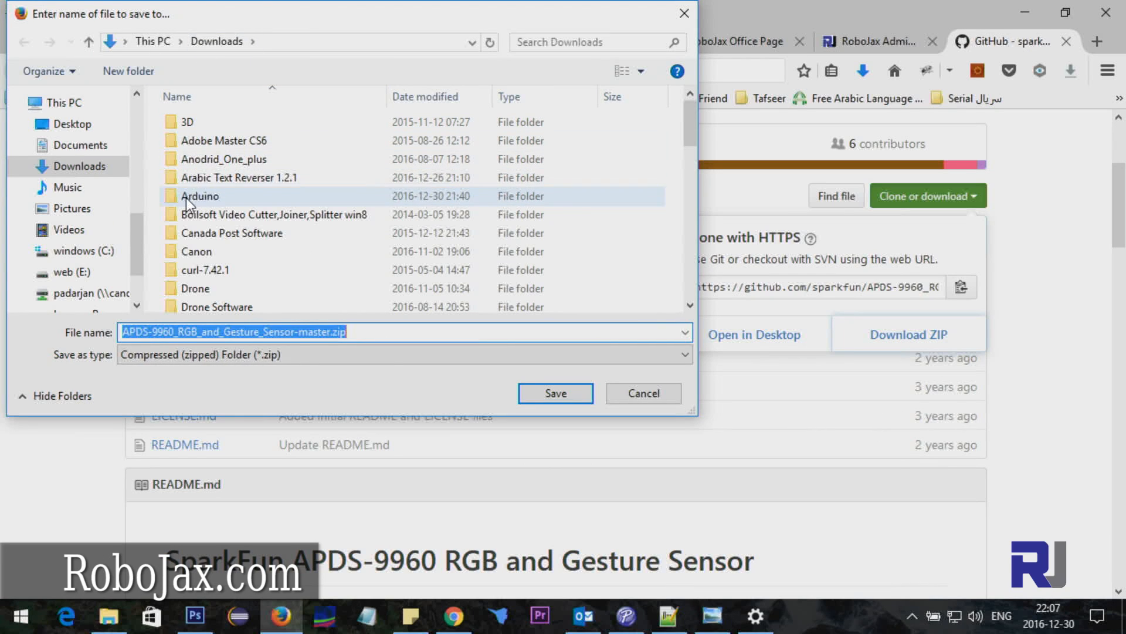
pyautogui.doubleClick(199, 195)
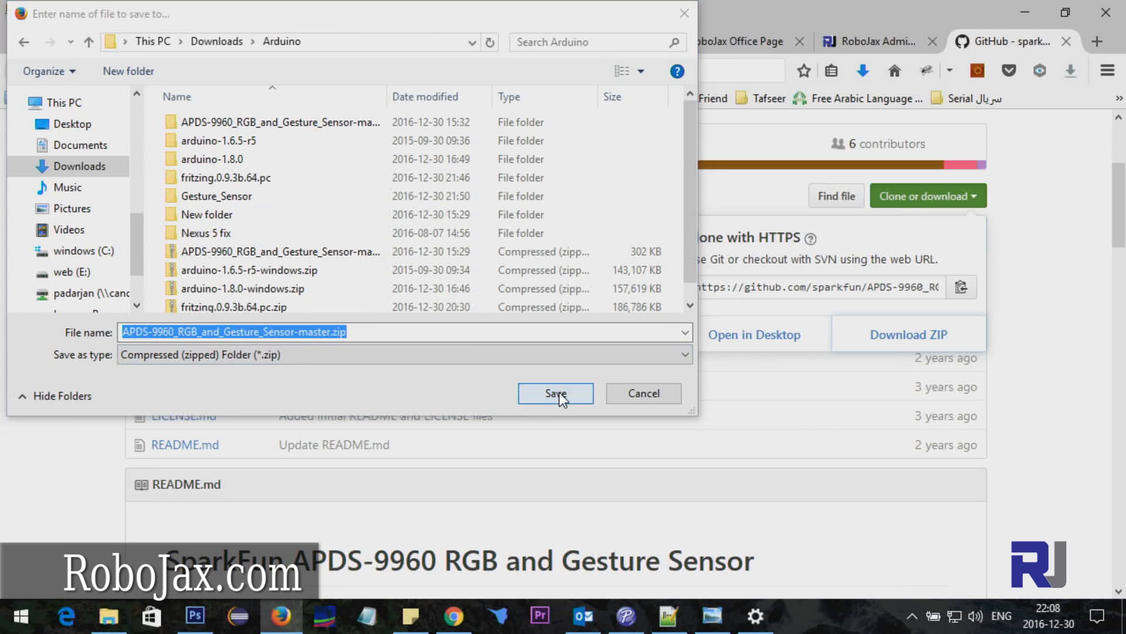
pyautogui.click(556, 393)
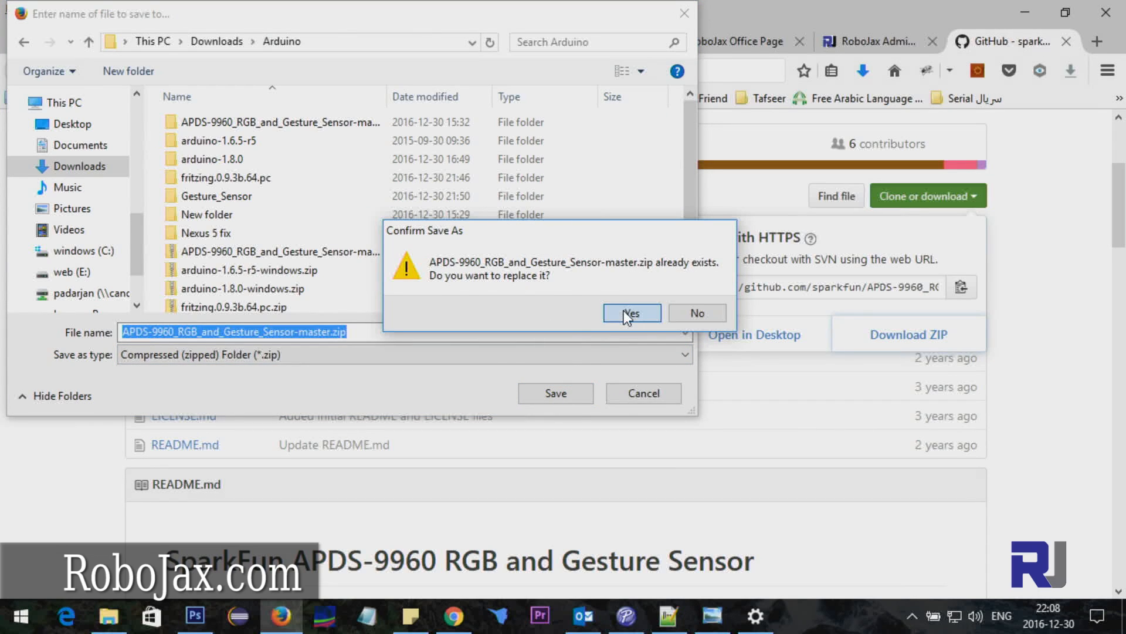
pyautogui.click(631, 313)
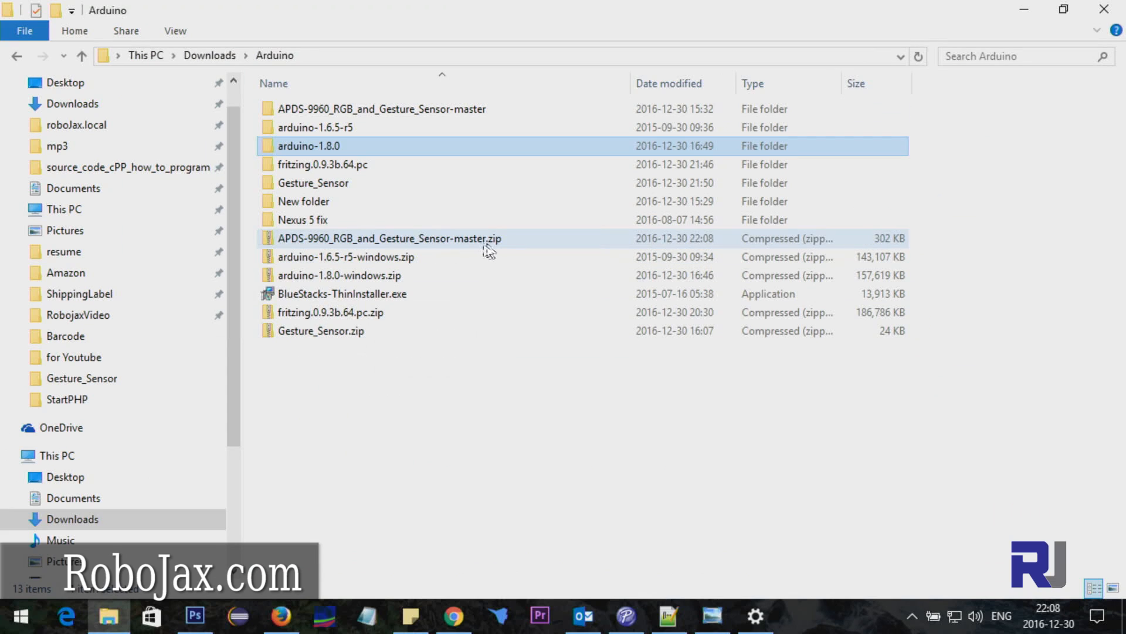
# Step: Permanently delete the old extracted APDS-9960 folder beside the new ZIP
pyautogui.click(388, 238)
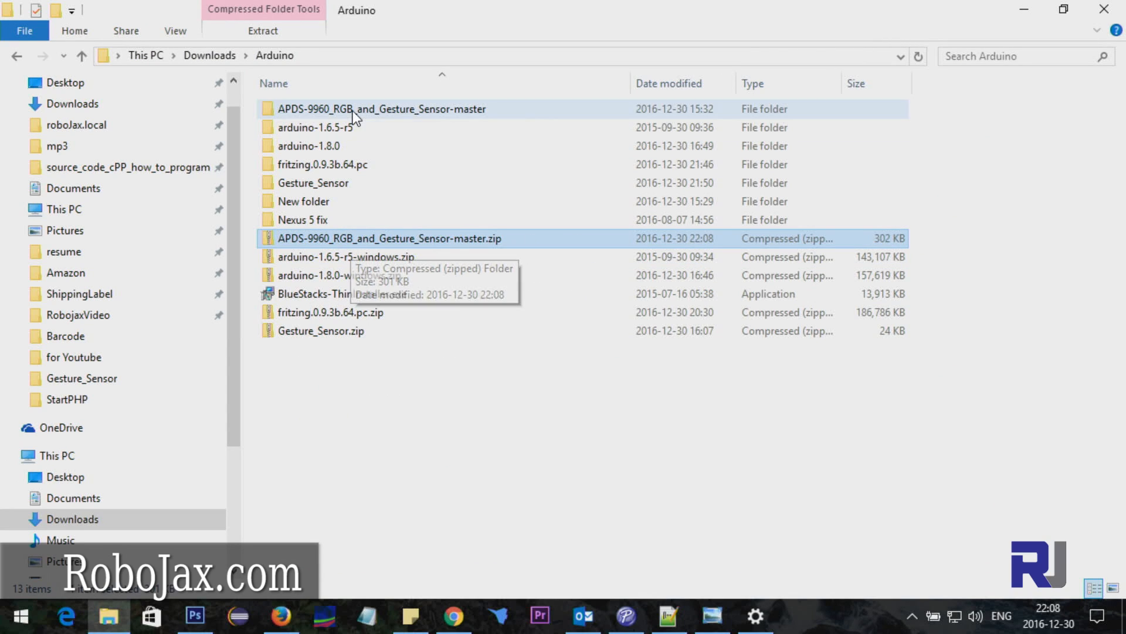
pyautogui.click(381, 108)
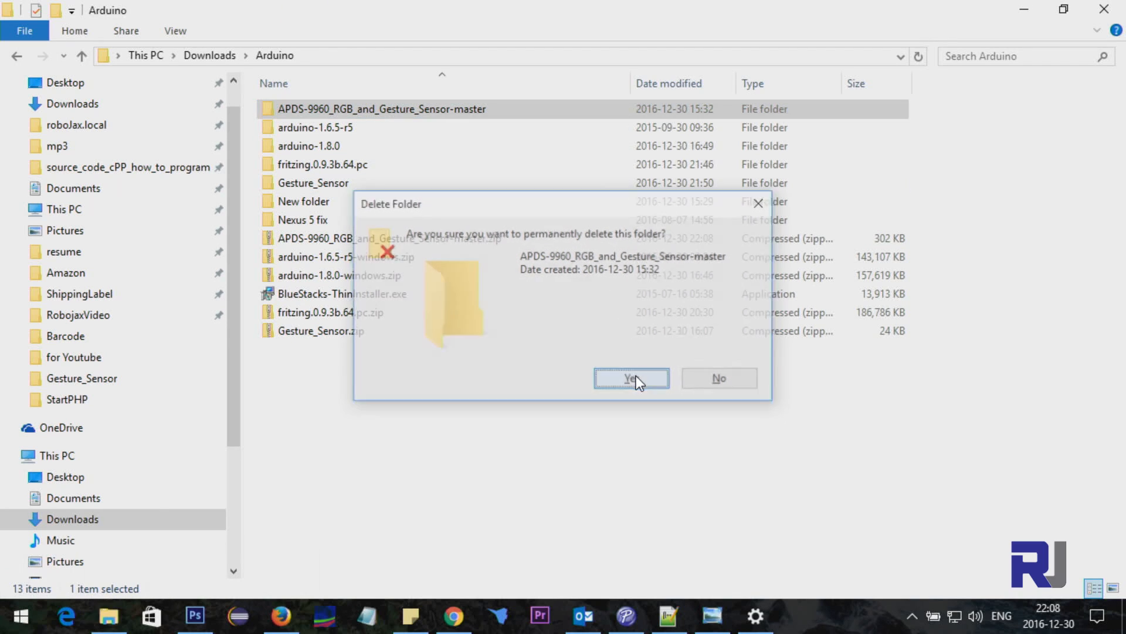
pyautogui.click(631, 378)
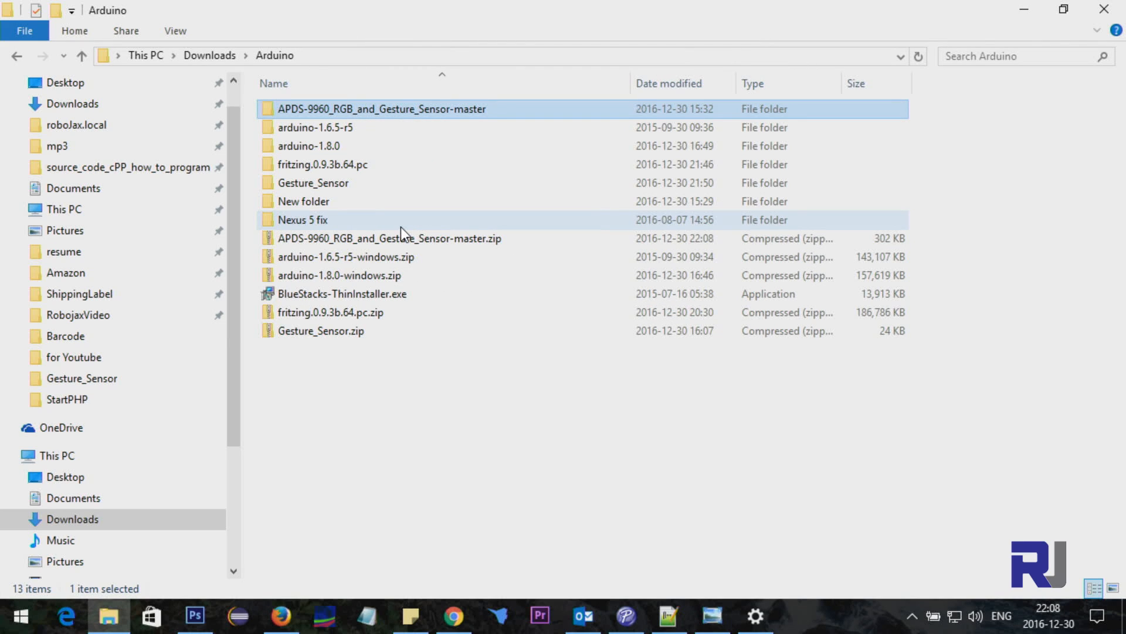
pyautogui.moveTo(401, 219)
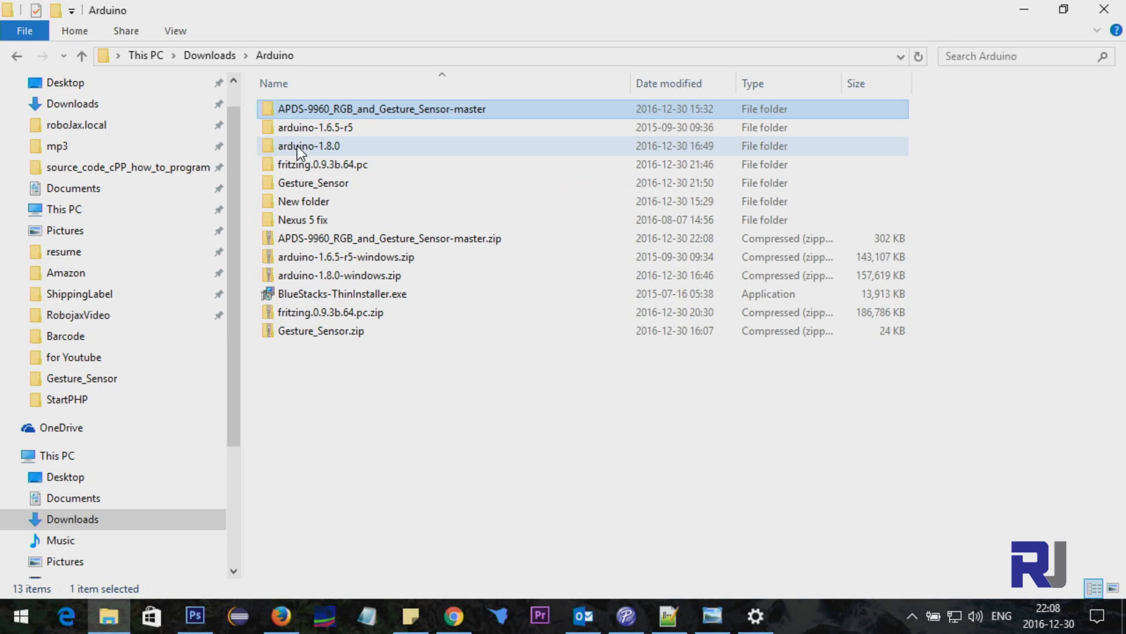
pyautogui.moveTo(295, 154)
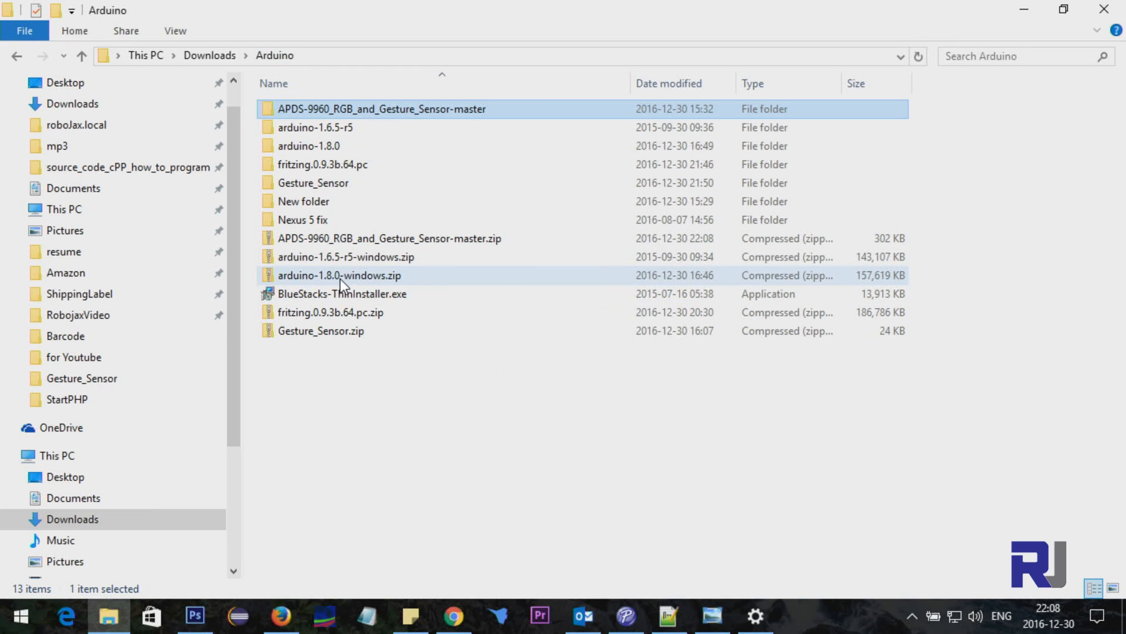
pyautogui.moveTo(339, 275)
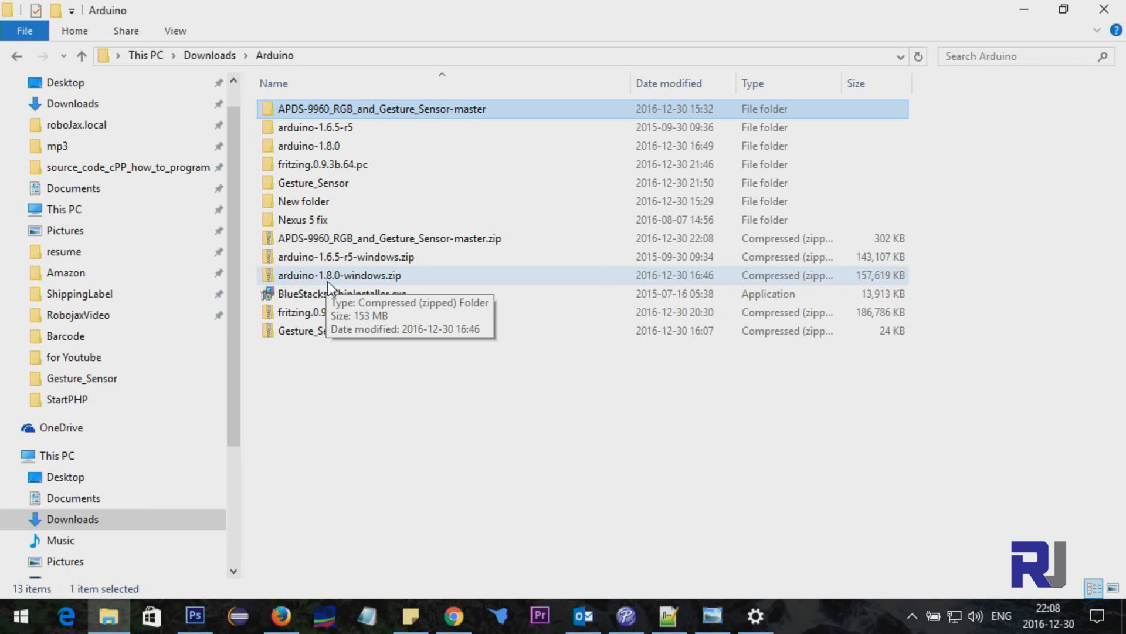
pyautogui.moveTo(342, 281)
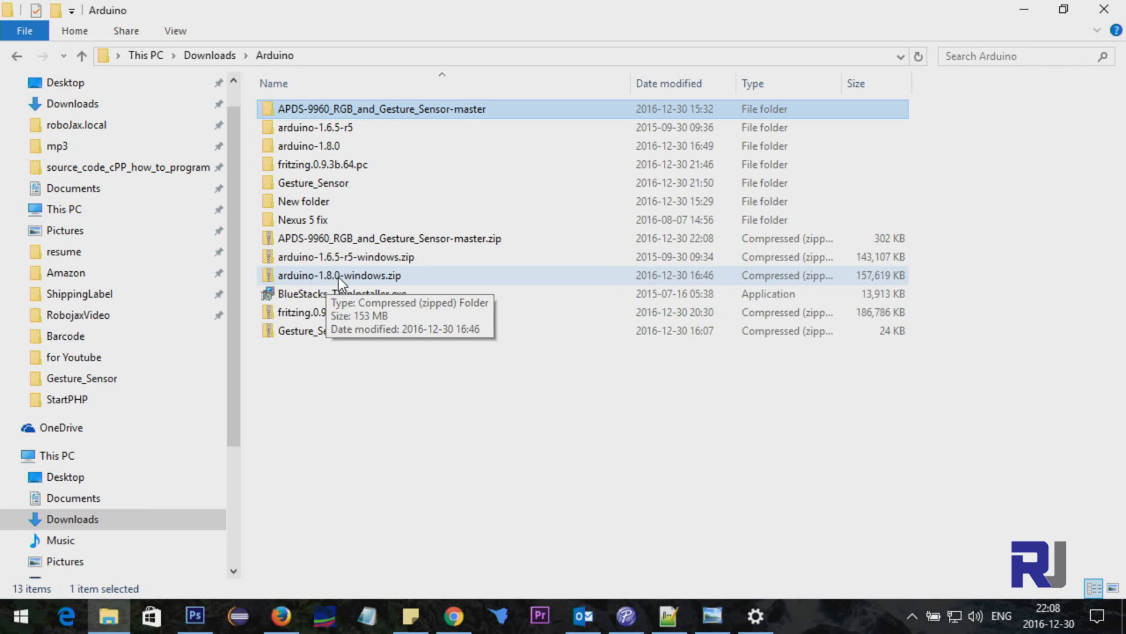
pyautogui.moveTo(487, 250)
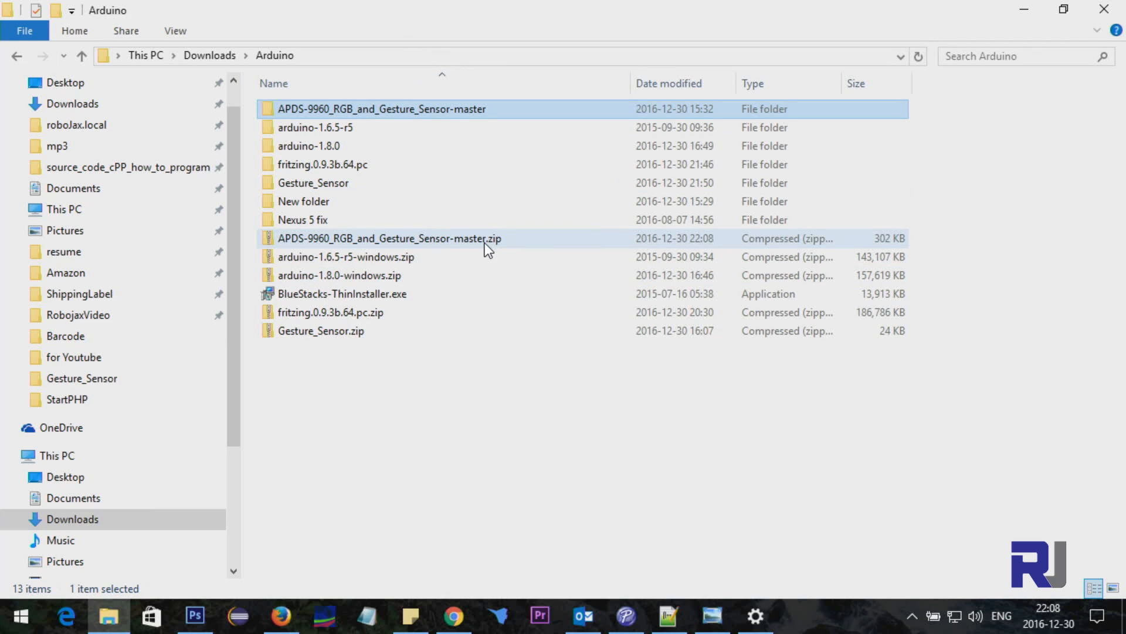
pyautogui.moveTo(434, 256)
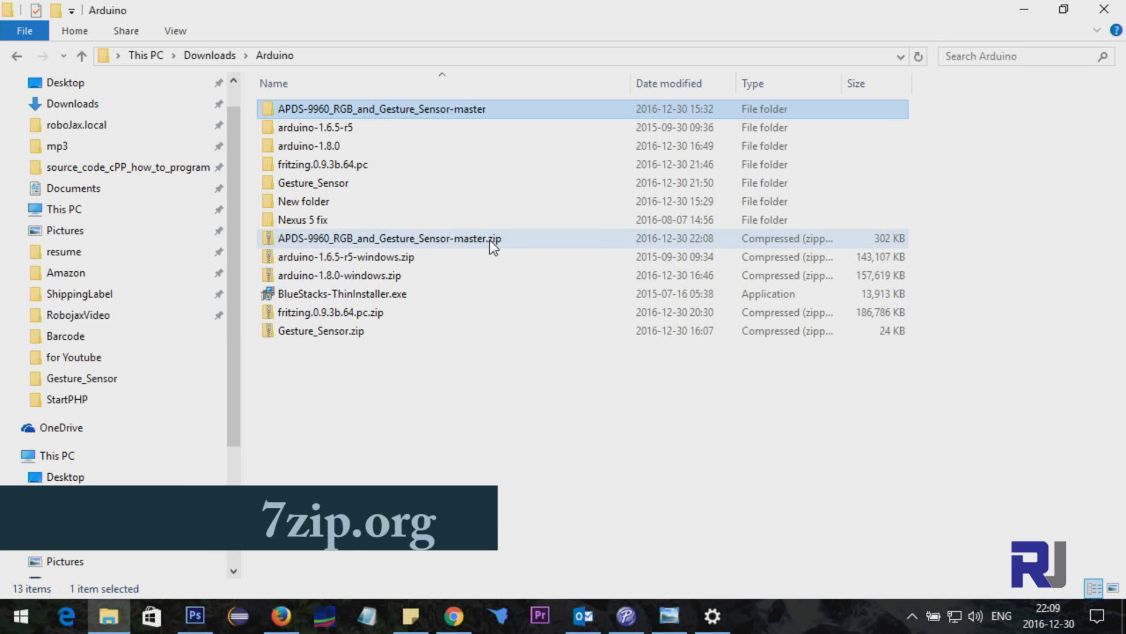
pyautogui.moveTo(468, 242)
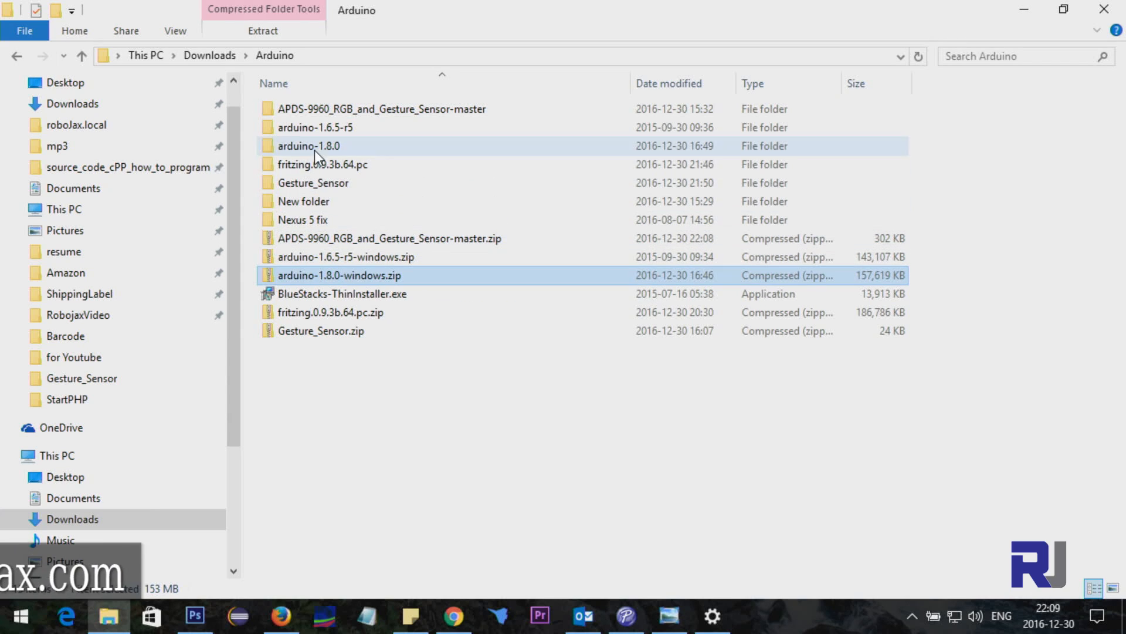
# Step: Check arduino-1.8.0, then return and extract the APDS-9960_RGB_and_Gesture_Sensor-master ZIP
pyautogui.doubleClick(308, 145)
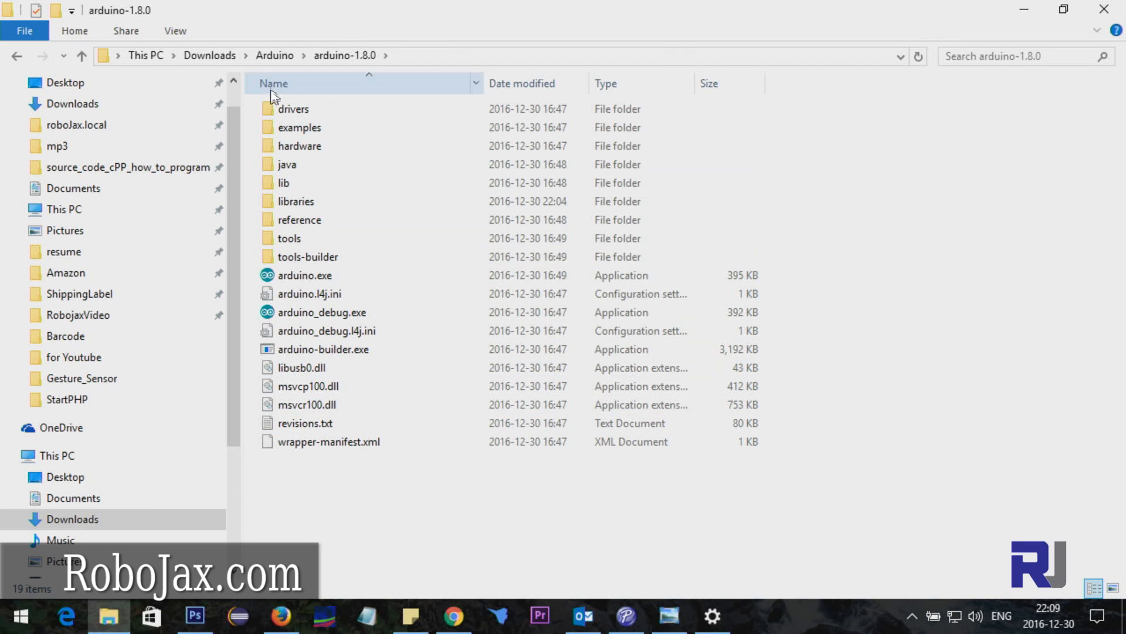
pyautogui.click(292, 108)
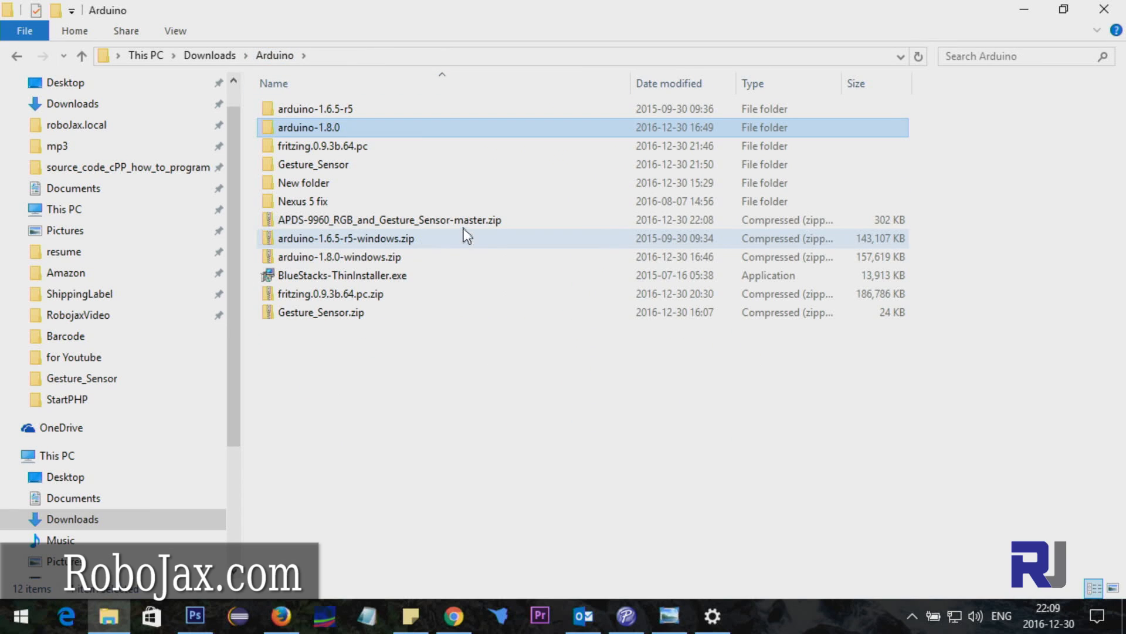
pyautogui.click(390, 220)
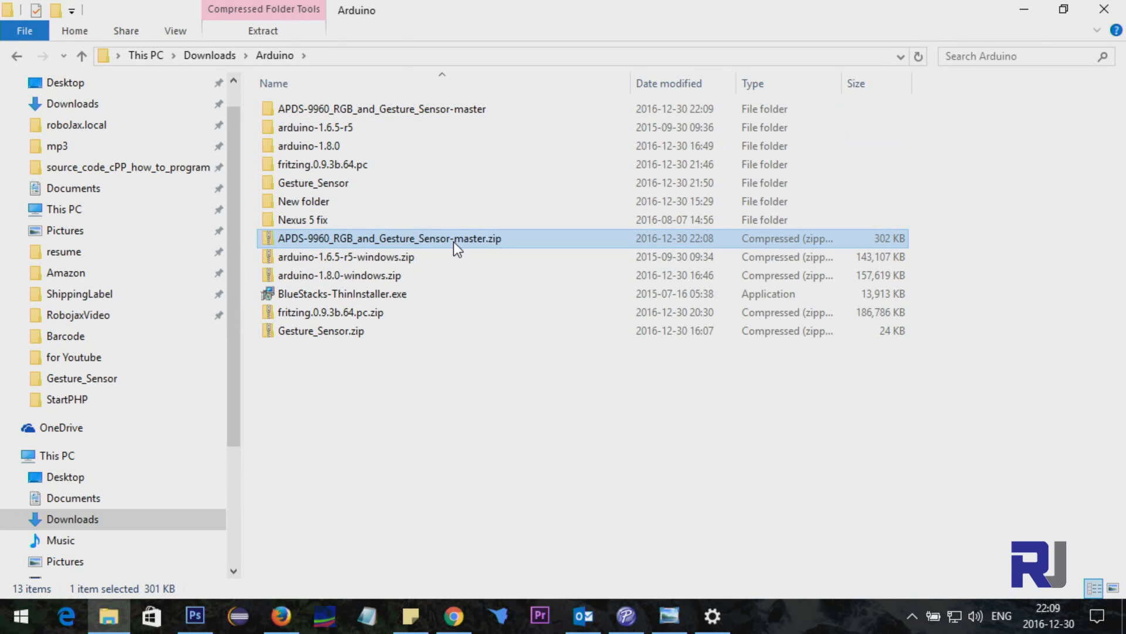
# Step: Navigate into APDS-9960_RGB_and_Gesture_Sensor-master\Libraries\Arduino and select all seven items
pyautogui.rightClick(390, 238)
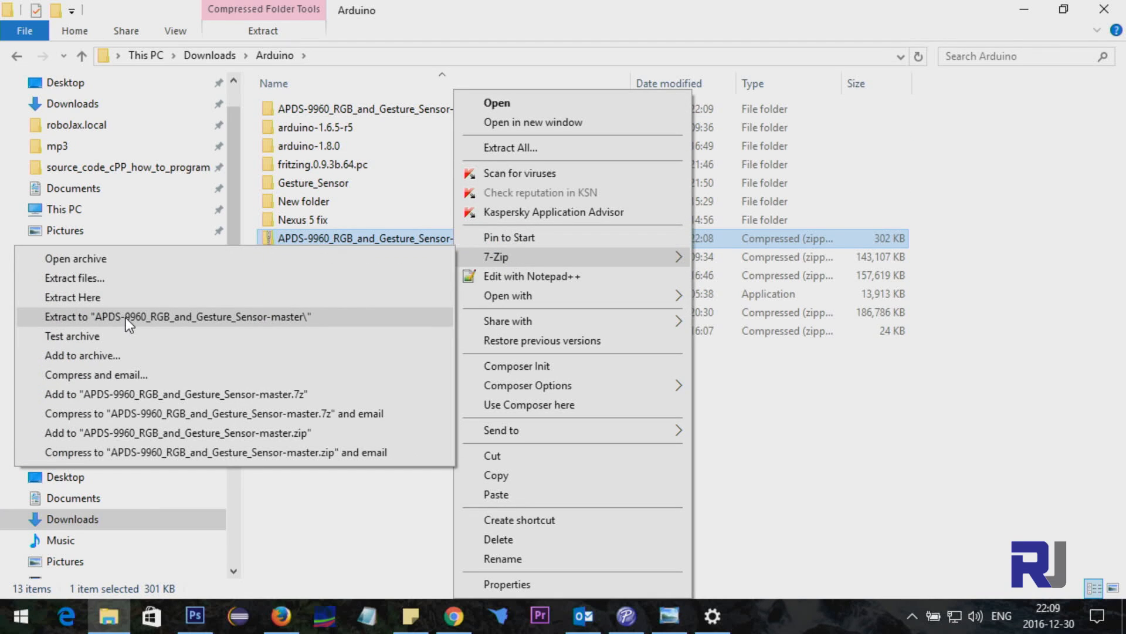
pyautogui.click(176, 316)
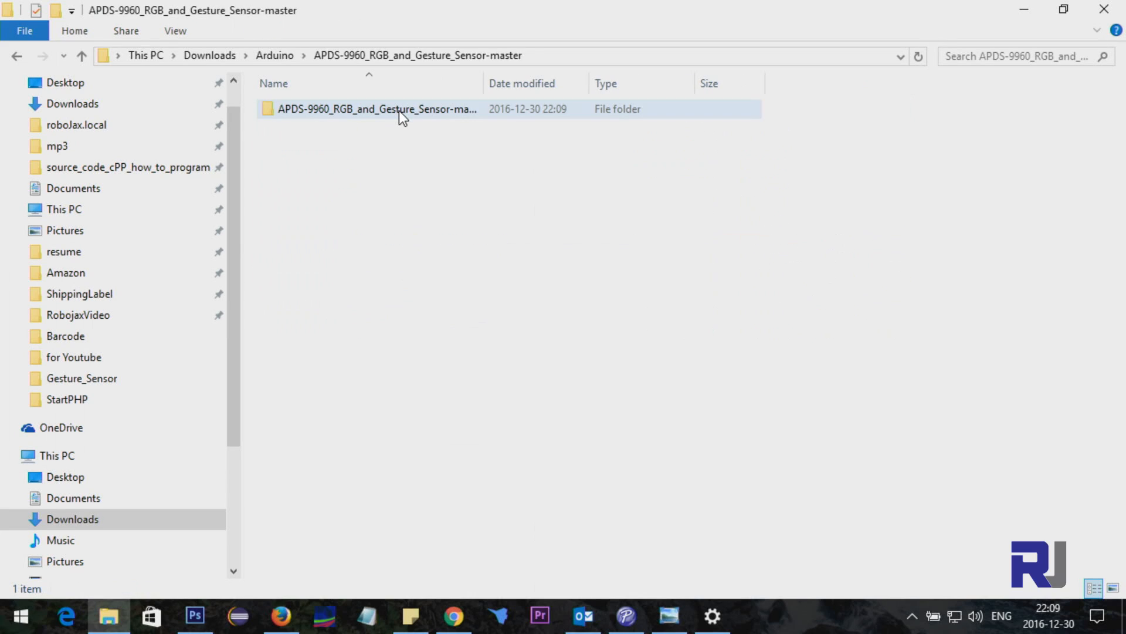
pyautogui.doubleClick(376, 109)
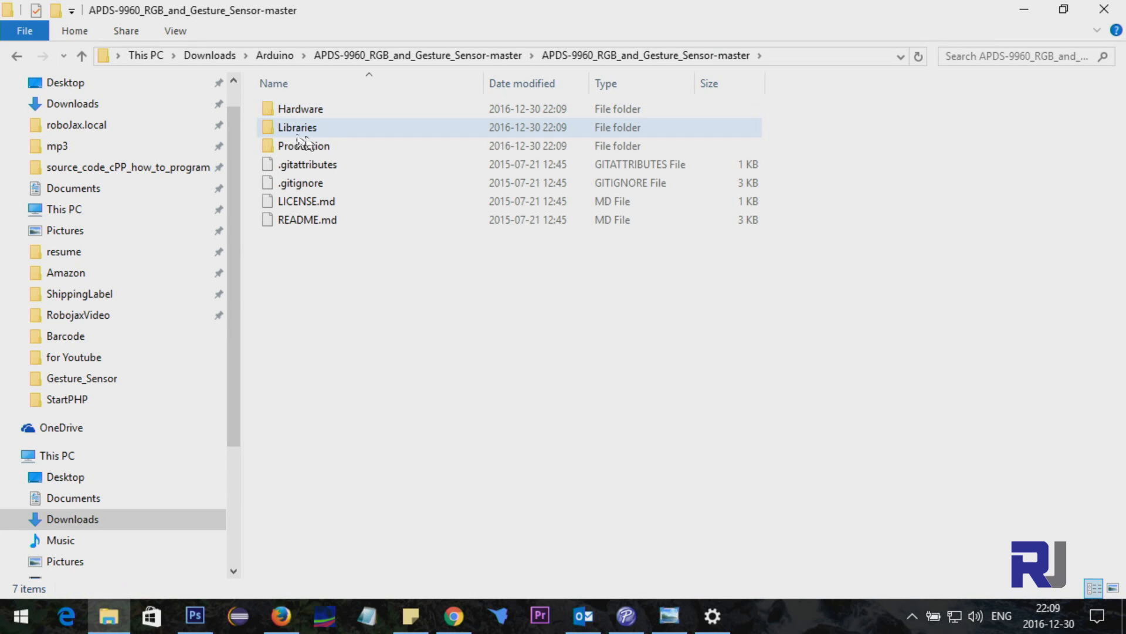
pyautogui.doubleClick(297, 127)
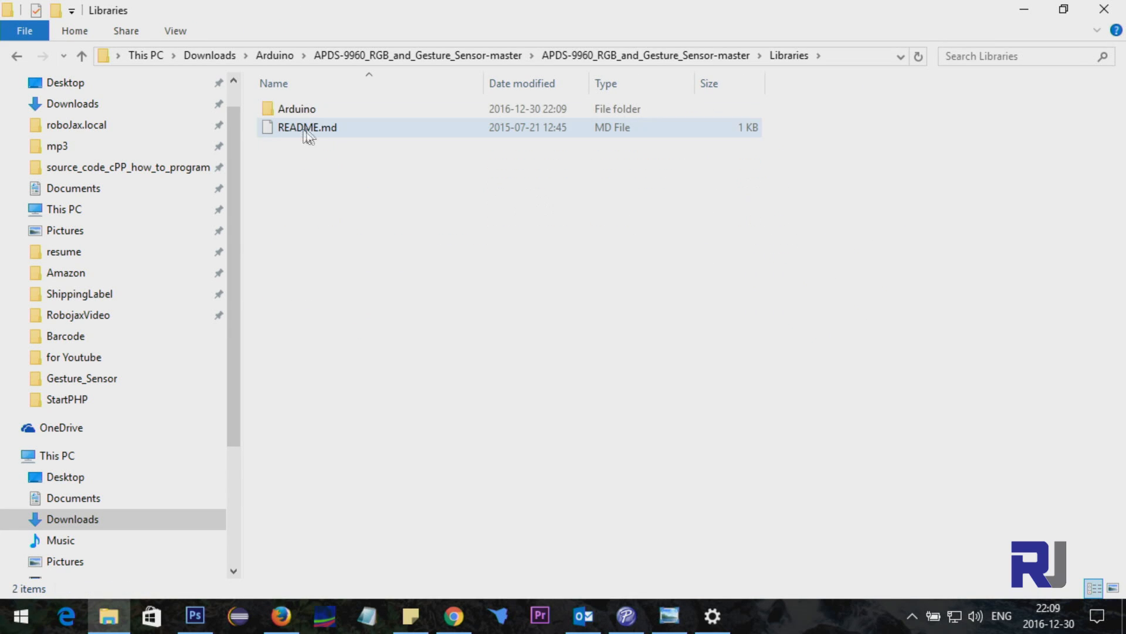
pyautogui.click(295, 109)
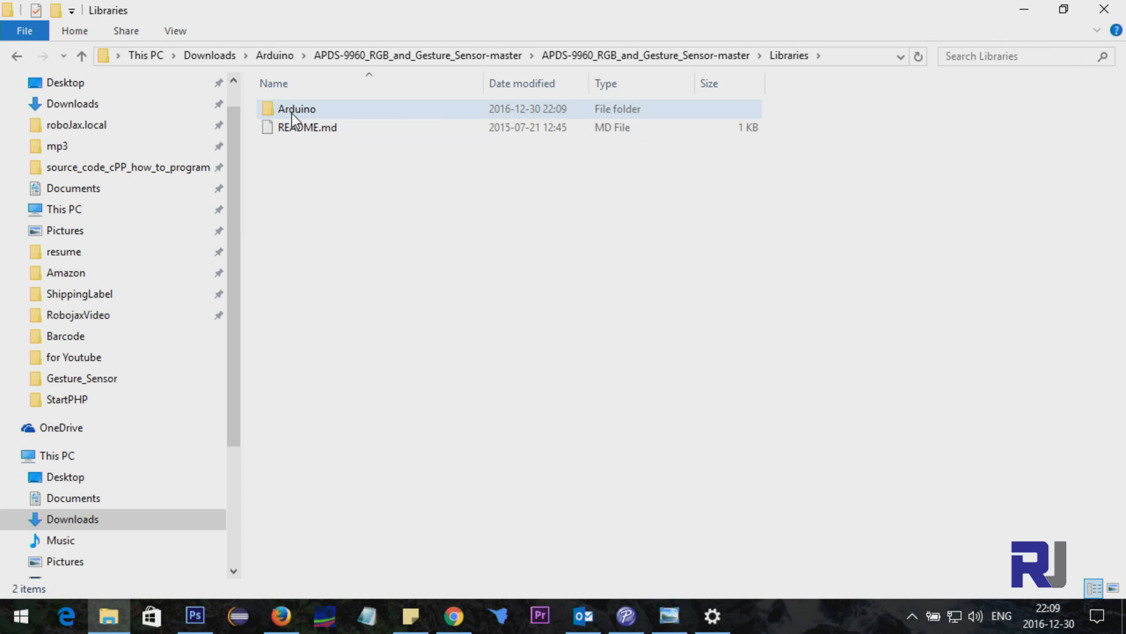
pyautogui.doubleClick(295, 108)
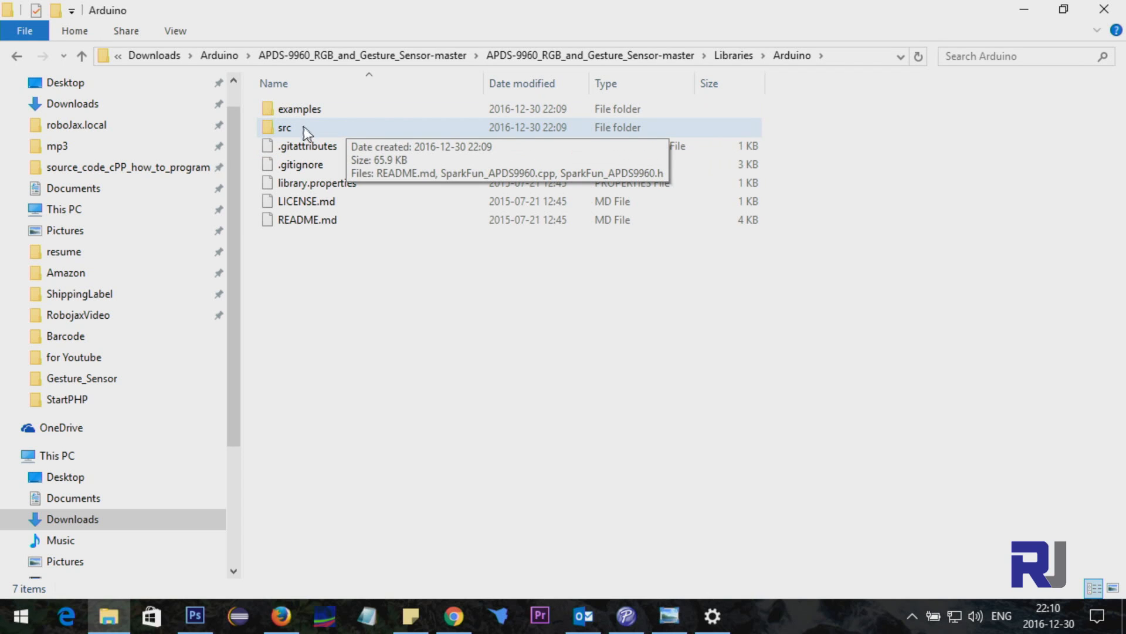
pyautogui.click(298, 109)
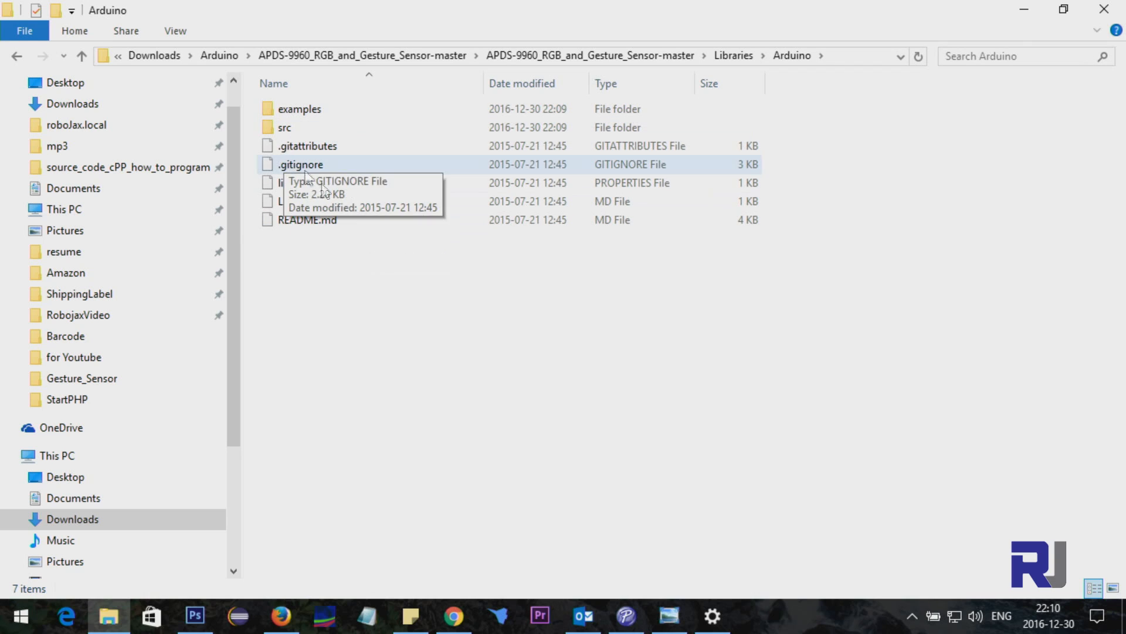
pyautogui.press('ctrl+a')
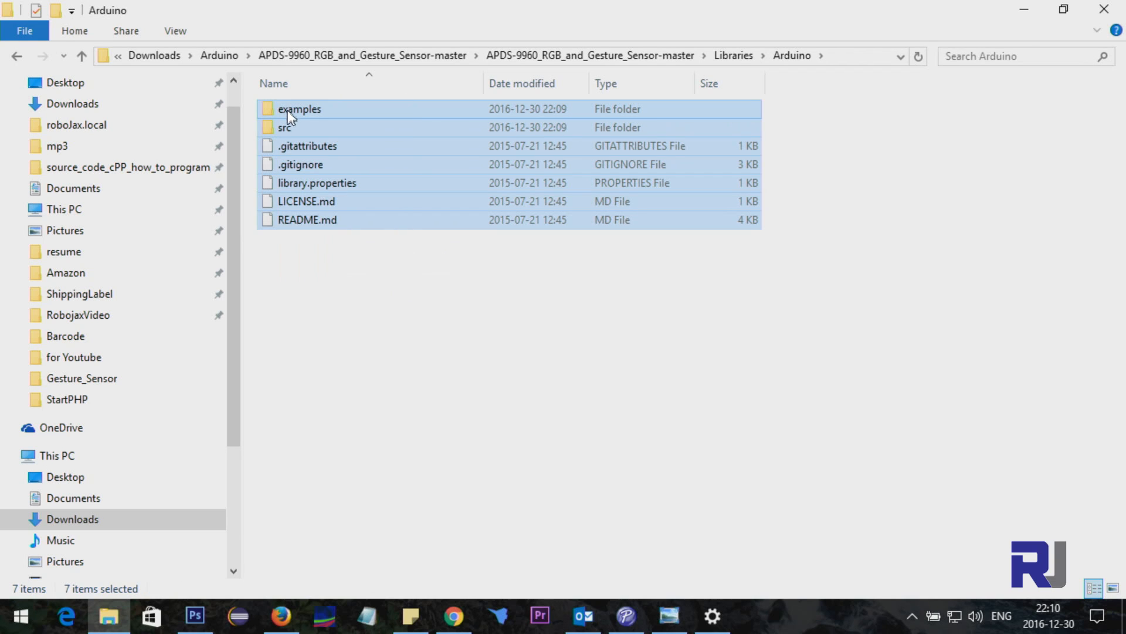
# Step: Copy the library files and create a Gesture_sensor folder in arduino-1.8.0\libraries
pyautogui.rightClick(298, 108)
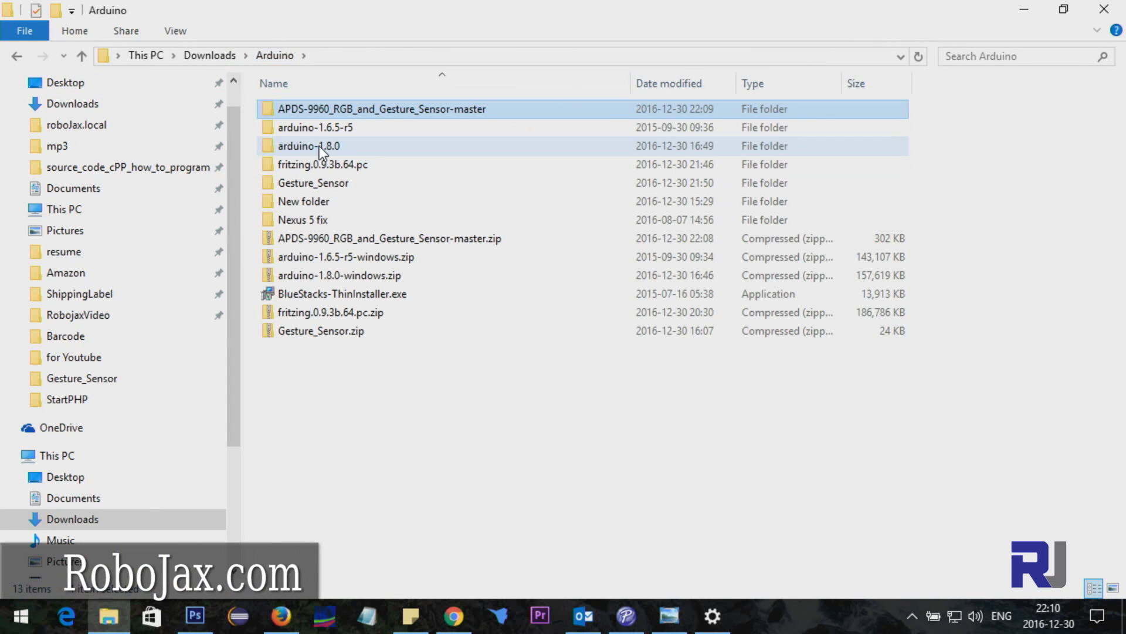
pyautogui.doubleClick(309, 146)
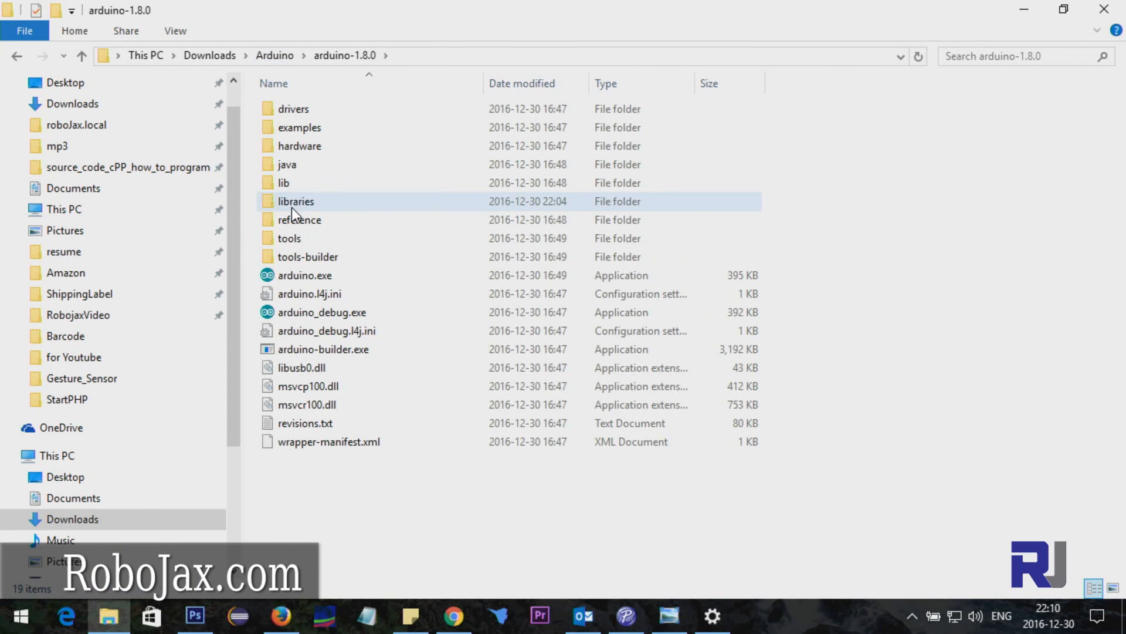
pyautogui.doubleClick(295, 201)
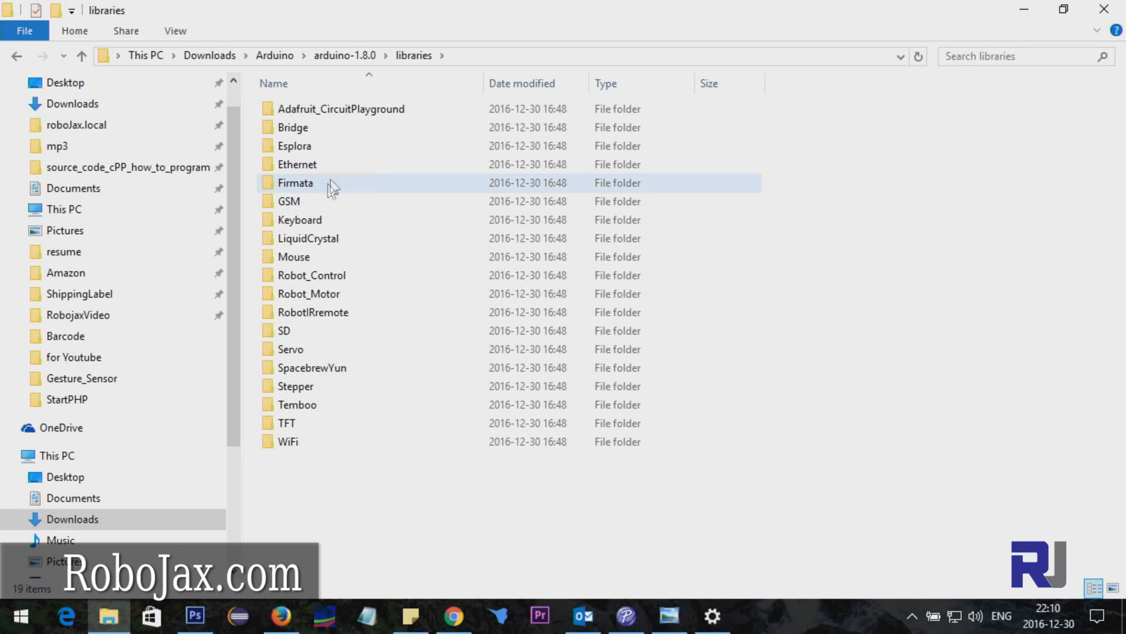
pyautogui.rightClick(330, 189)
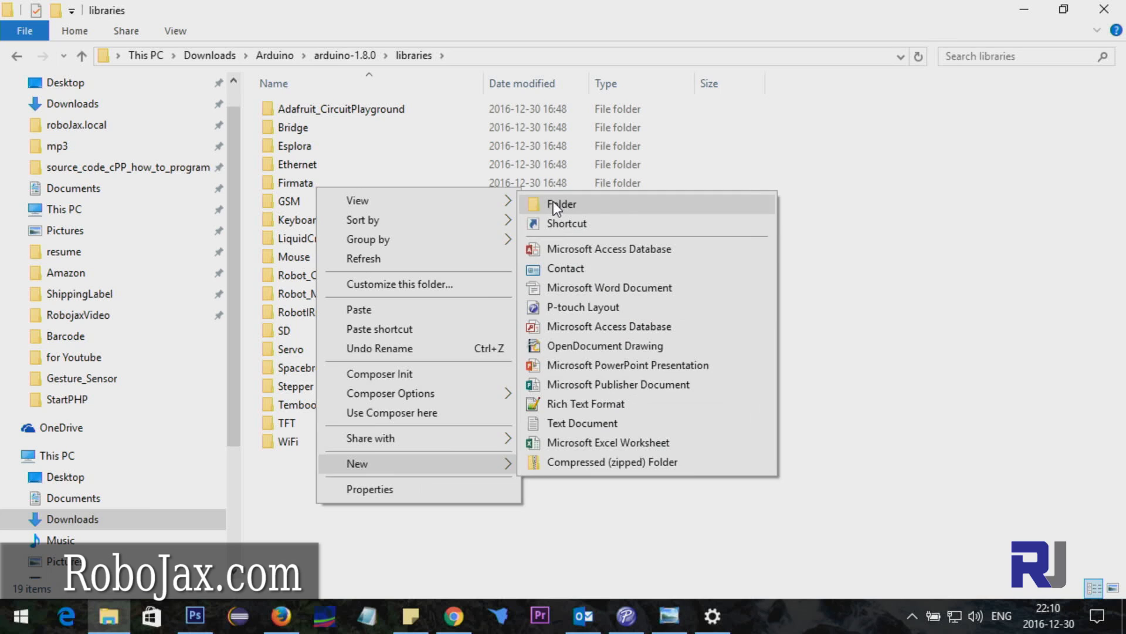
pyautogui.click(561, 204)
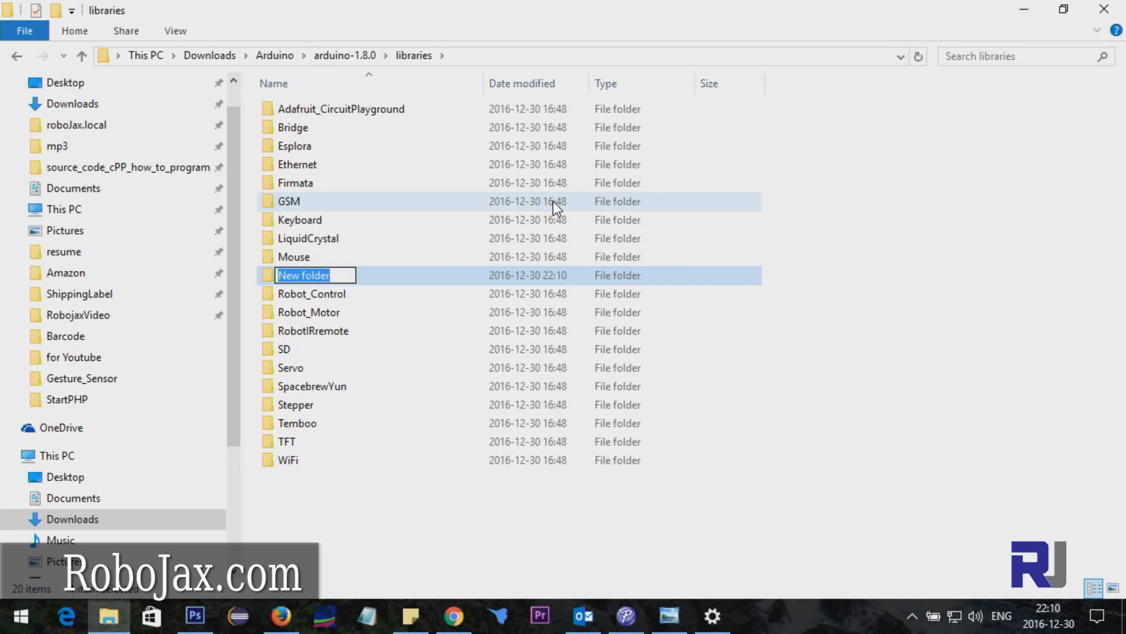
pyautogui.write('Gesture_')
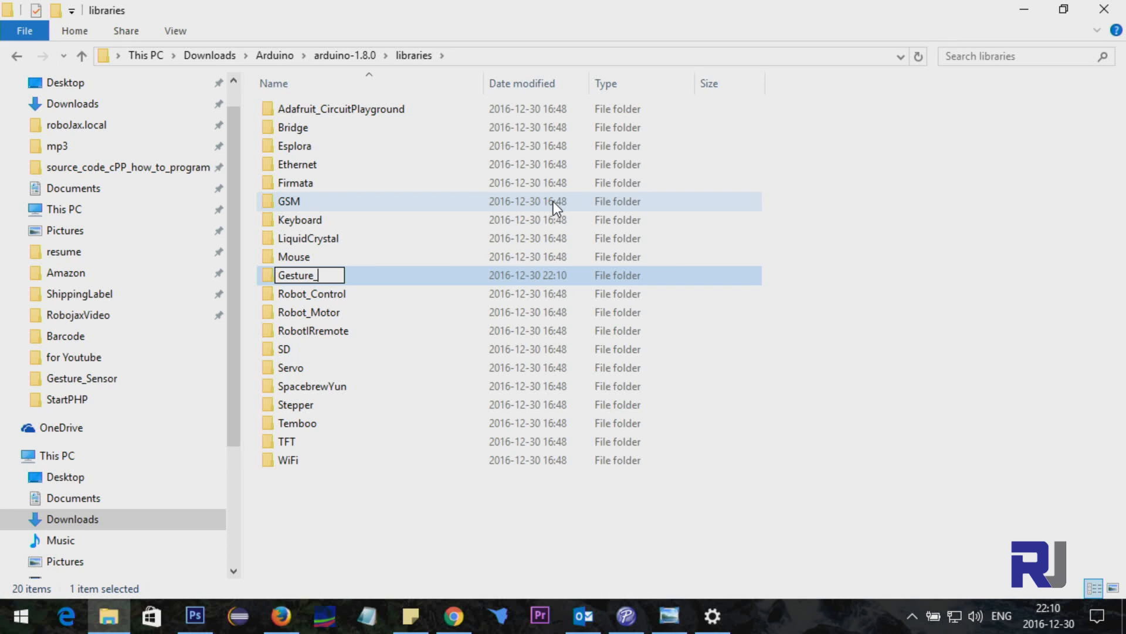
pyautogui.write('sensor')
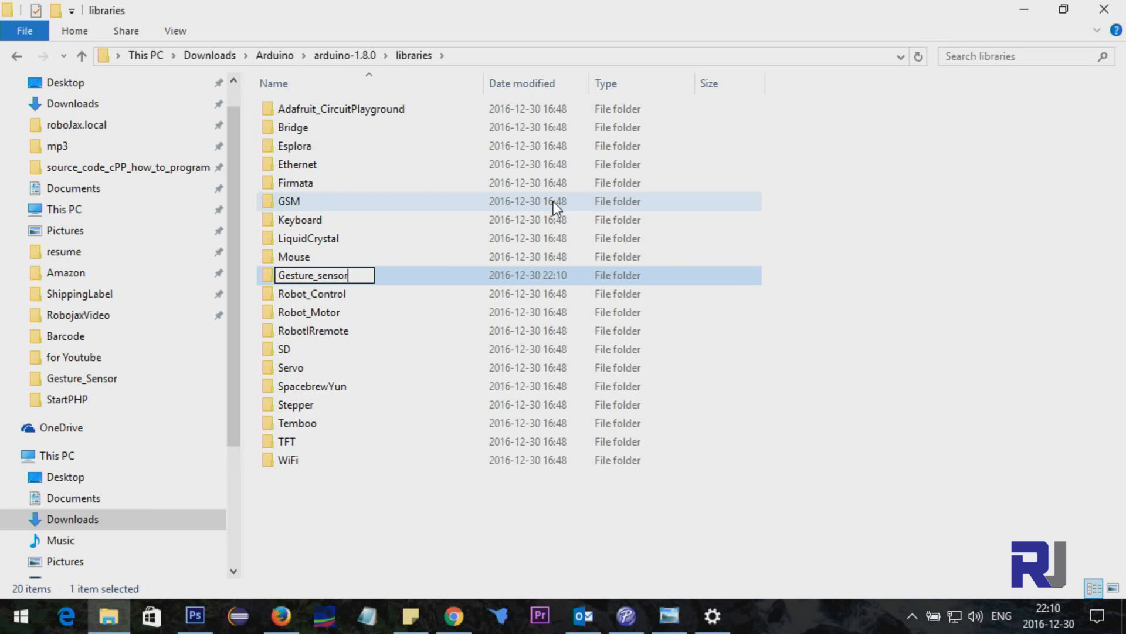
pyautogui.press('Enter')
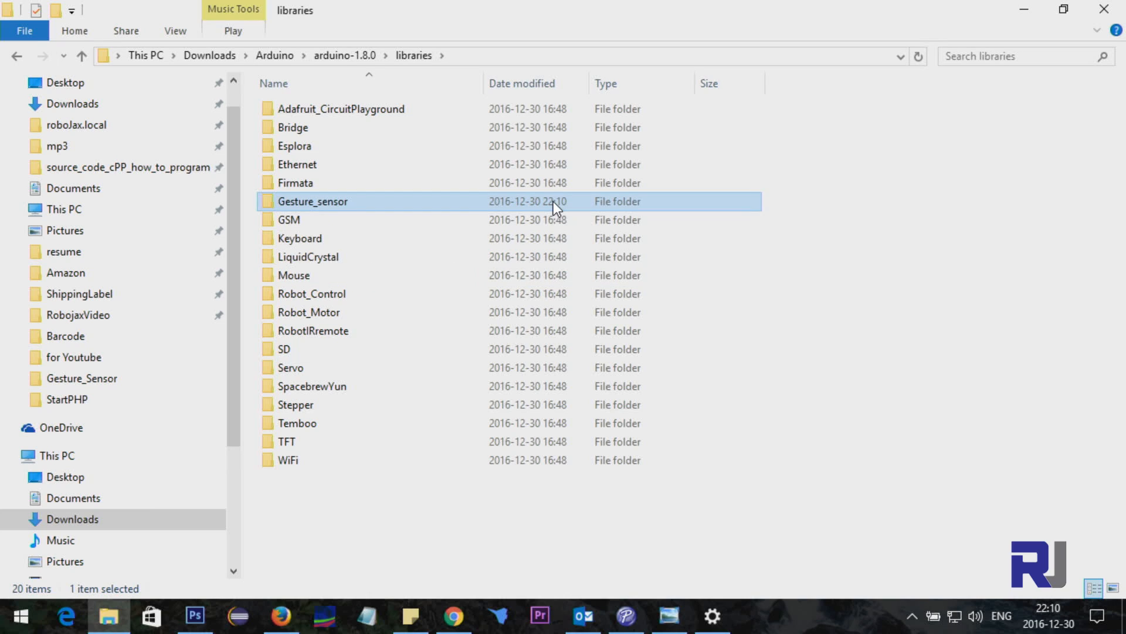
# Step: Paste the seven copied library items into Gesture_sensor
pyautogui.doubleClick(311, 201)
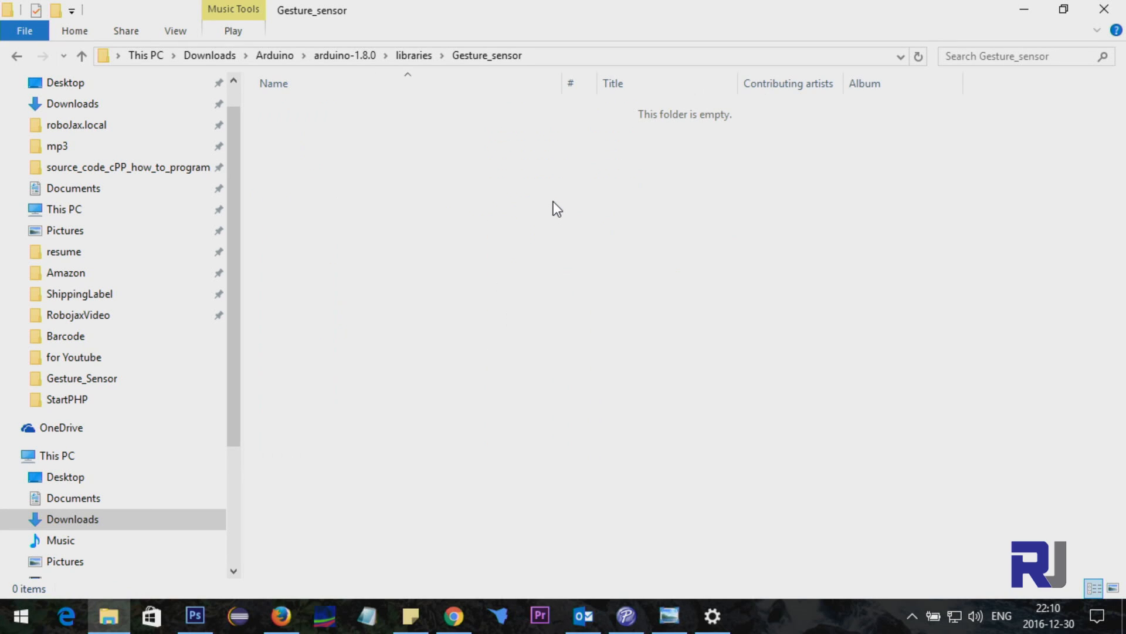
pyautogui.rightClick(557, 208)
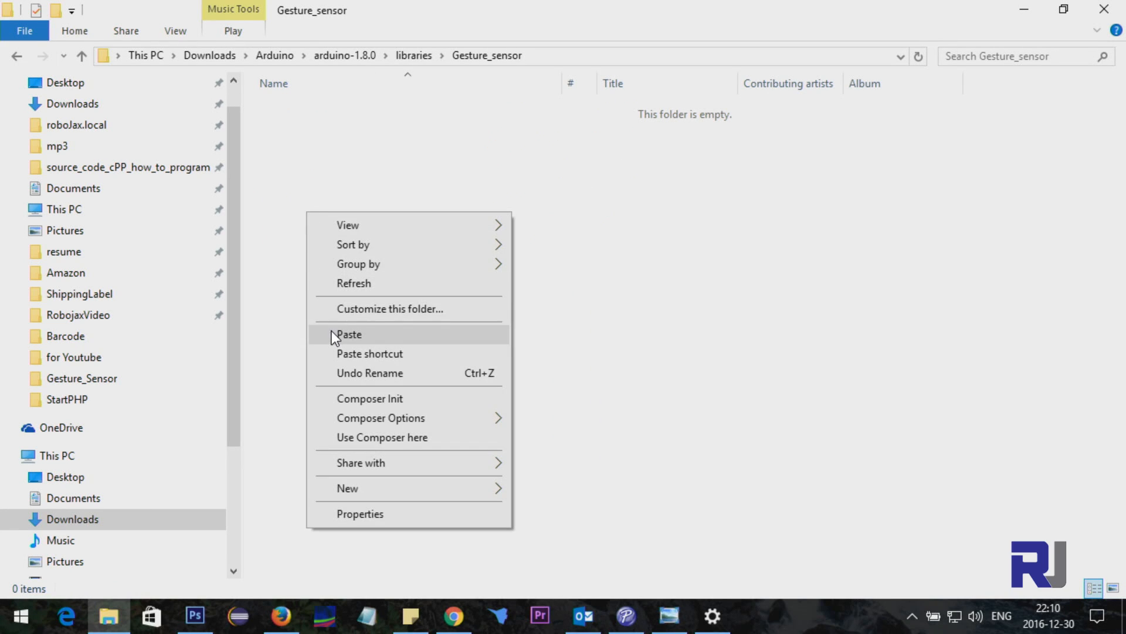
pyautogui.click(349, 334)
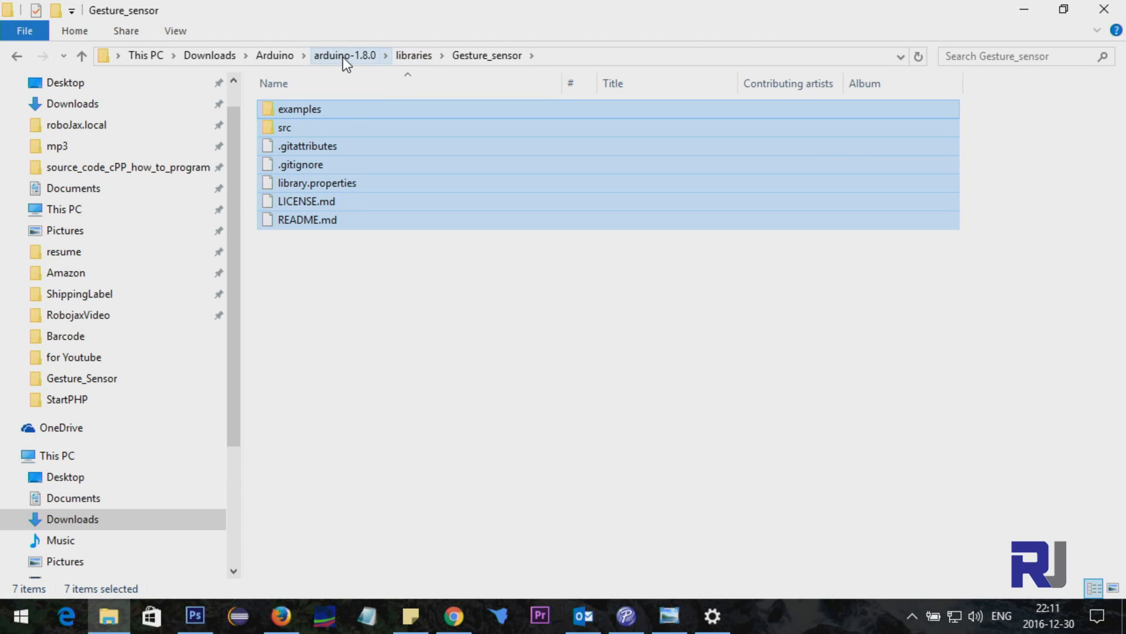
# Step: Launch arduino.exe from Downloads\Arduino\arduino-1.8.0
pyautogui.click(273, 55)
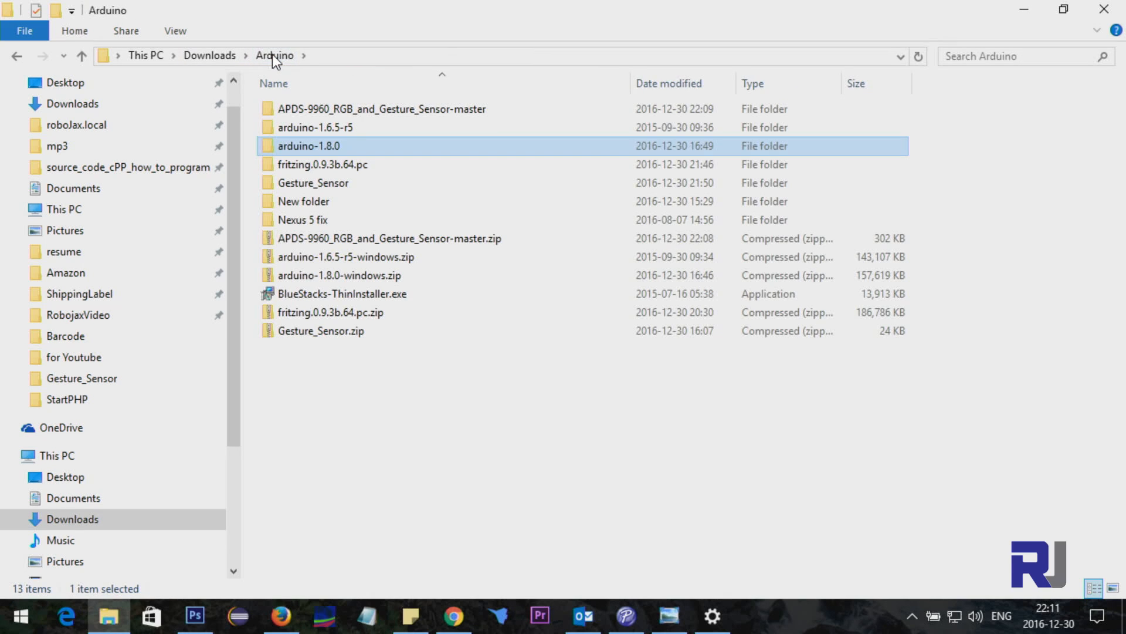
pyautogui.moveTo(272, 150)
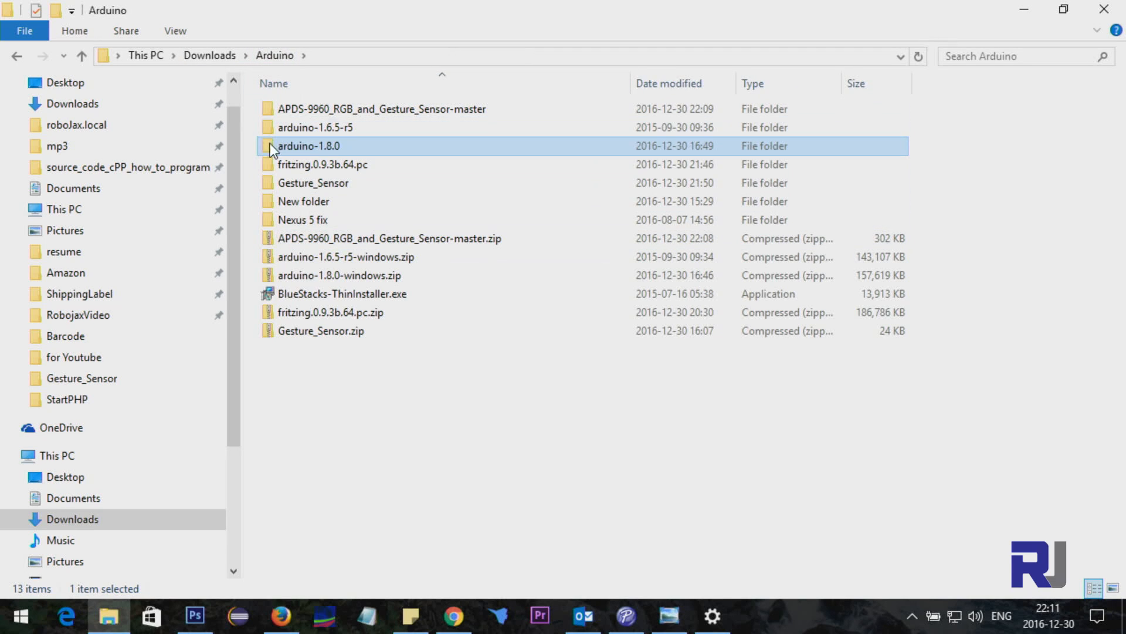
pyautogui.moveTo(293, 159)
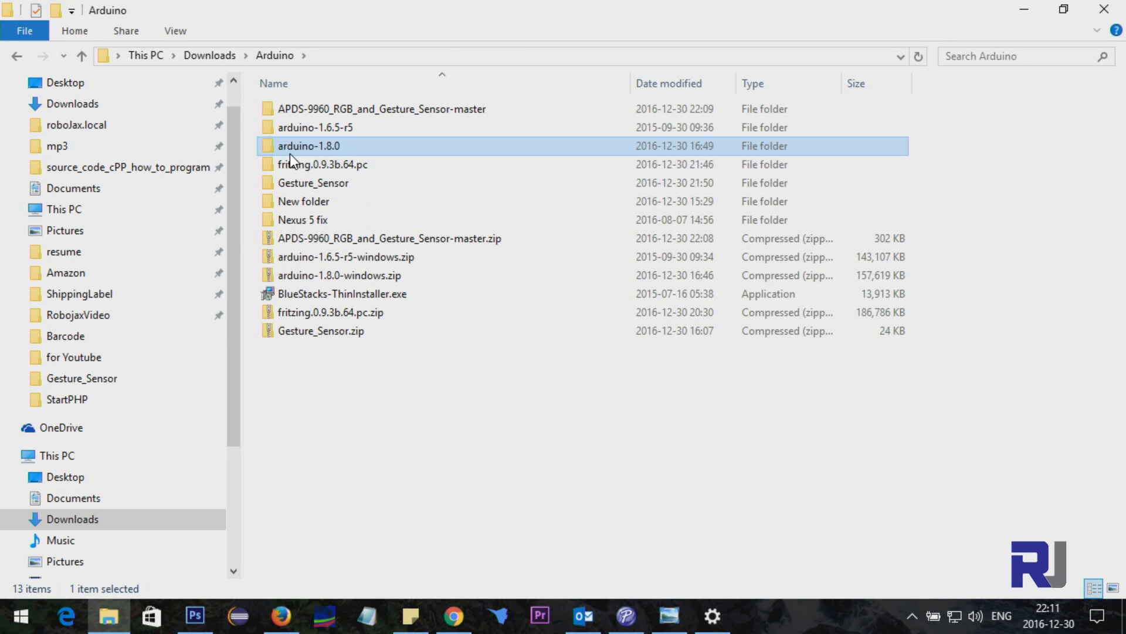
pyautogui.doubleClick(309, 146)
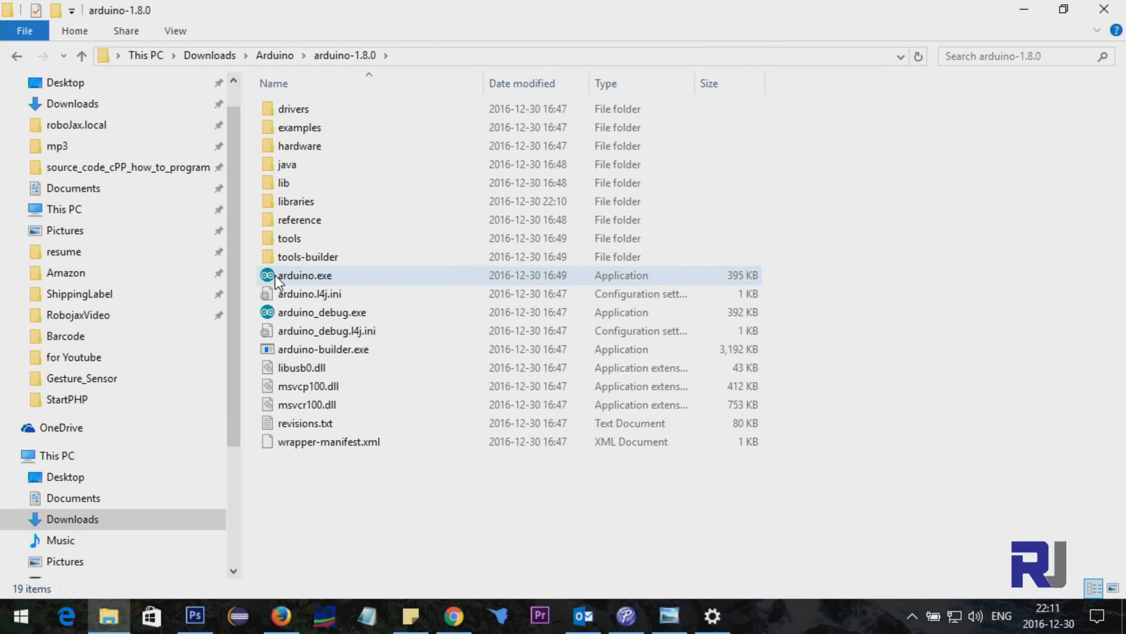
pyautogui.click(305, 275)
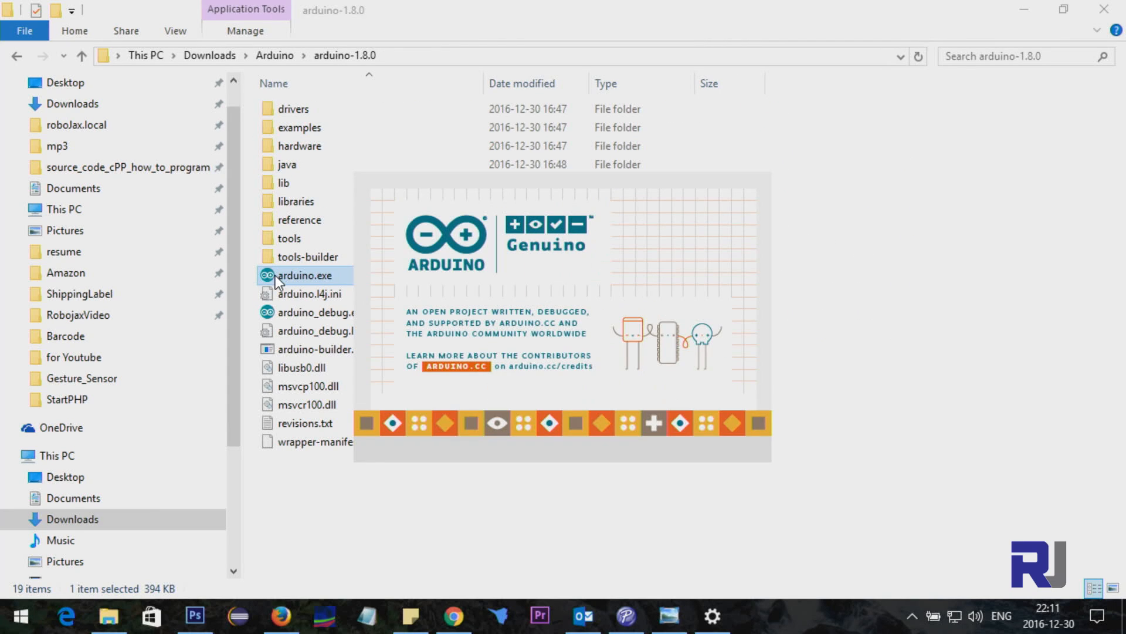
pyautogui.doubleClick(304, 275)
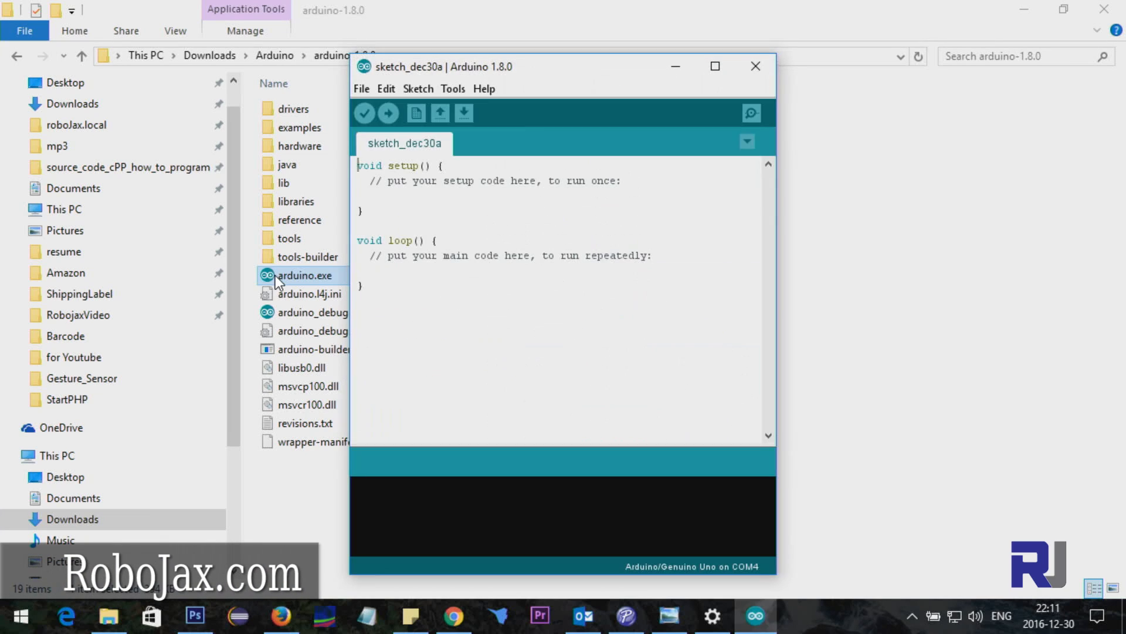
# Step: Open the File menu to reach the SparkFun APDS9960 examples
pyautogui.click(362, 89)
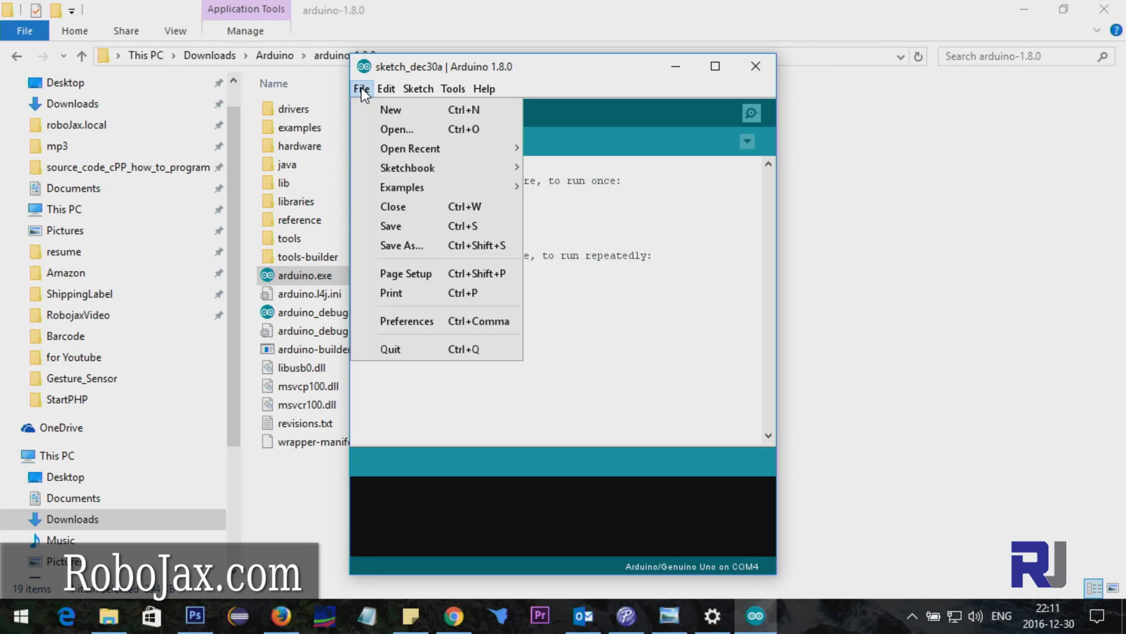
pyautogui.moveTo(401, 186)
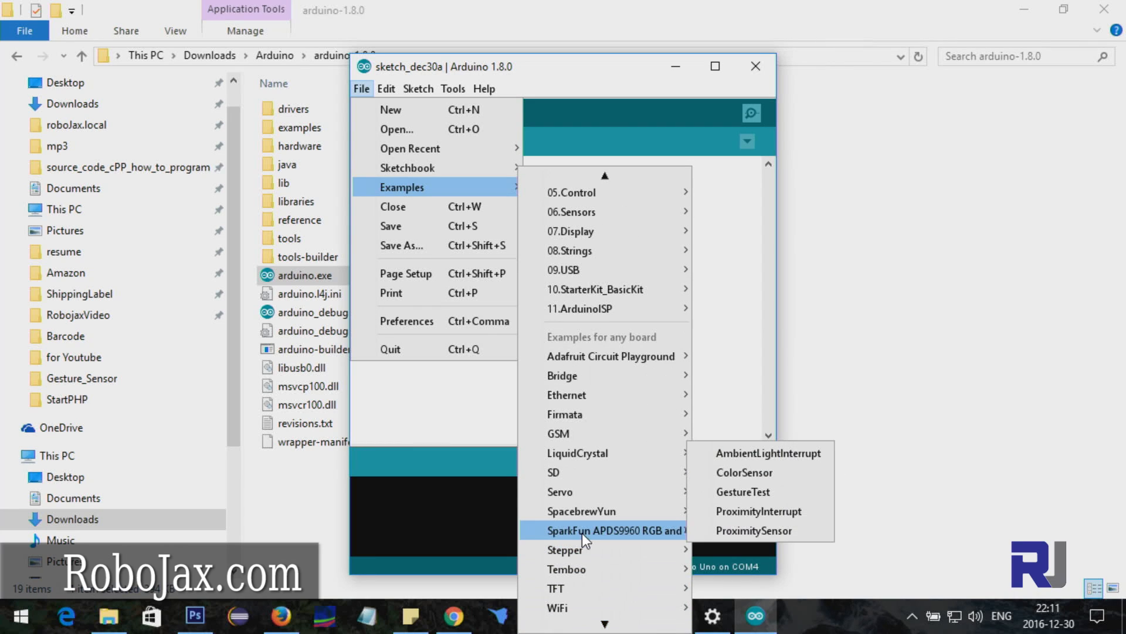
pyautogui.moveTo(606, 540)
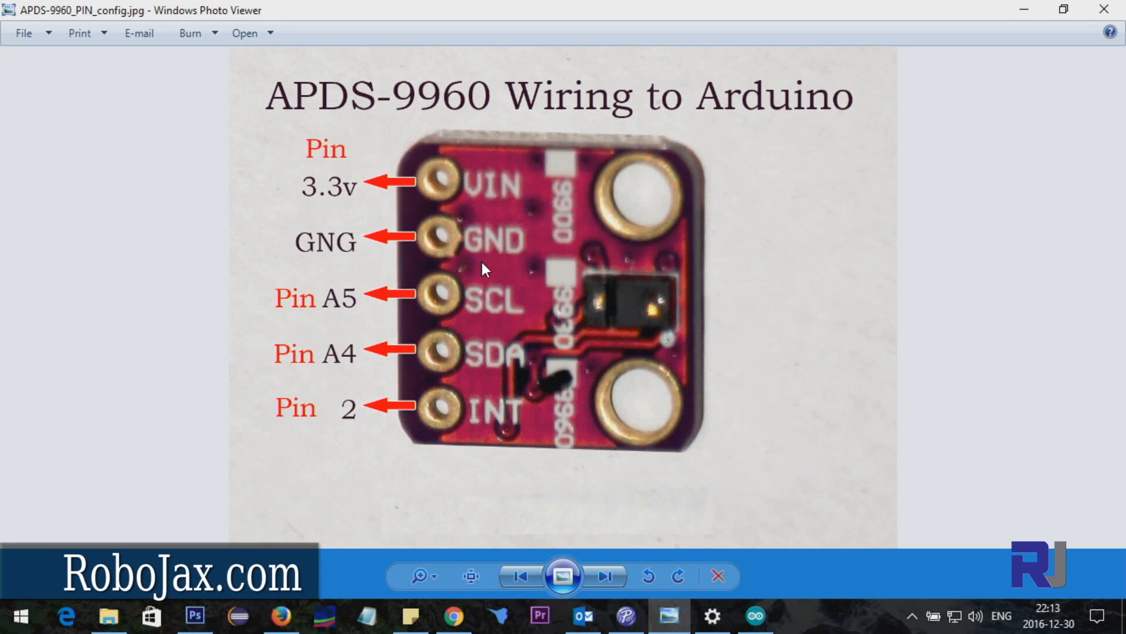
pyautogui.moveTo(483, 204)
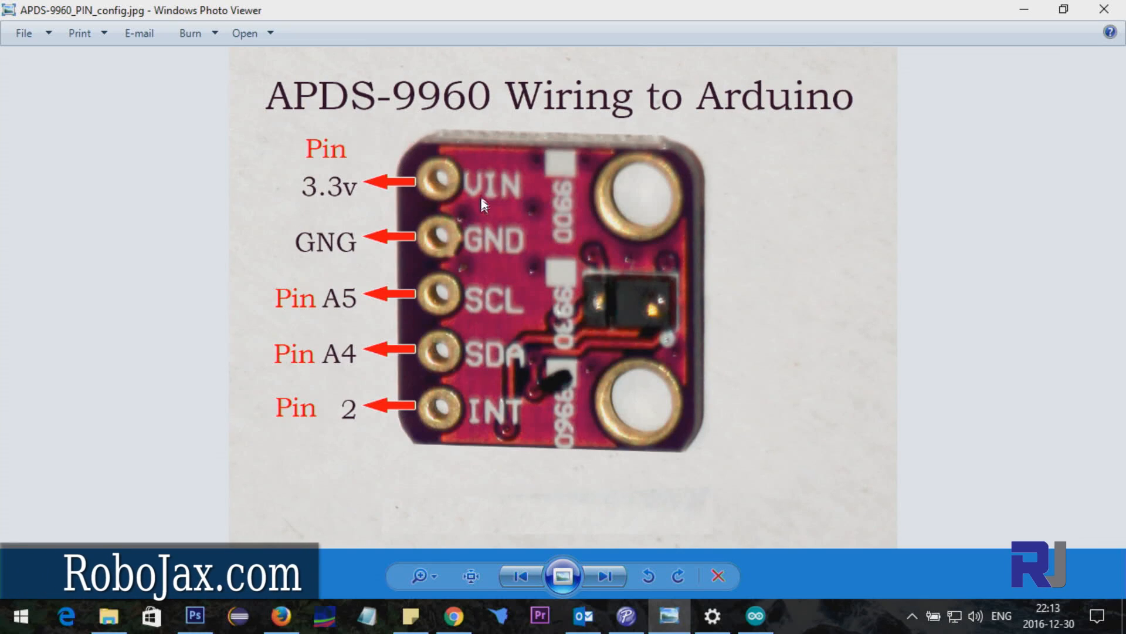
pyautogui.moveTo(473, 199)
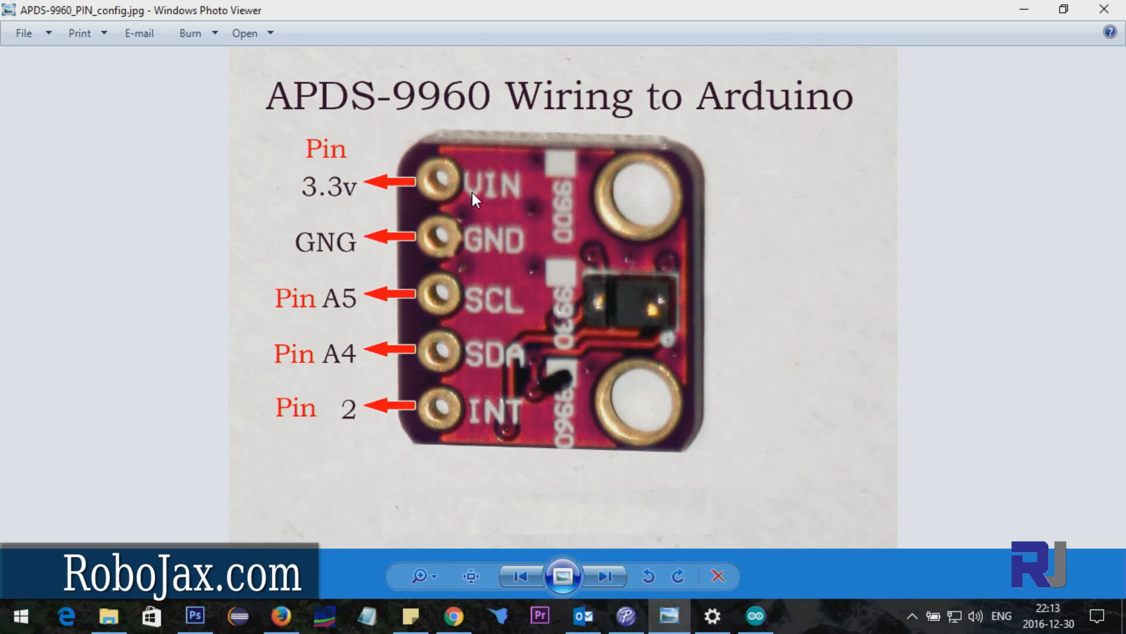
pyautogui.click(386, 88)
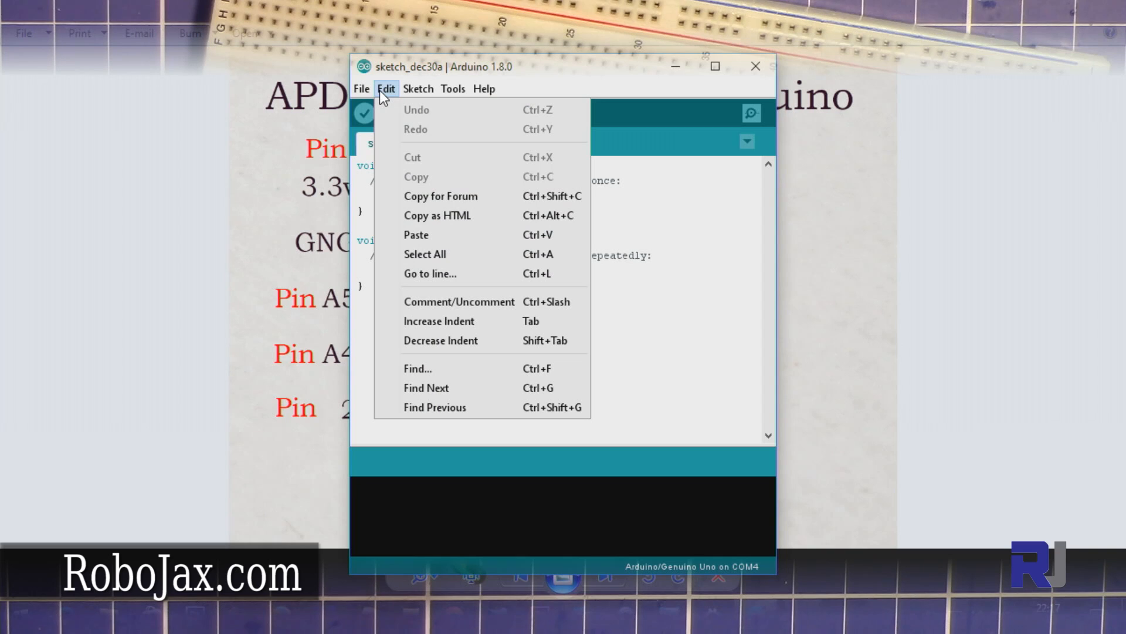
# Step: Load the 01.Basics Blink example, mark its 1000 ms delay, and upload it
pyautogui.click(362, 89)
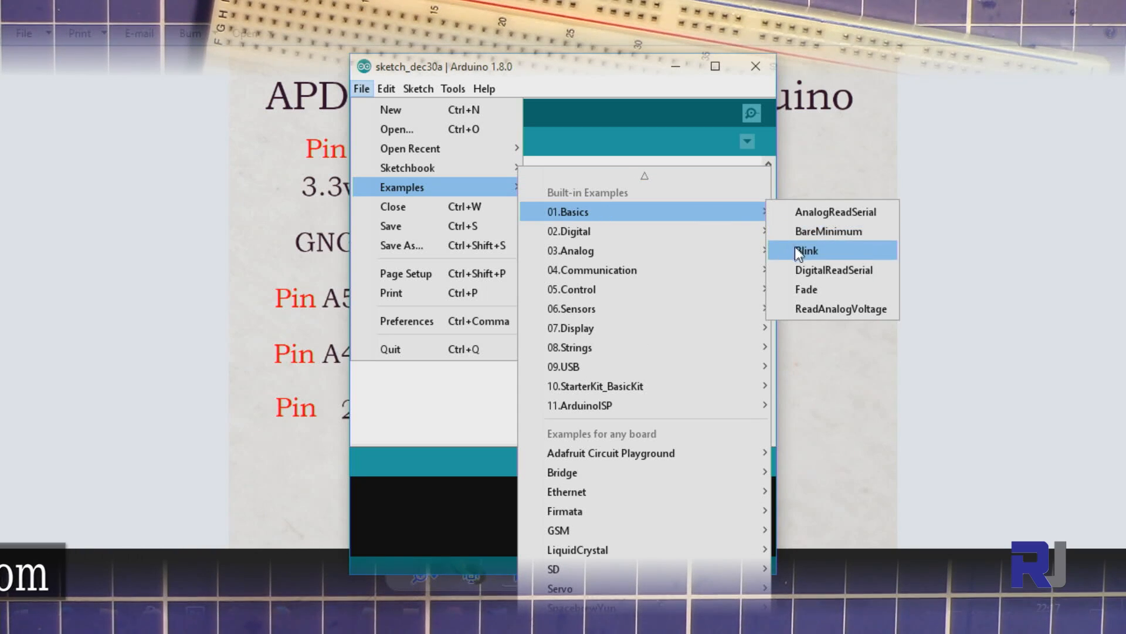
pyautogui.click(806, 250)
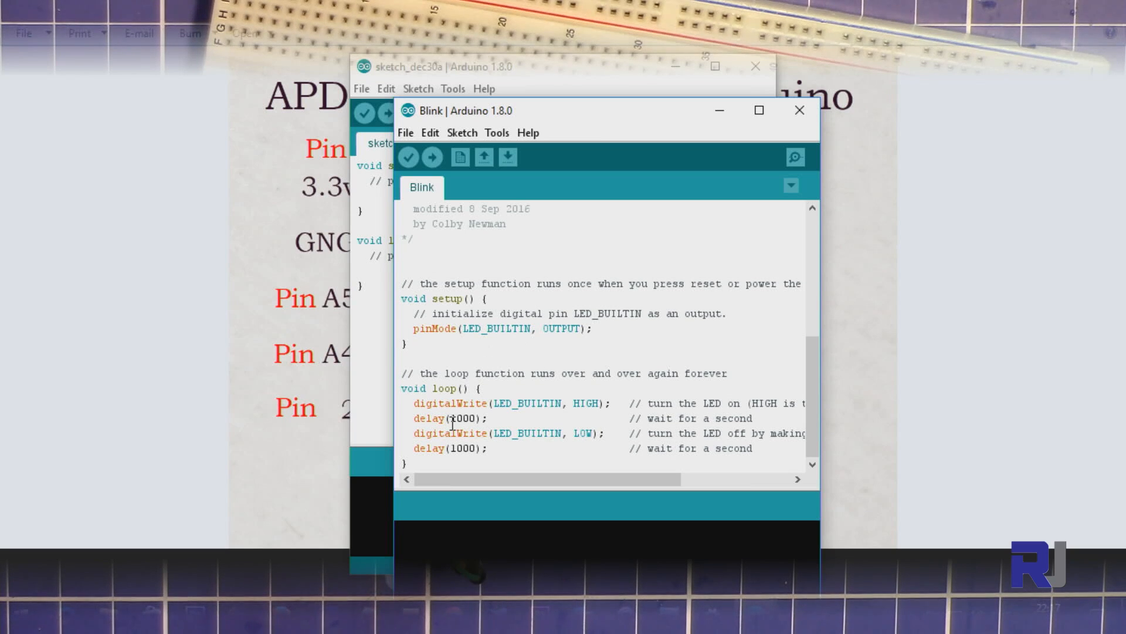
pyautogui.doubleClick(464, 418)
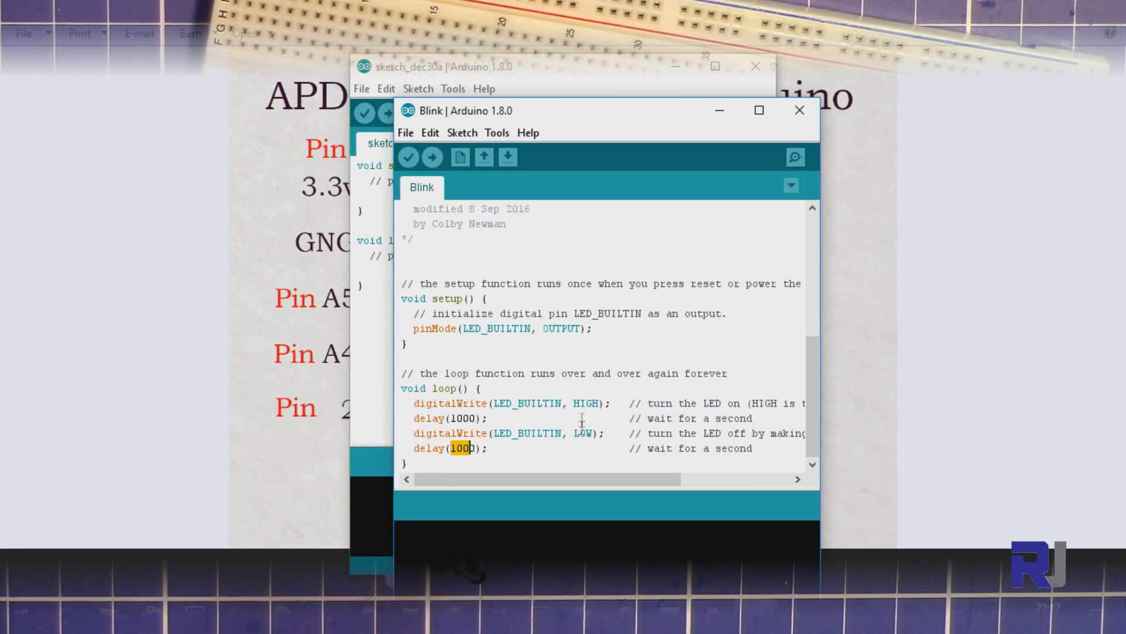
pyautogui.click(432, 157)
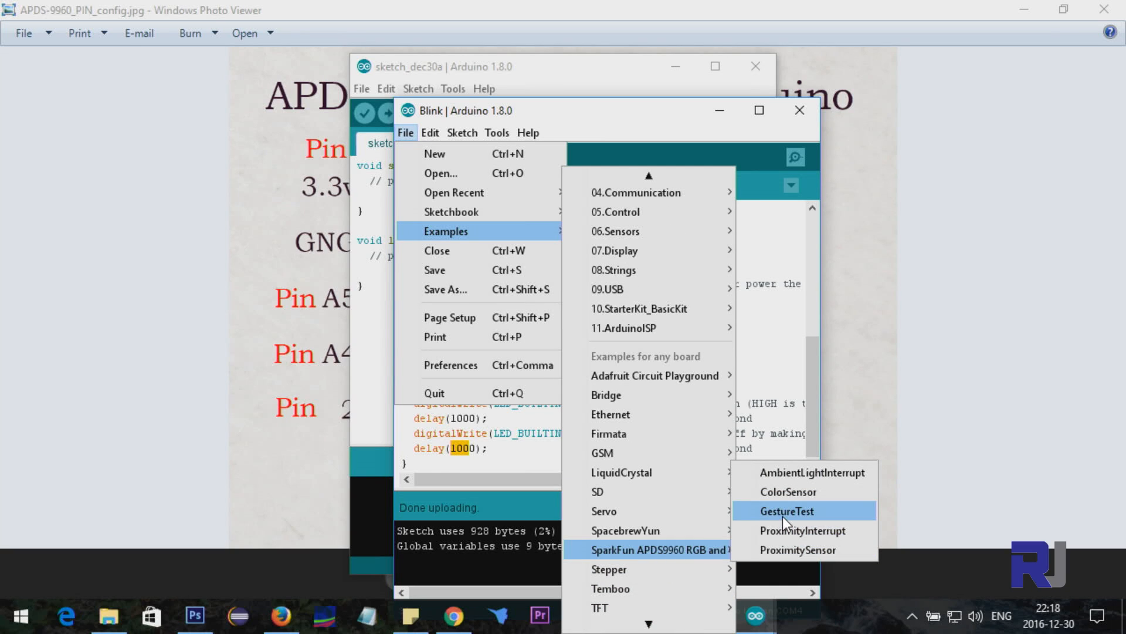
# Step: Open the GestureTest example and locate the interrupt pin 2 definition
pyautogui.click(785, 511)
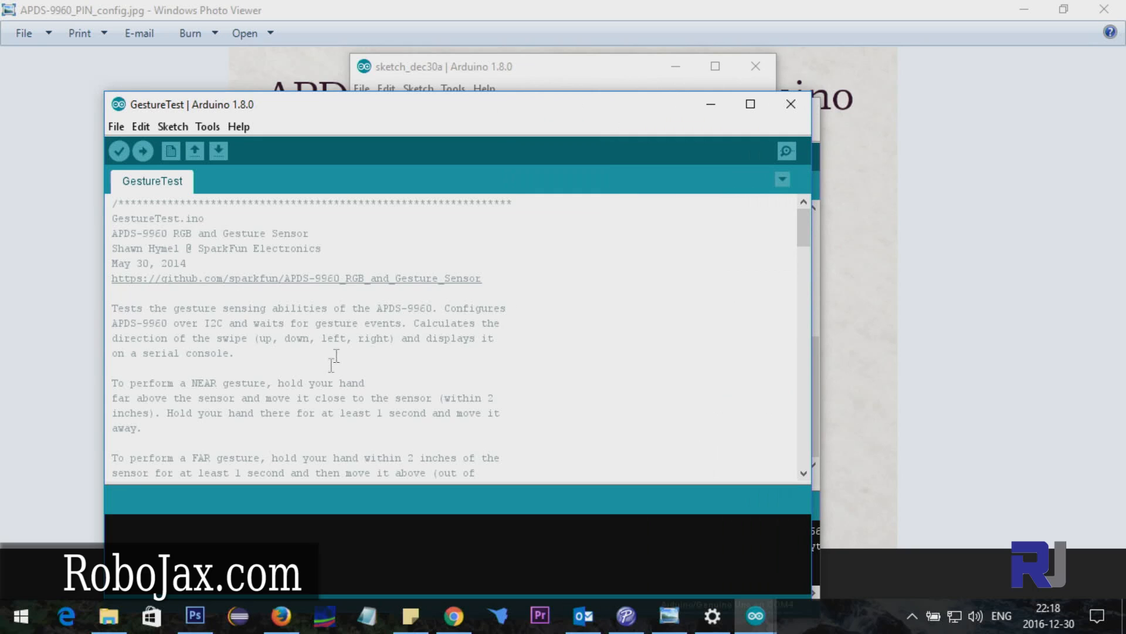
pyautogui.scroll(-3)
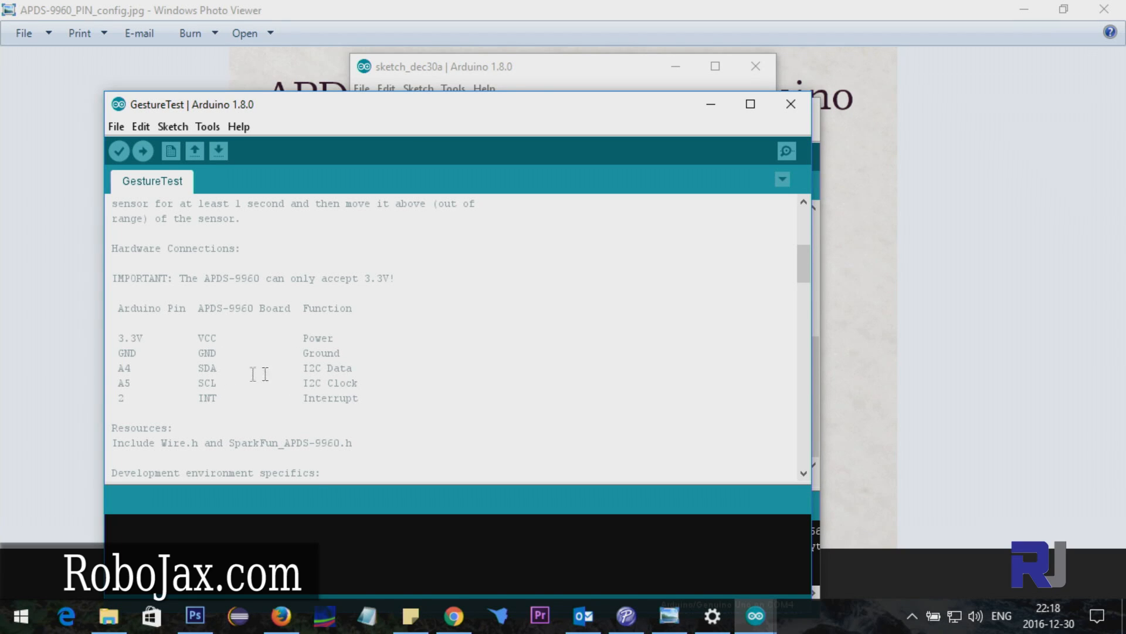
pyautogui.scroll(-3)
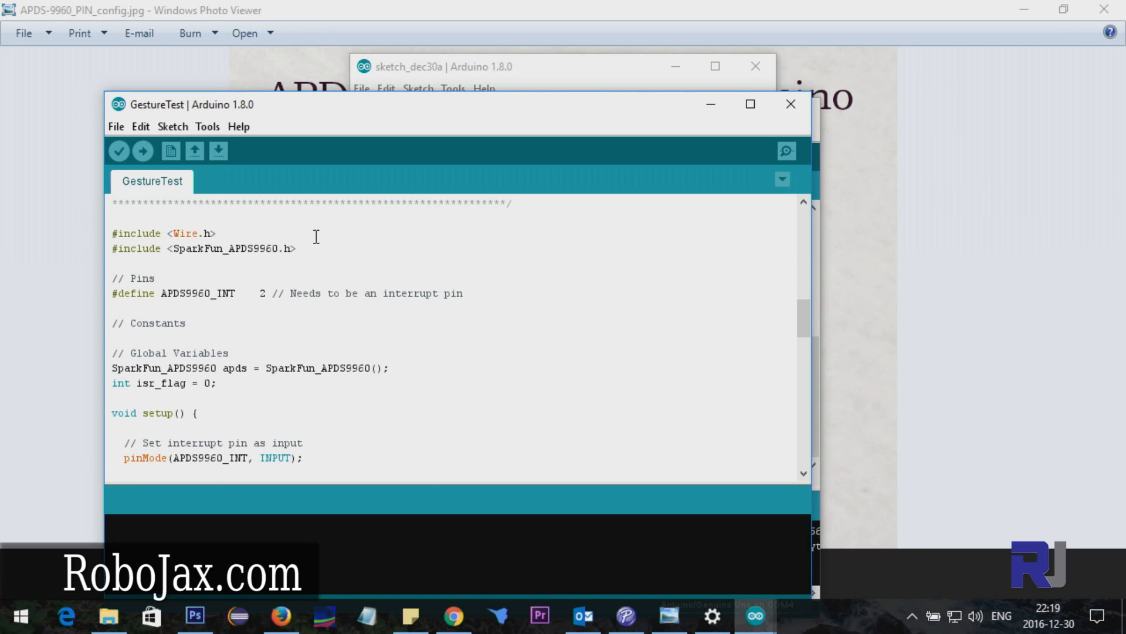
pyautogui.moveTo(300, 240)
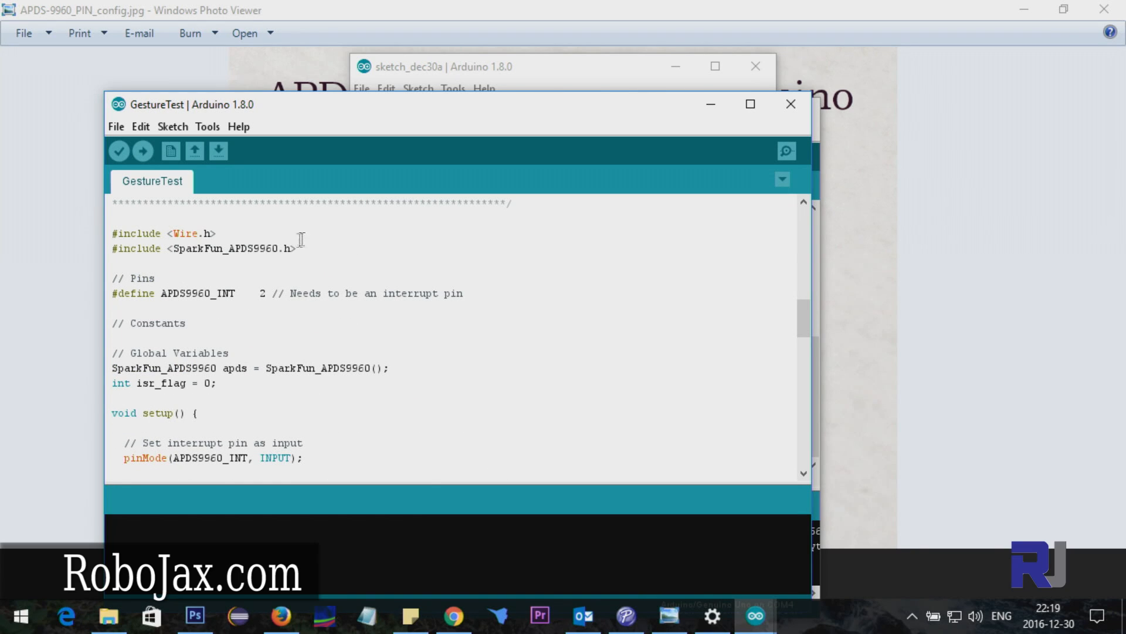
pyautogui.moveTo(179, 233)
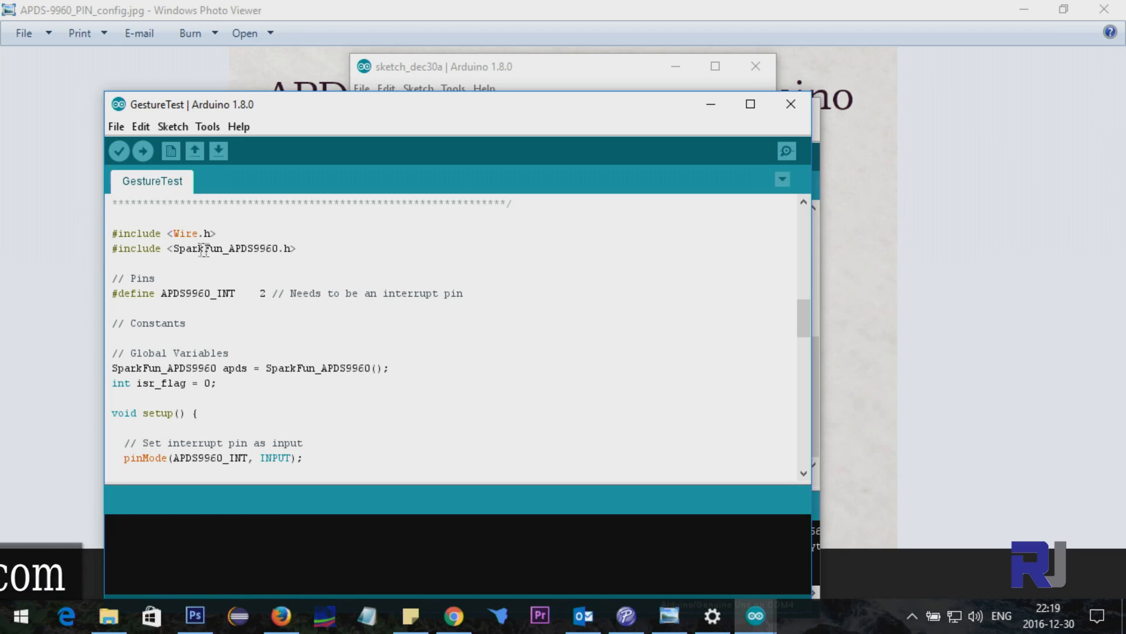
pyautogui.doubleClick(272, 249)
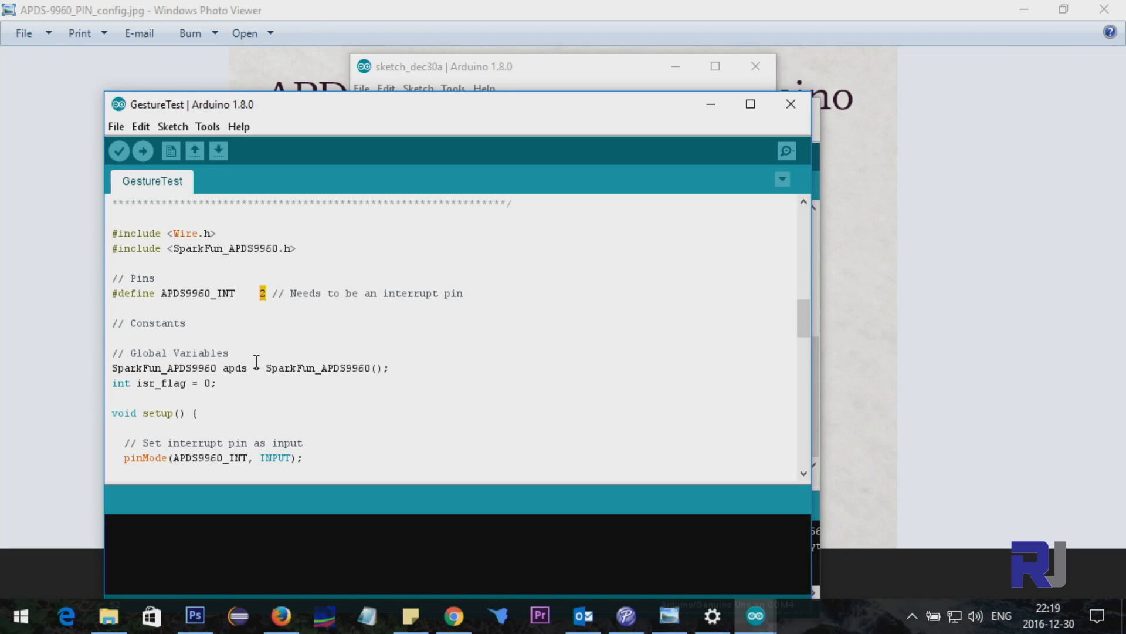
# Step: Scroll to the setup code and highlight the 'SparkFun APDS-9960 - GestureTest' banner
pyautogui.scroll(-3)
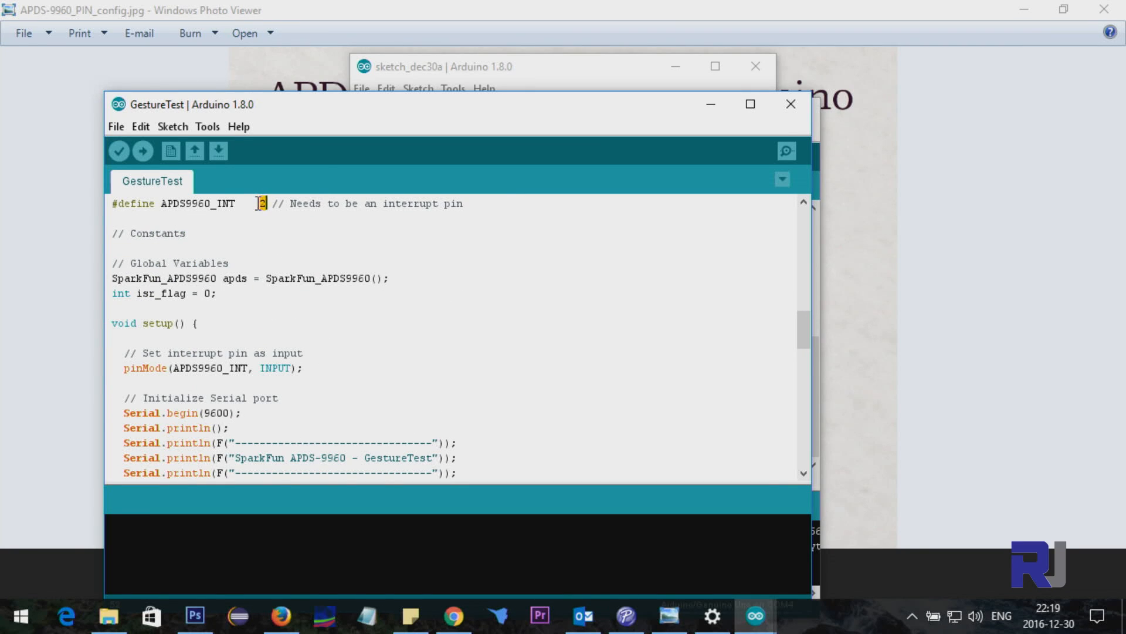
pyautogui.scroll(-3)
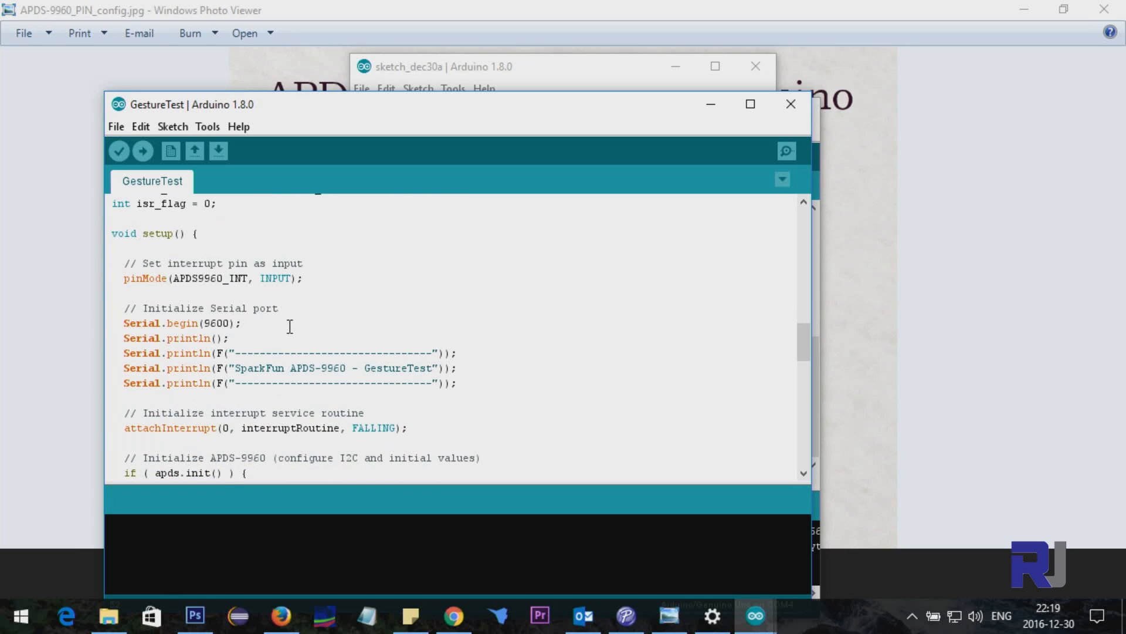
pyautogui.scroll(-3)
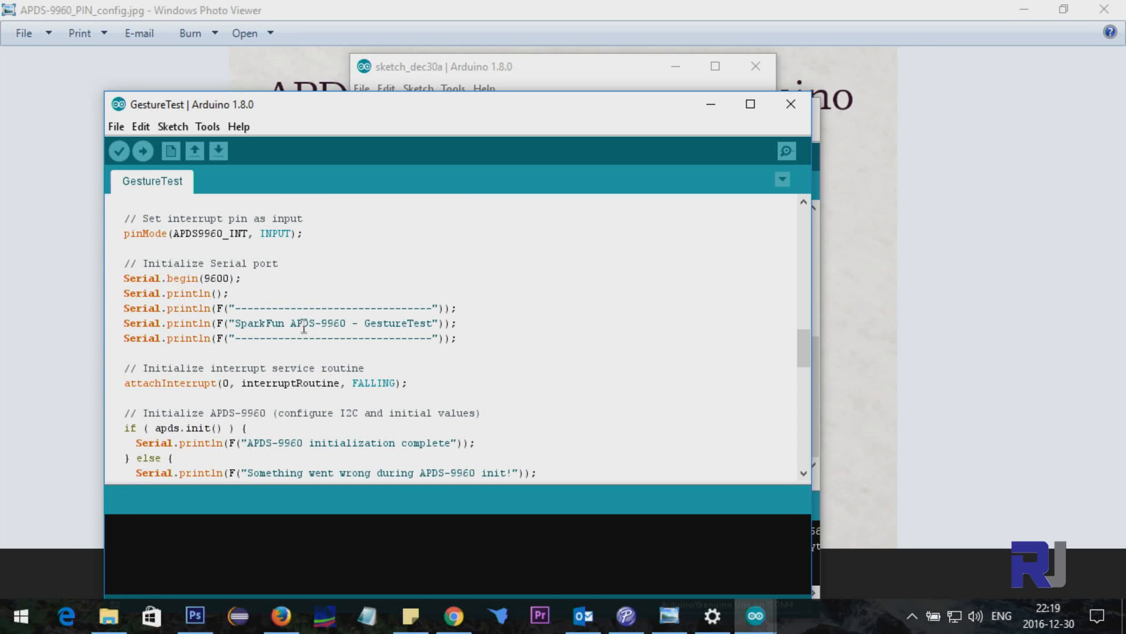
pyautogui.doubleClick(335, 323)
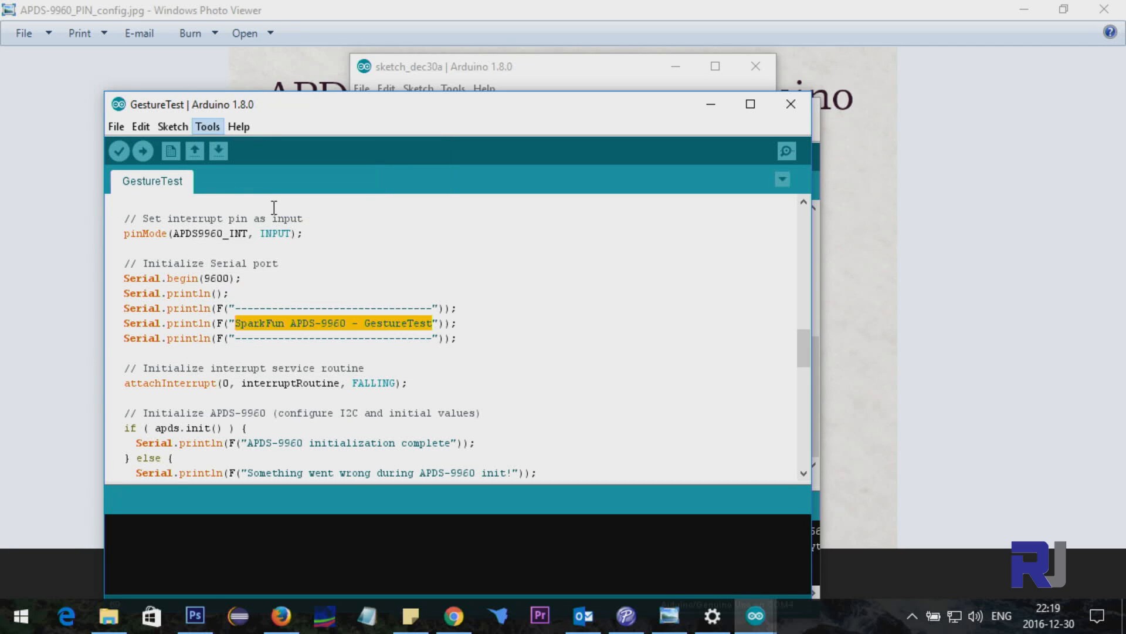
# Step: Open the Serial Monitor and scroll through the GestureTest code
pyautogui.click(786, 151)
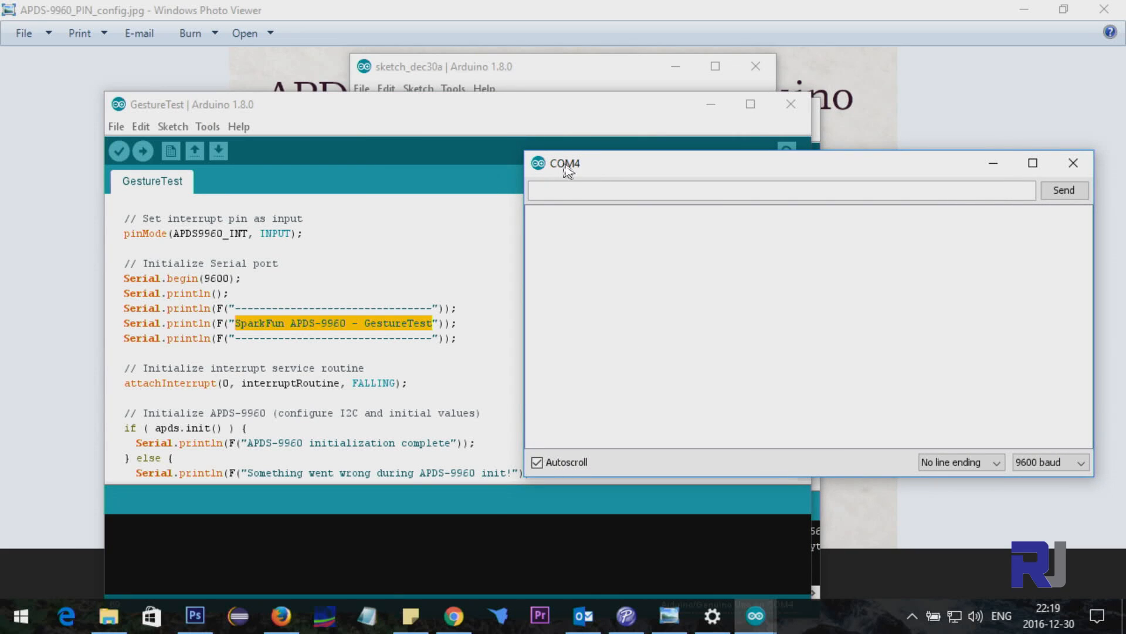
pyautogui.moveTo(284, 153)
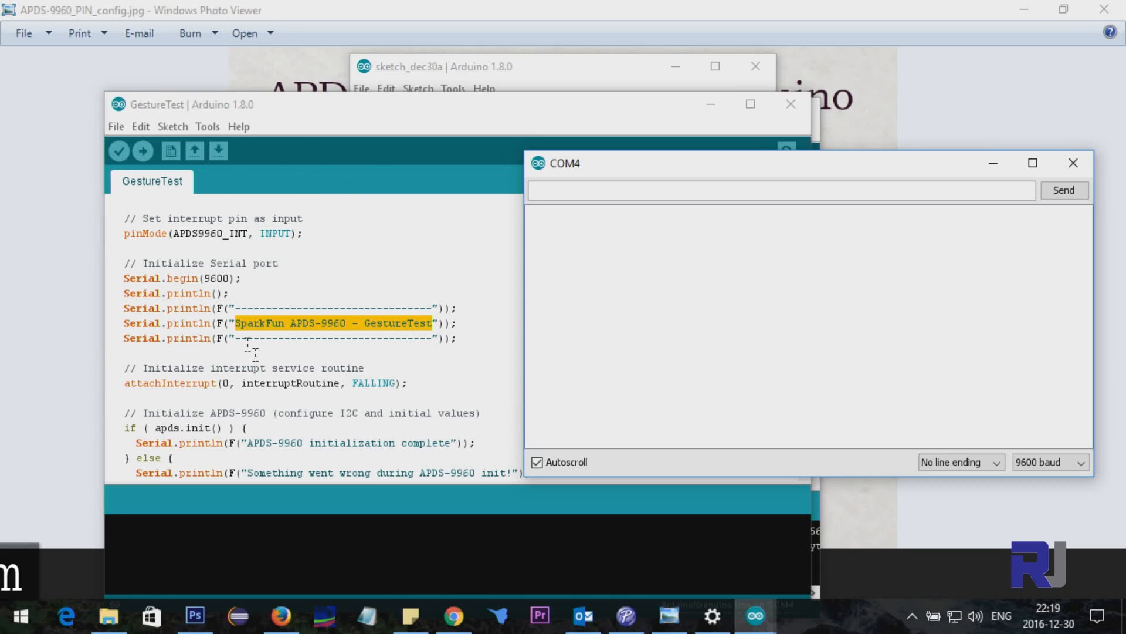
pyautogui.scroll(-3)
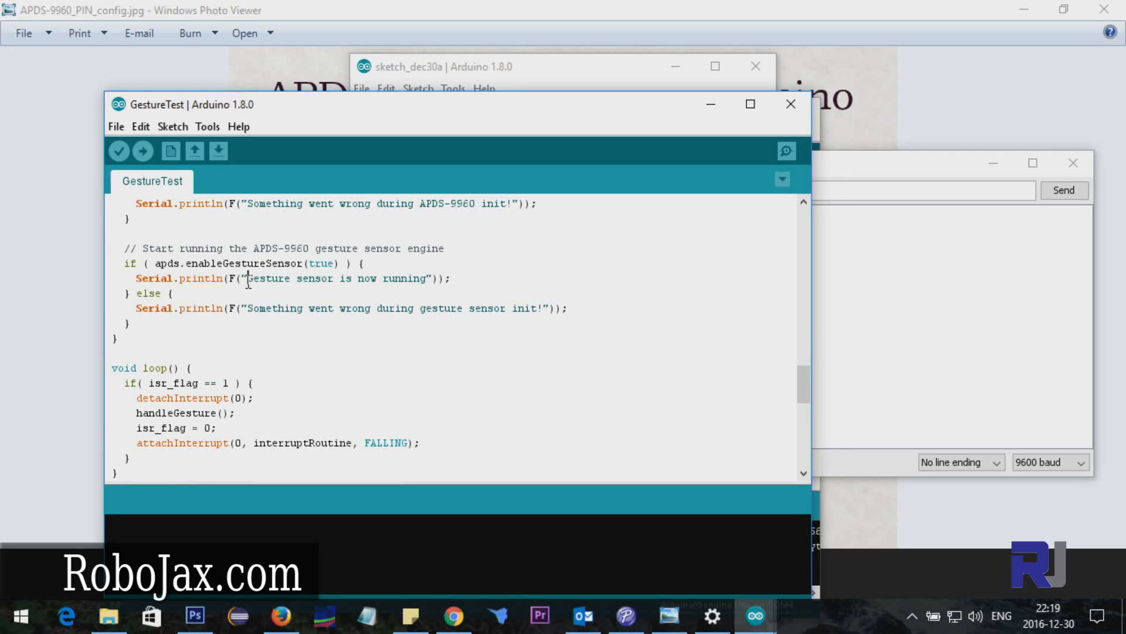
pyautogui.scroll(-3)
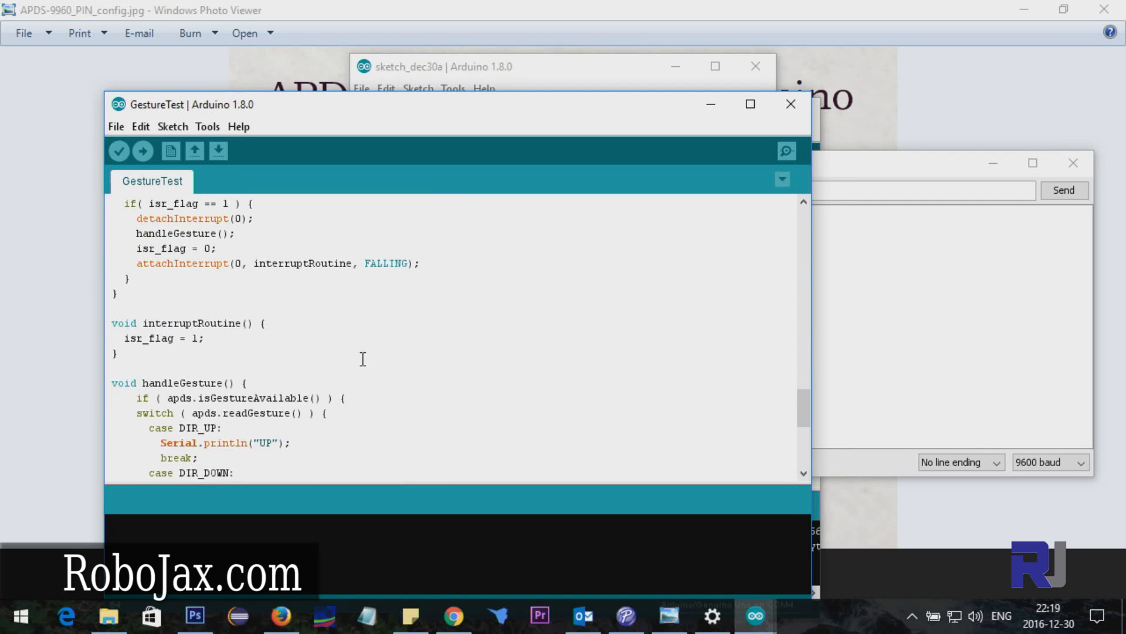
pyautogui.scroll(-3)
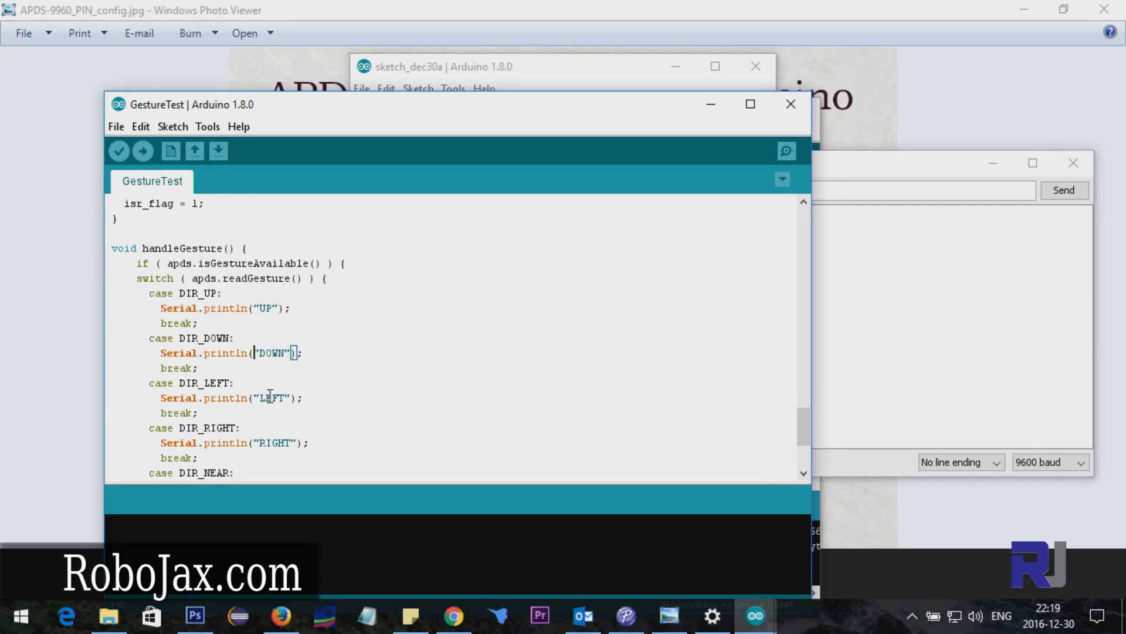
pyautogui.scroll(-3)
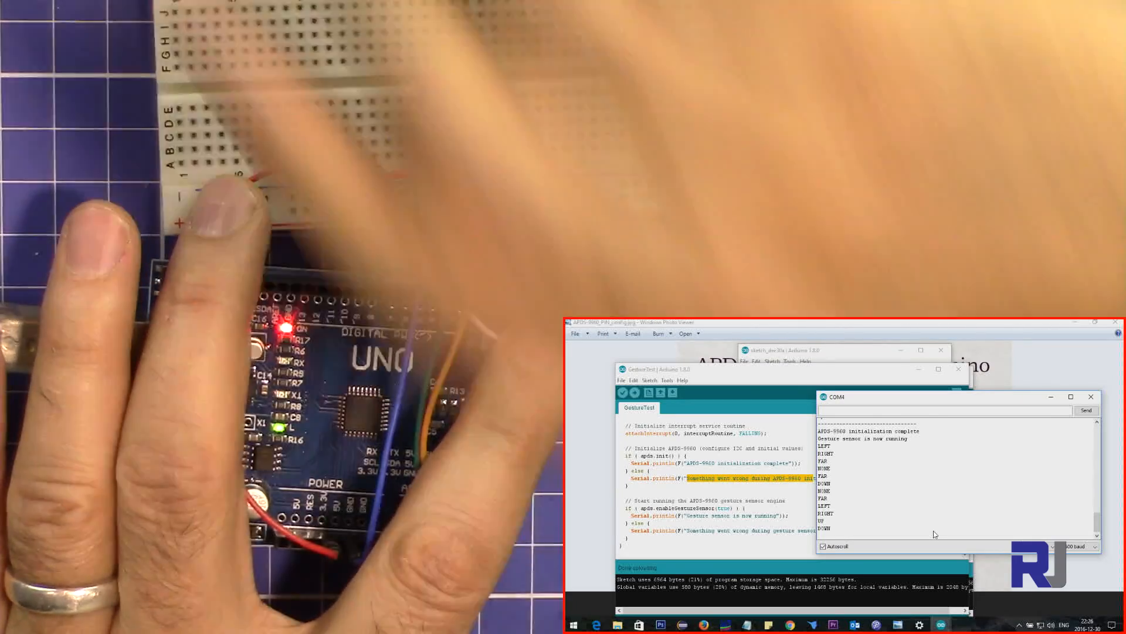
# Step: Watch GestureTest print initialization complete and gesture detections in the serial monitor
pyautogui.click(665, 380)
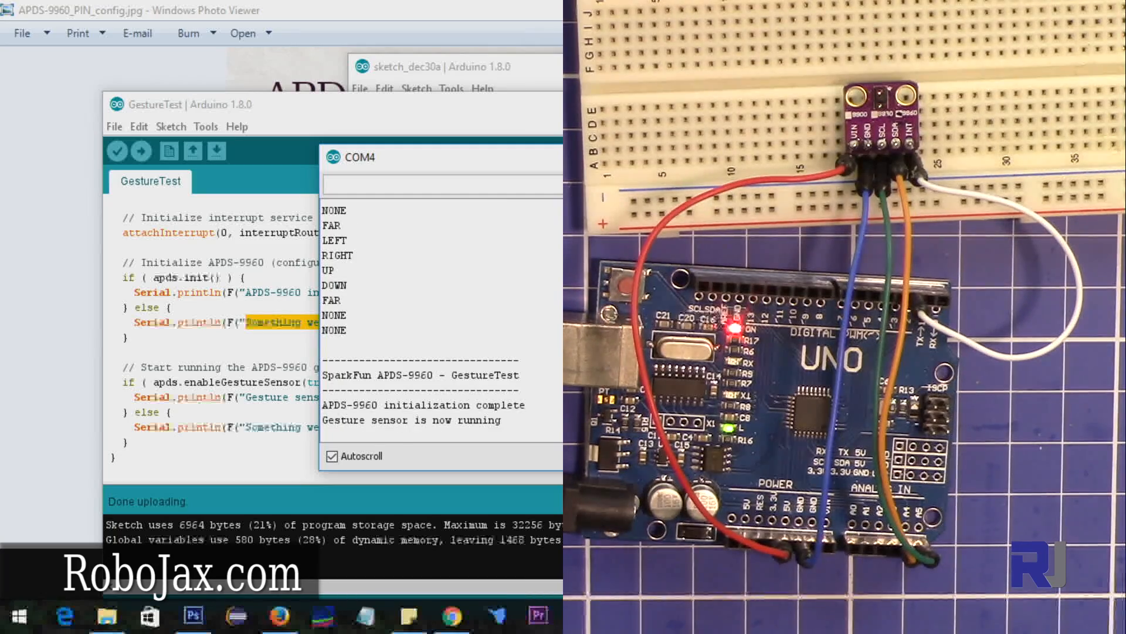
pyautogui.moveTo(352, 431)
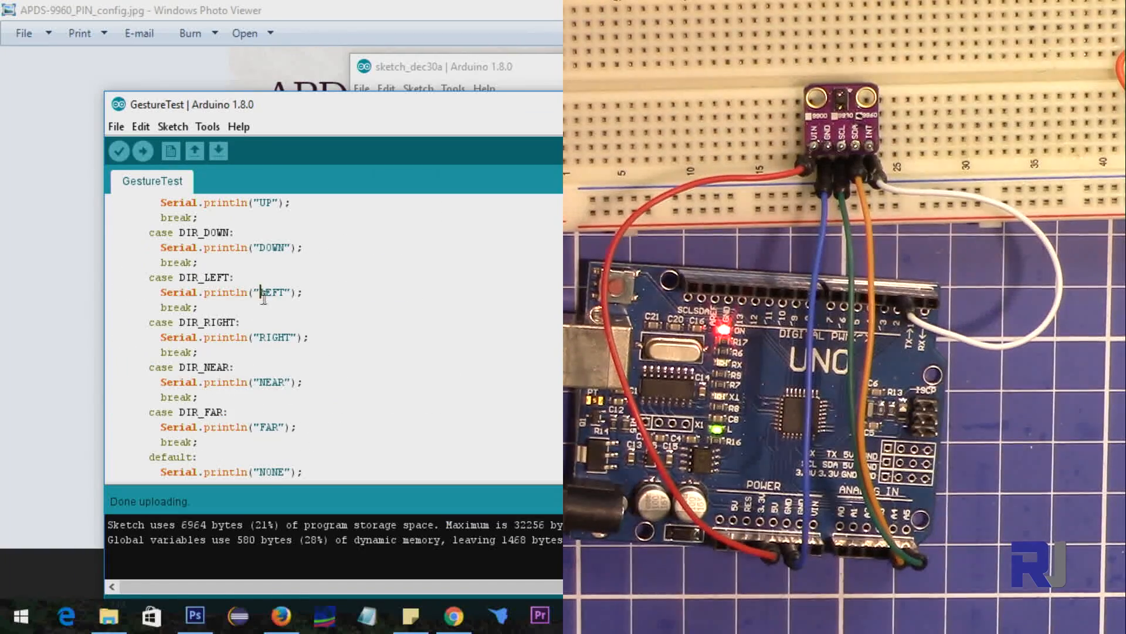
# Step: Rename the LEFT and RIGHT gesture messages to ENTER and EXIT, then upload GestureTest
pyautogui.doubleClick(270, 293)
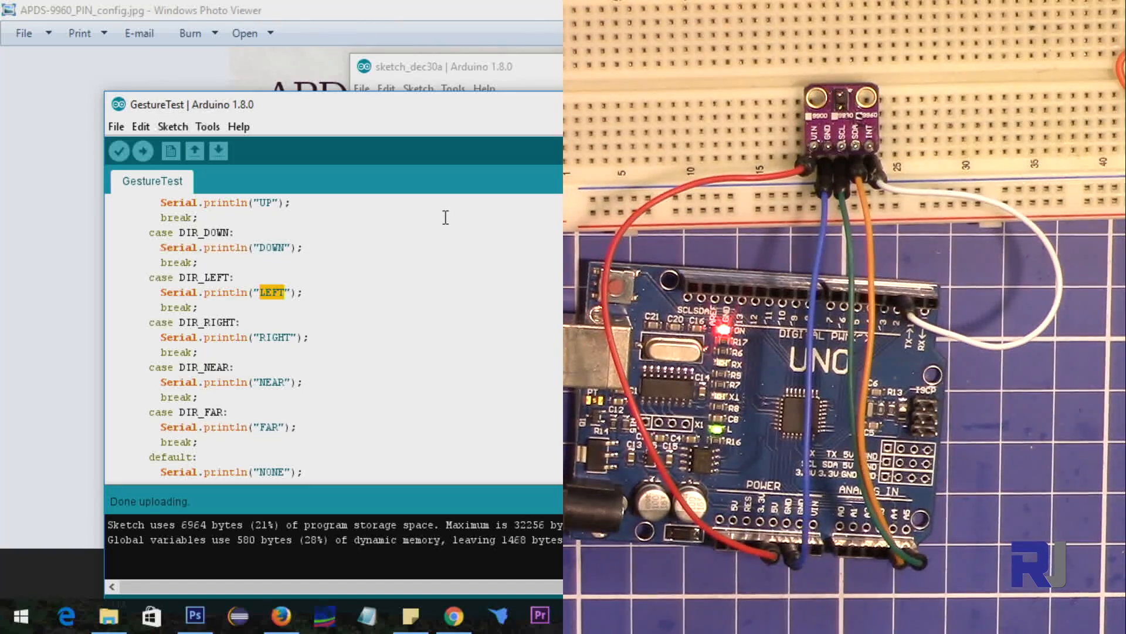
pyautogui.write('Enter')
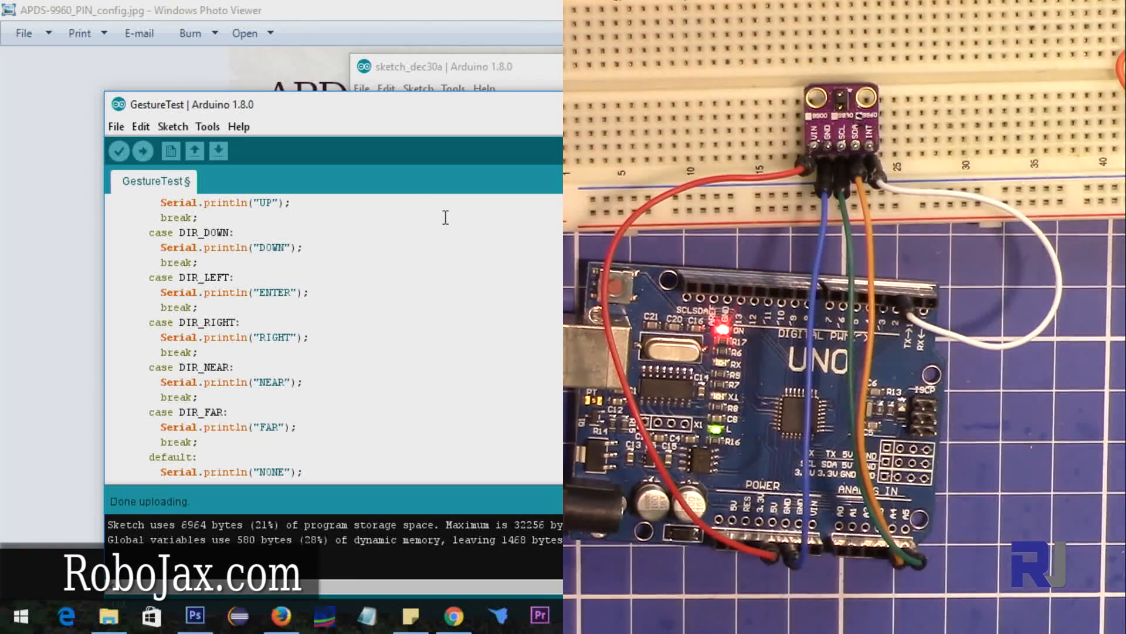
pyautogui.doubleClick(271, 337)
pyautogui.write('EX')
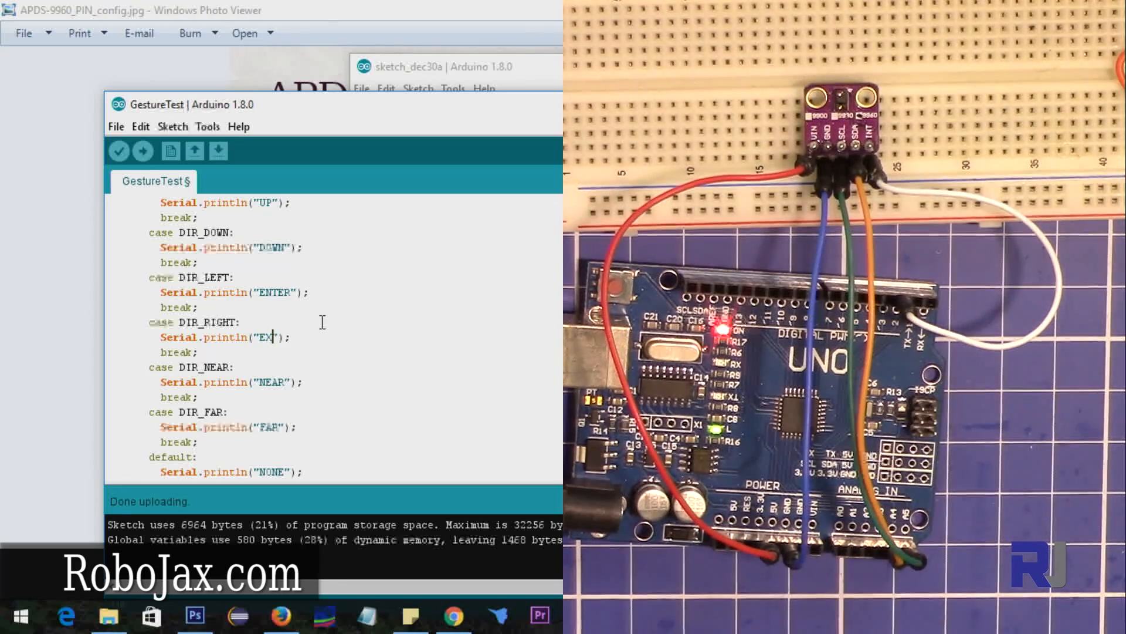
pyautogui.write('IT')
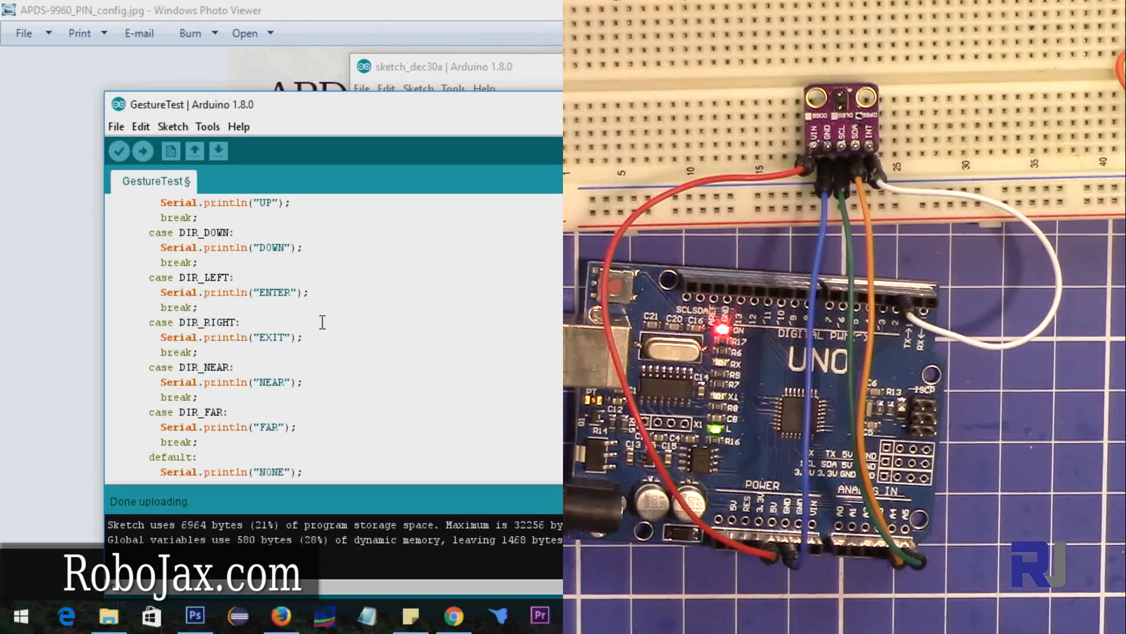
pyautogui.moveTo(329, 318)
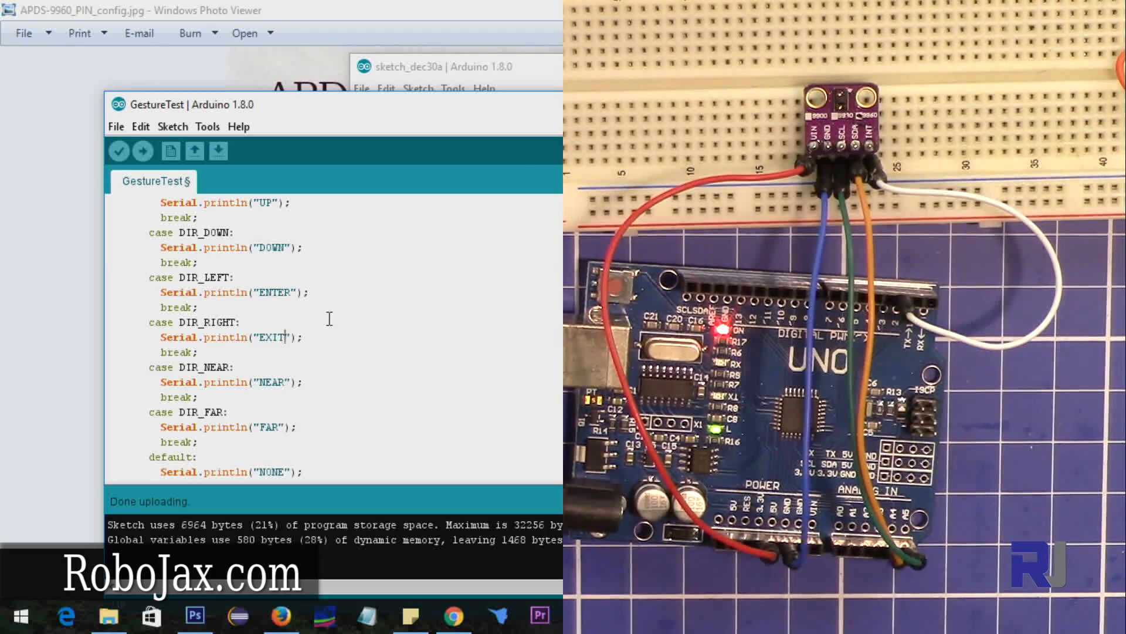
pyautogui.click(143, 151)
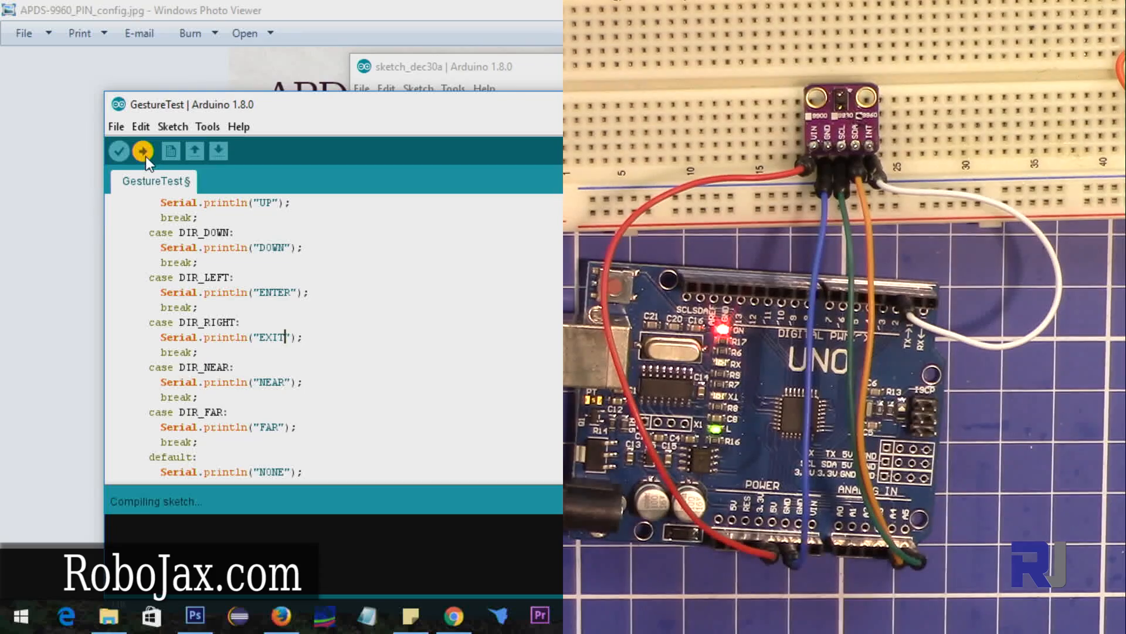
# Step: Open the COM4 serial monitor to see ENTER and EXIT gesture output
pyautogui.click(142, 150)
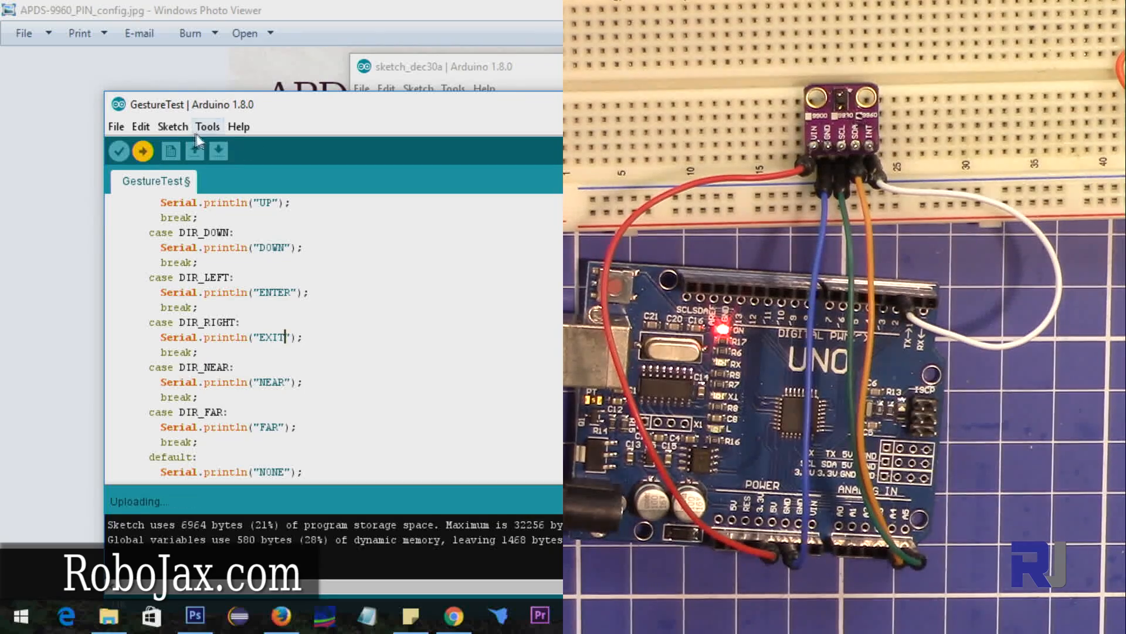
pyautogui.click(208, 125)
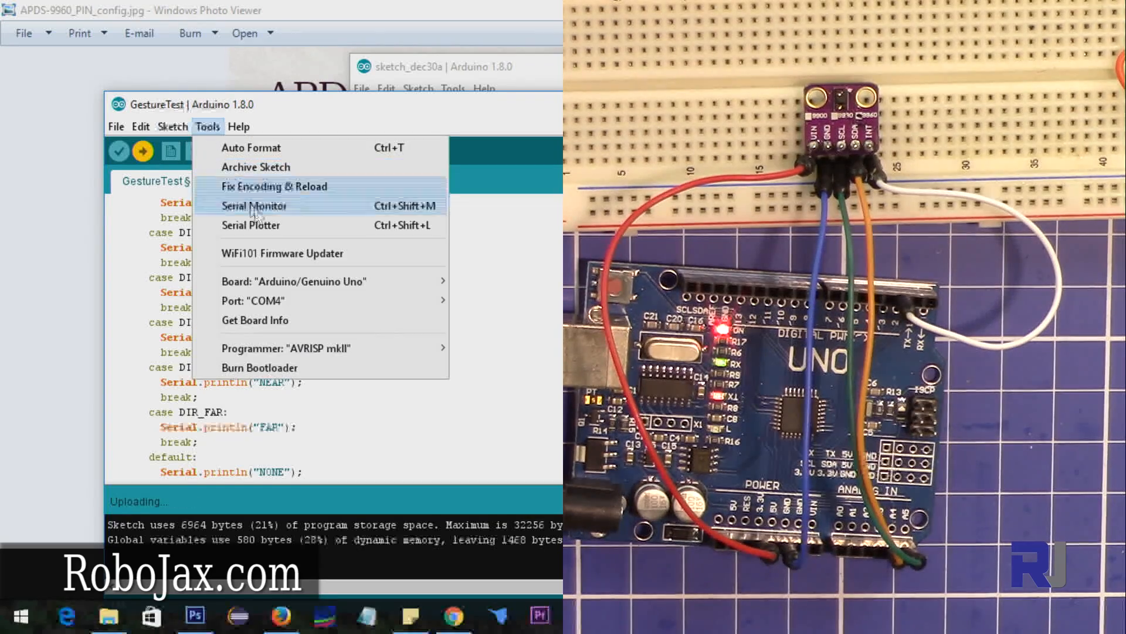
pyautogui.click(253, 205)
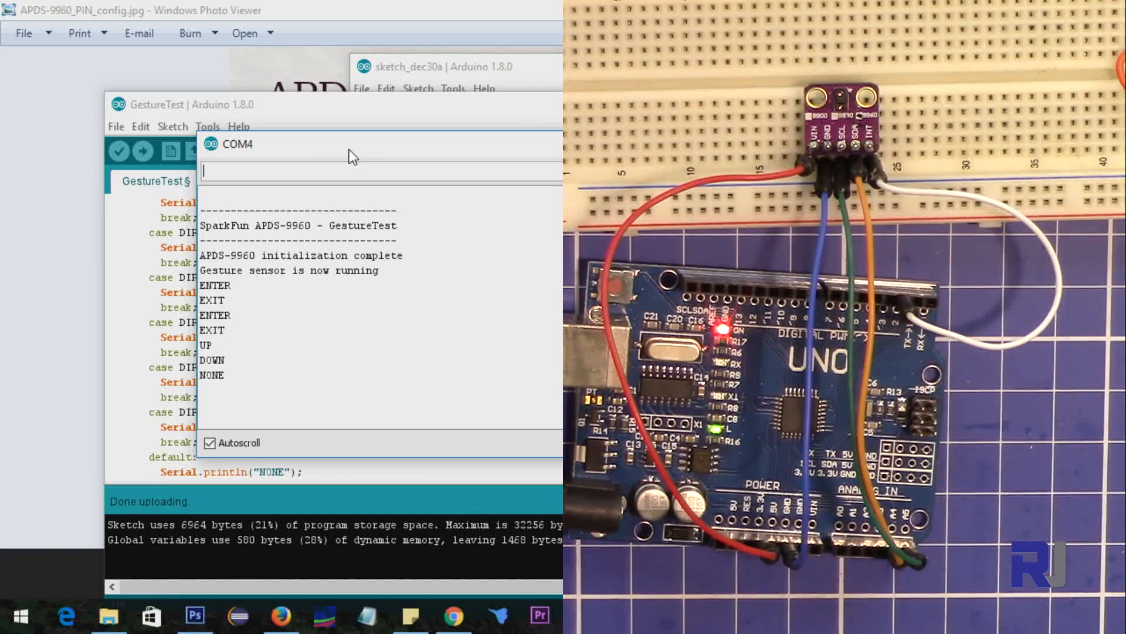
# Step: Browse File > Examples toward the SparkFun APDS9960 library
pyautogui.click(115, 127)
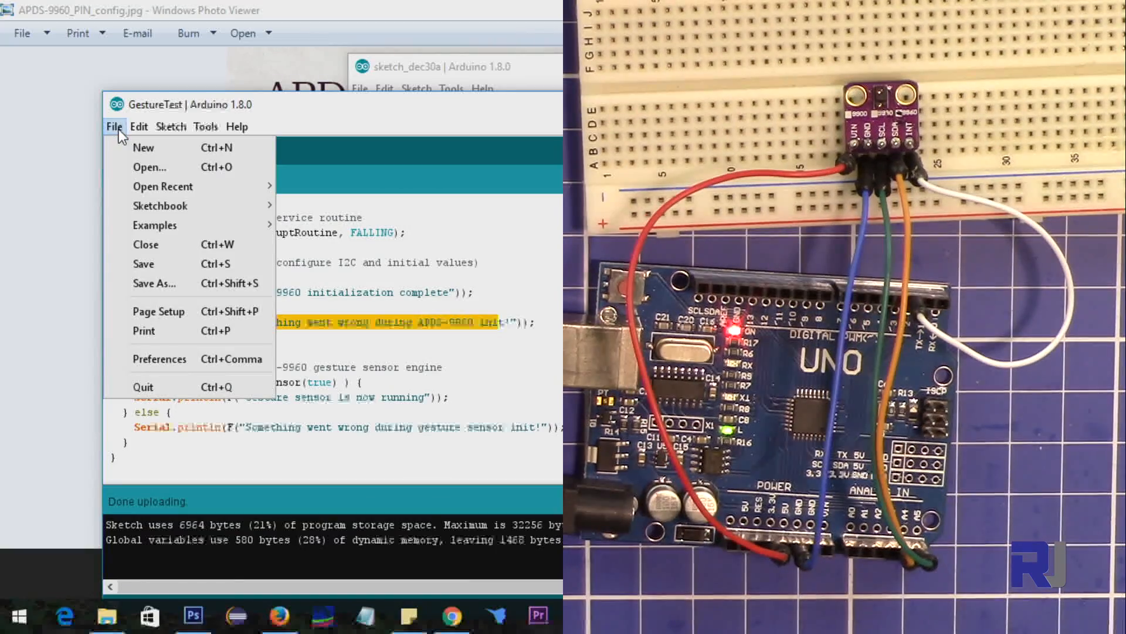
pyautogui.click(155, 225)
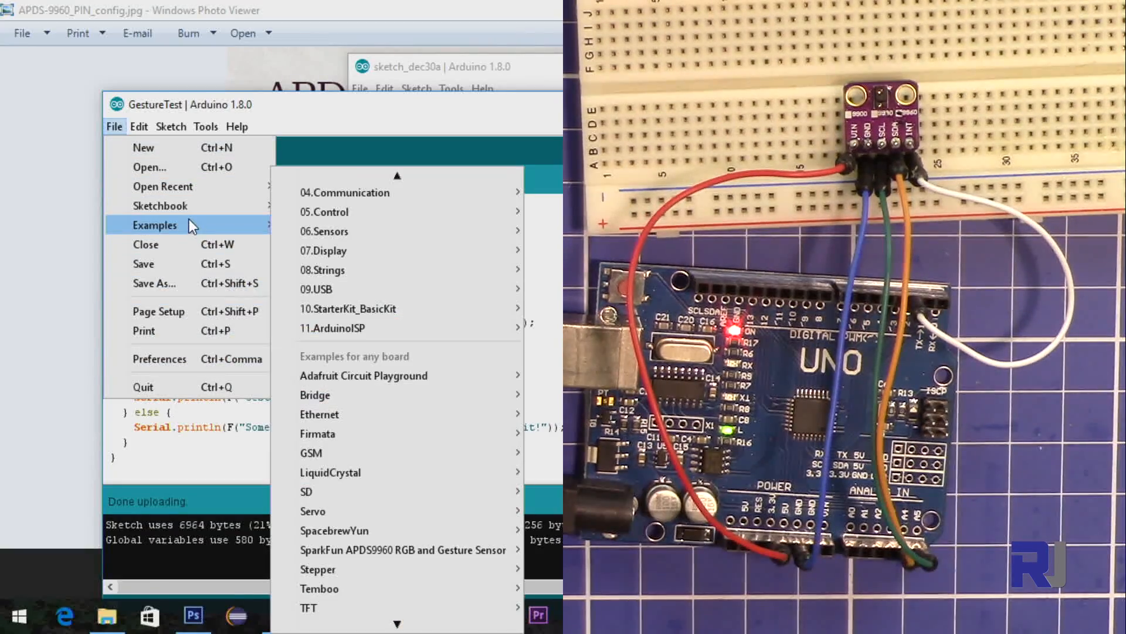
pyautogui.moveTo(402, 511)
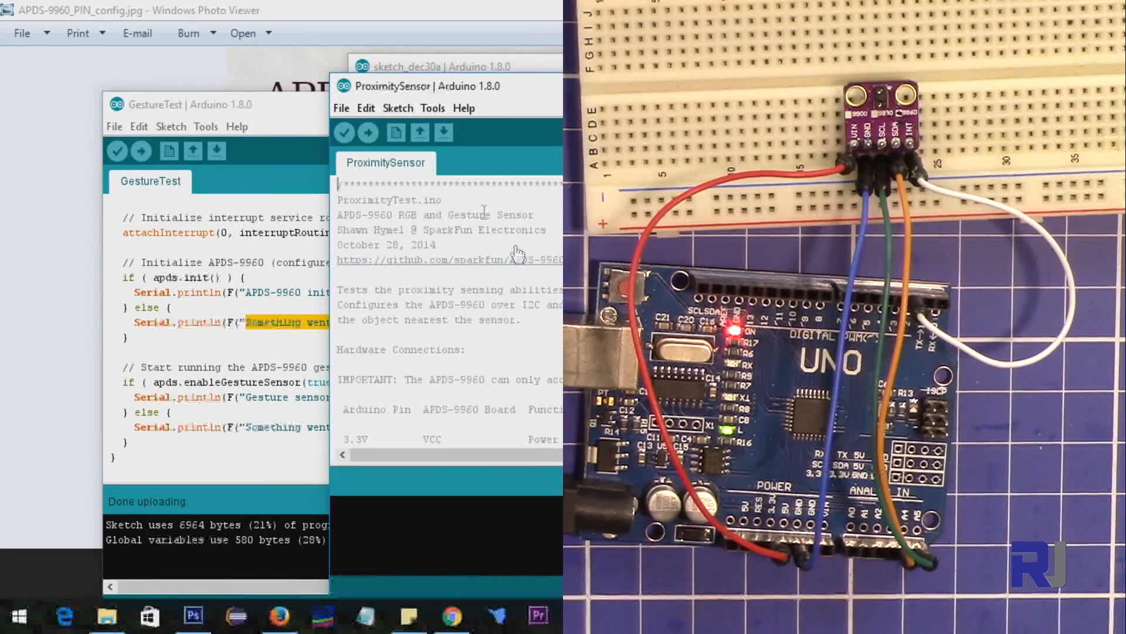
# Step: Run ProximitySensor and watch proximity values rise as a hand approaches
pyautogui.click(367, 133)
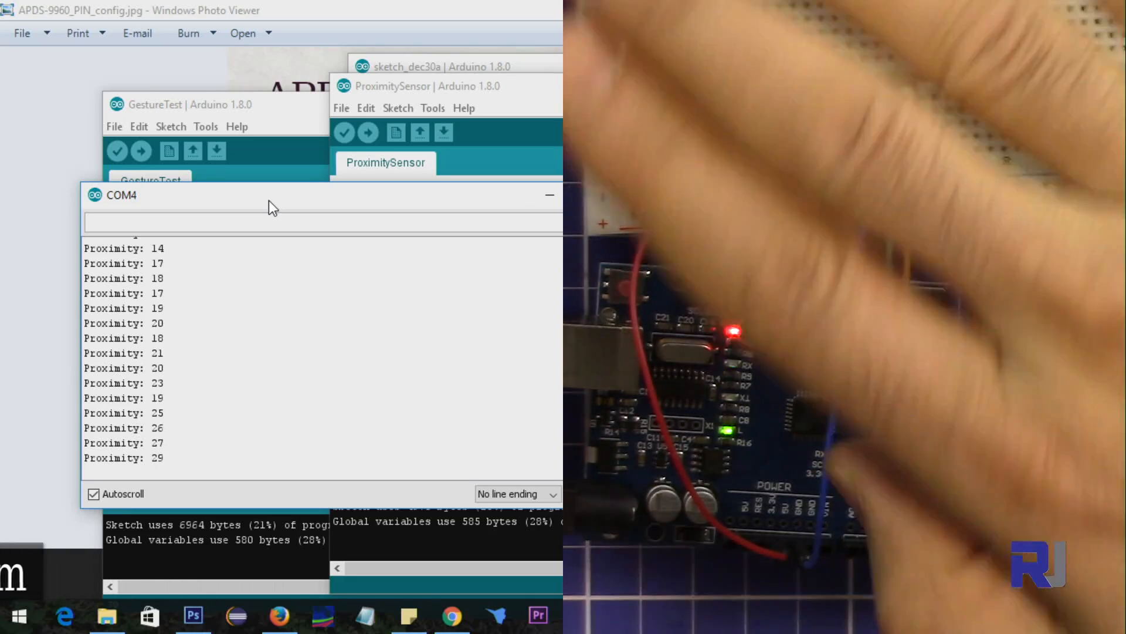
# Step: Open ColorSensor, scroll to its loop, and highlight the Ambient and Red labels
pyautogui.click(342, 108)
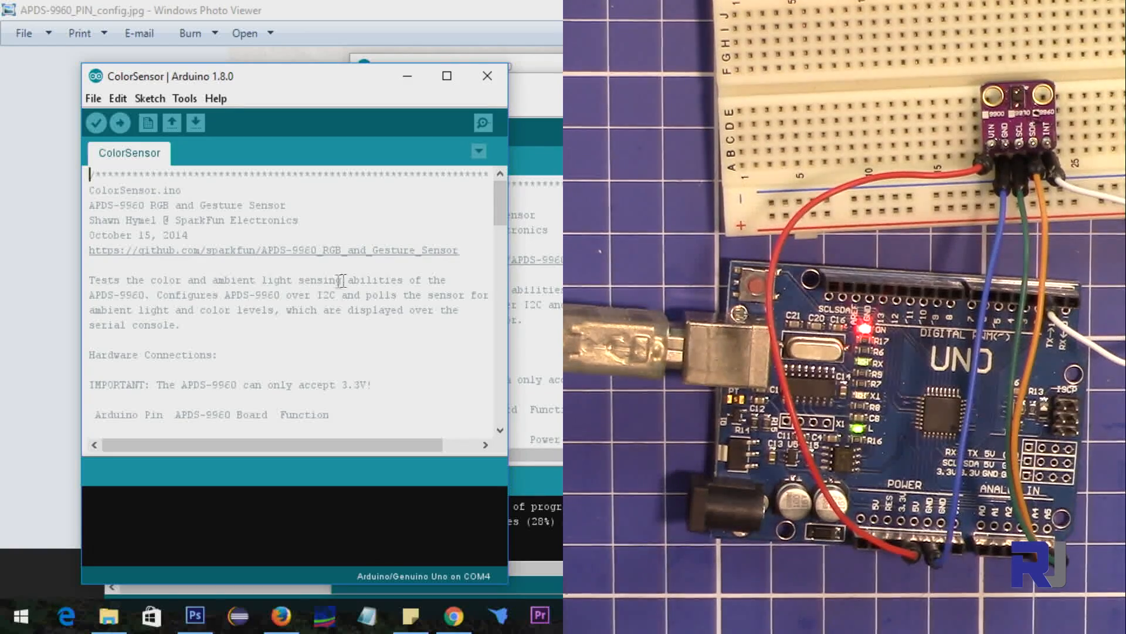
pyautogui.moveTo(205, 300)
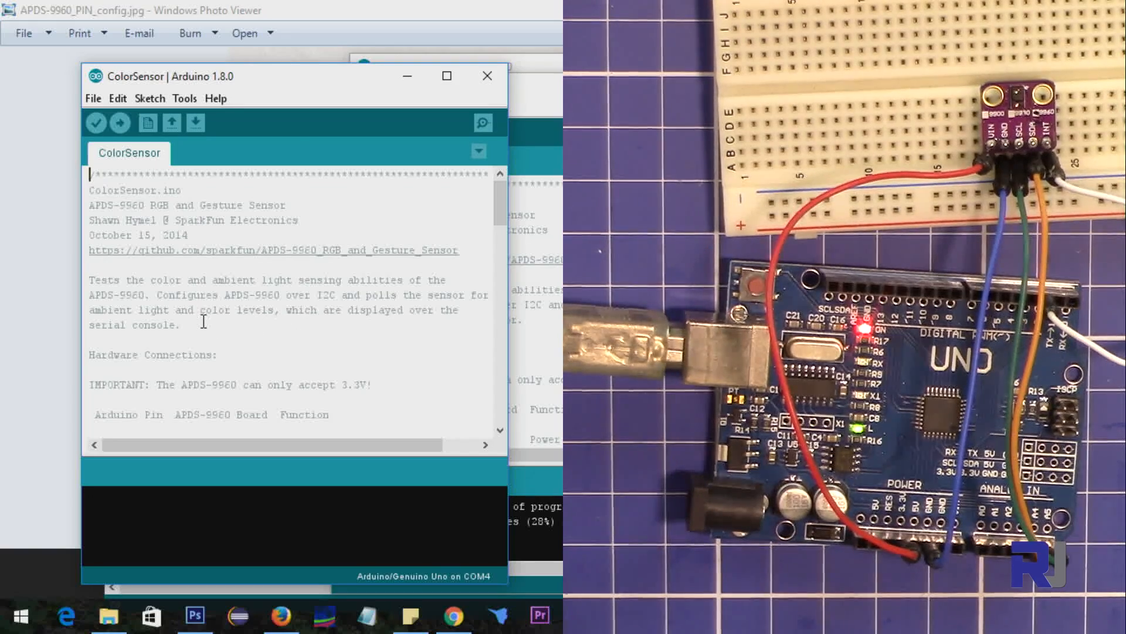
pyautogui.scroll(-3)
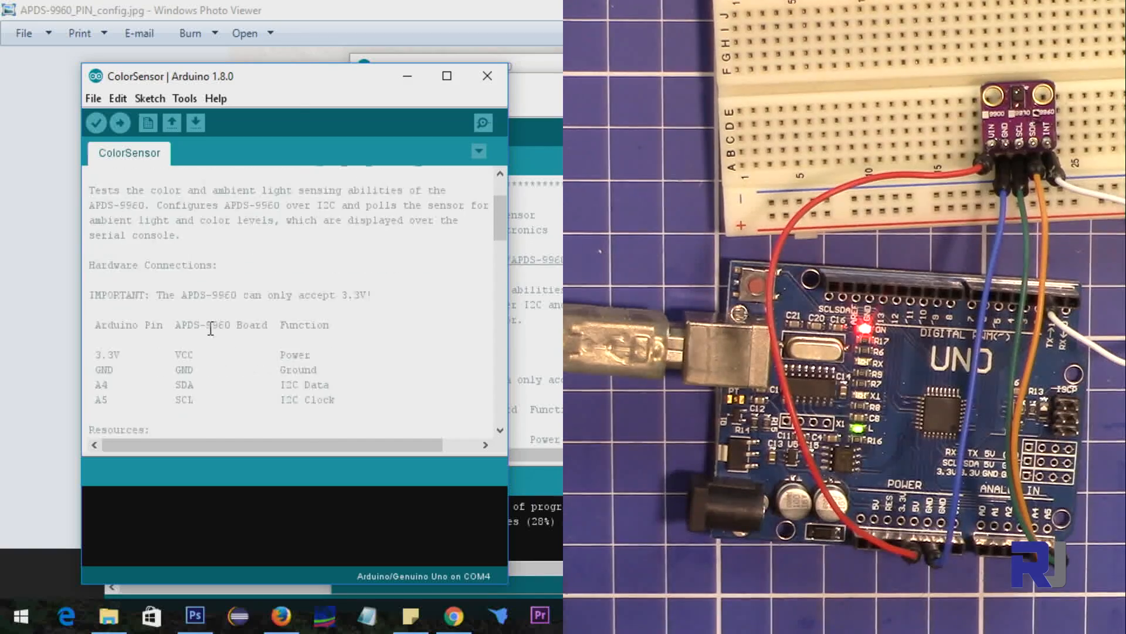
pyautogui.scroll(-3)
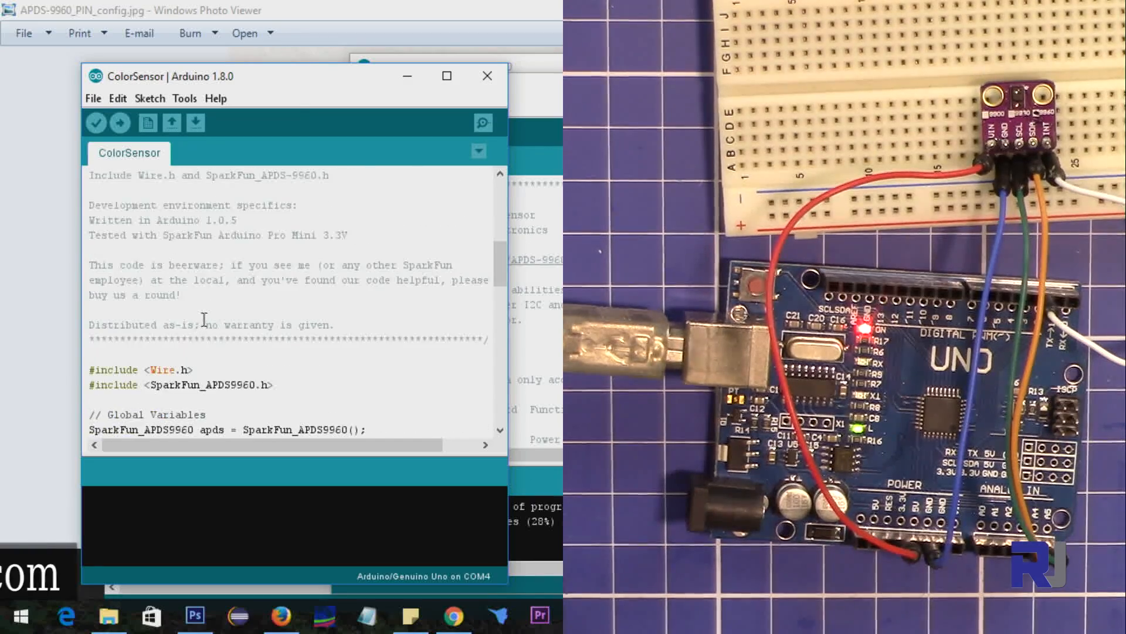
pyautogui.scroll(-3)
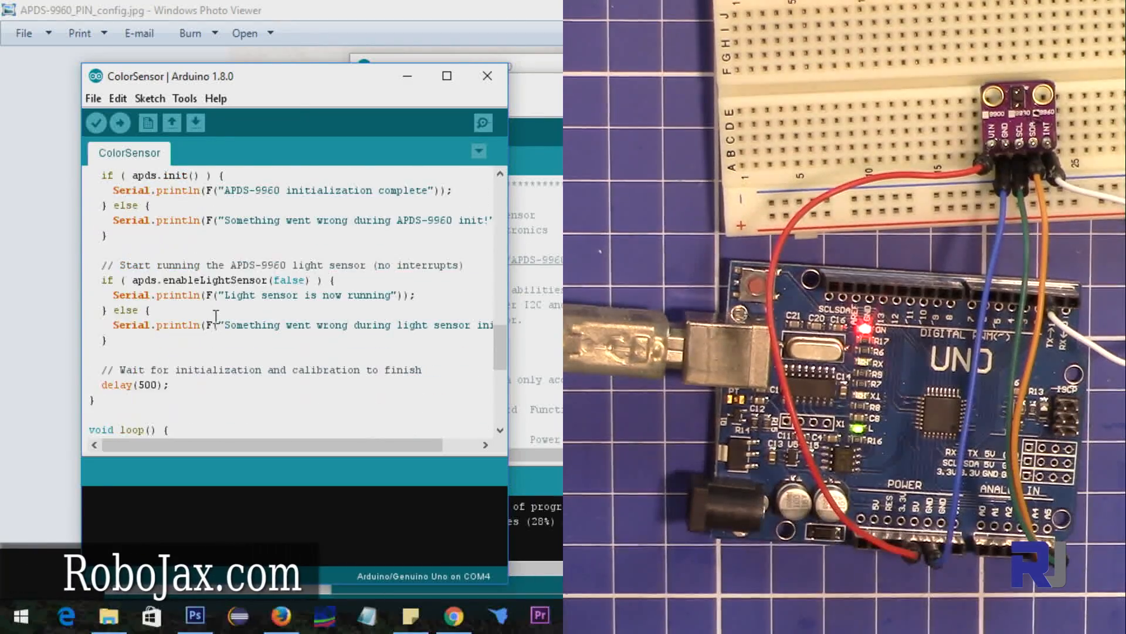
pyautogui.scroll(-3)
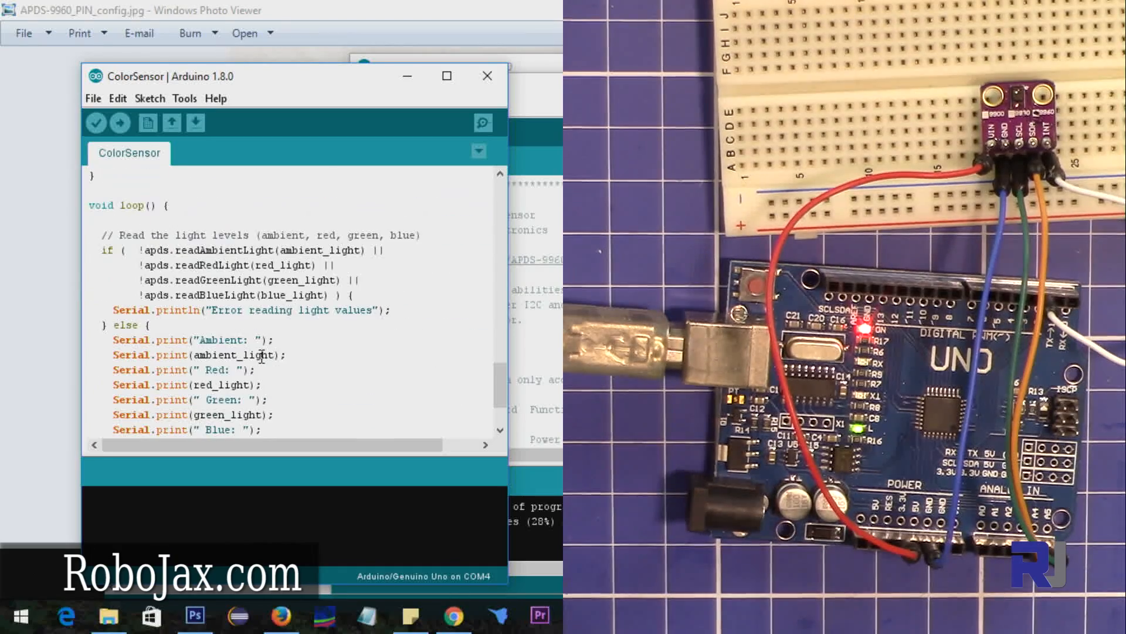
pyautogui.scroll(-3)
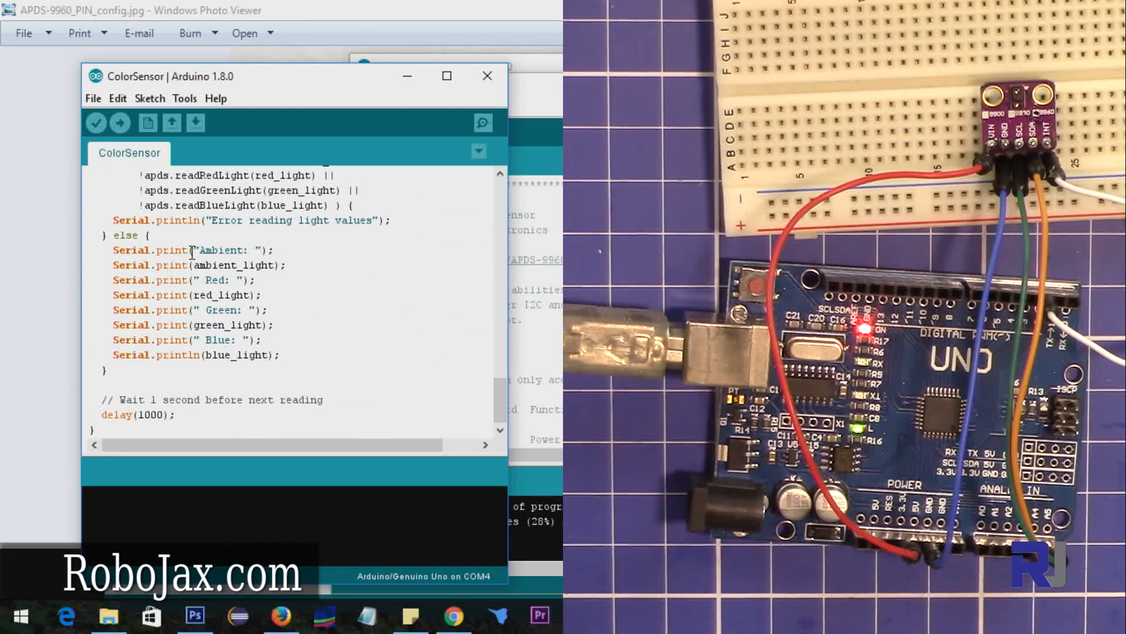
pyautogui.doubleClick(222, 250)
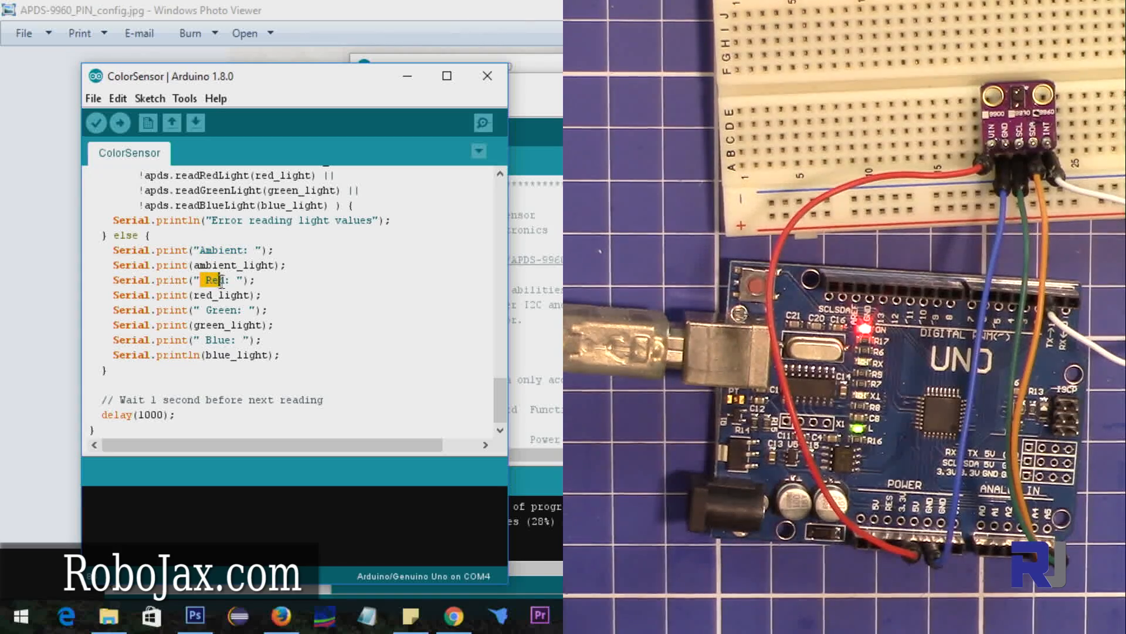
pyautogui.doubleClick(219, 310)
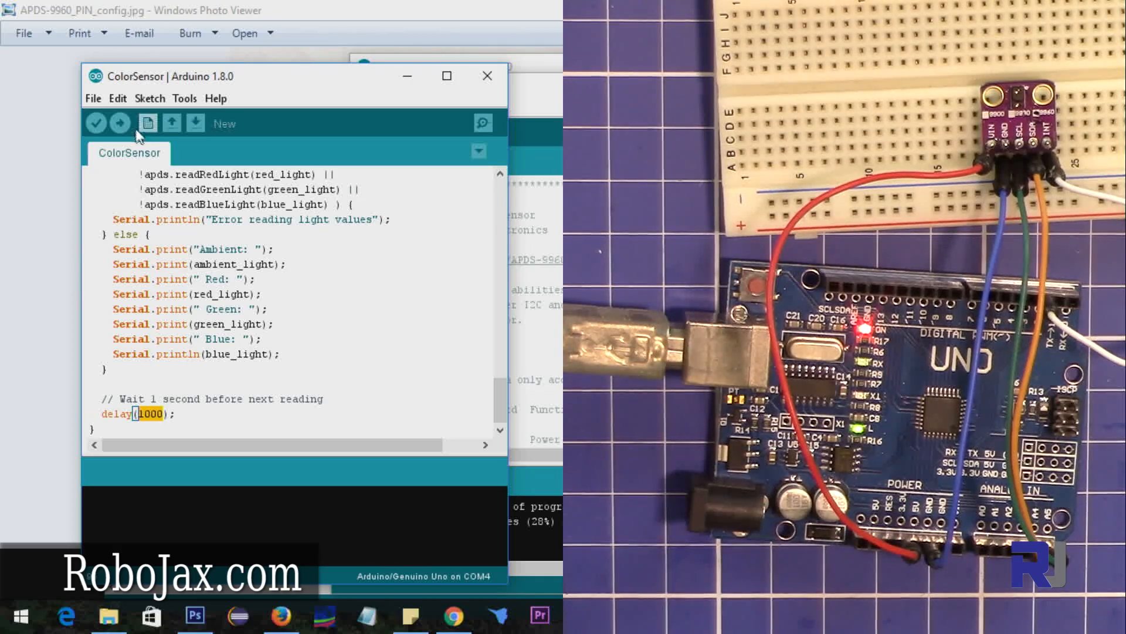
# Step: Upload ColorSensor, open the COM4 serial monitor, and toggle Autoscroll off and on
pyautogui.click(119, 122)
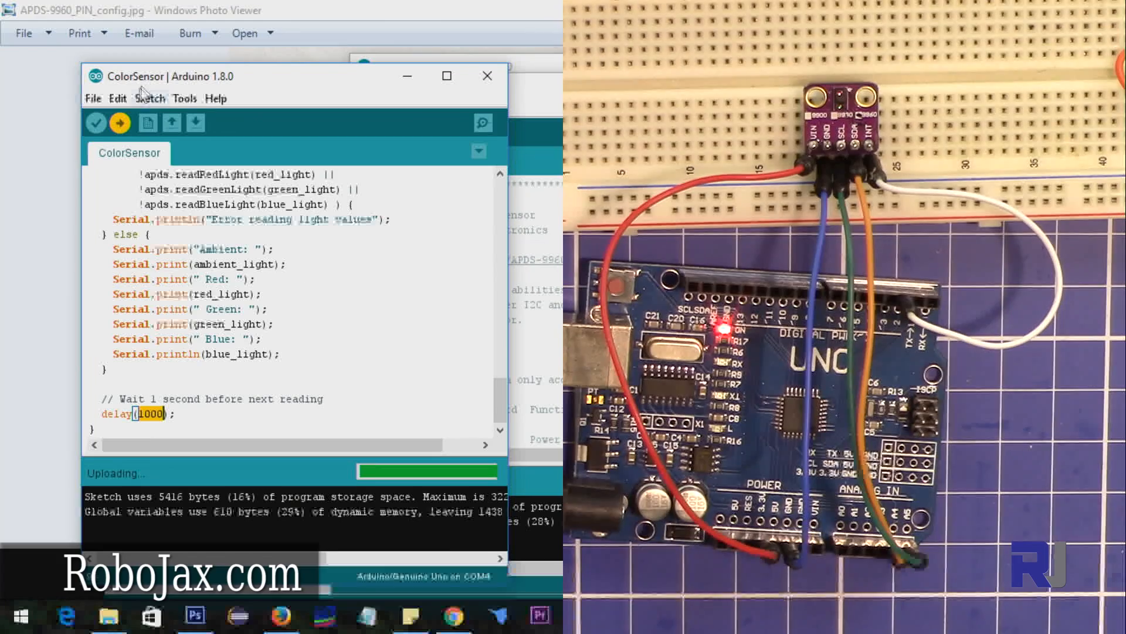
pyautogui.click(184, 98)
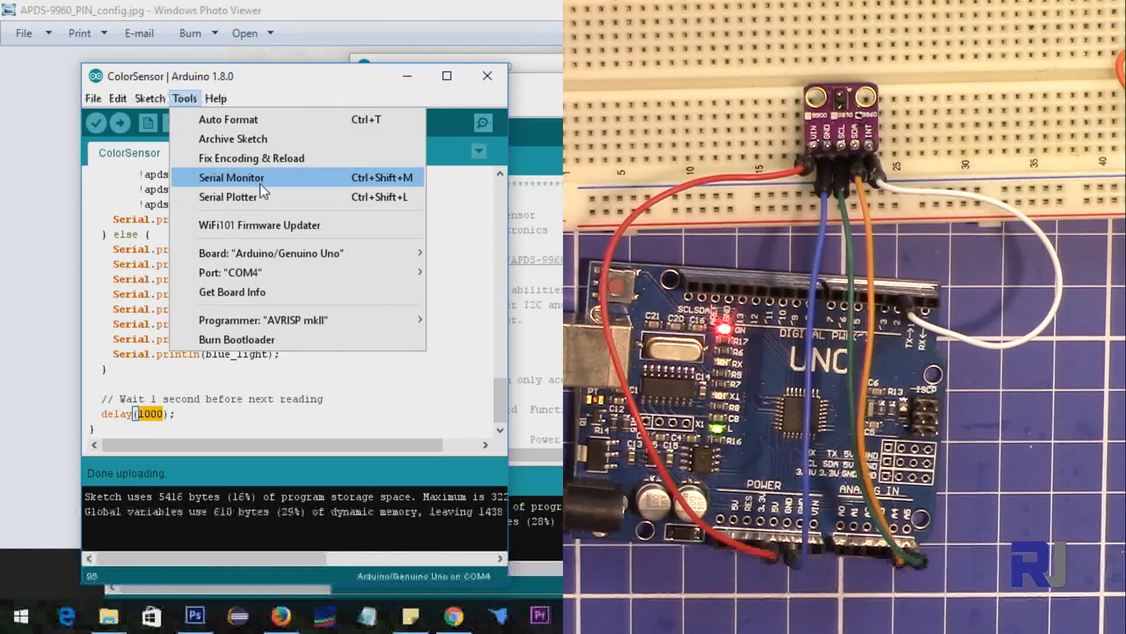
pyautogui.click(231, 178)
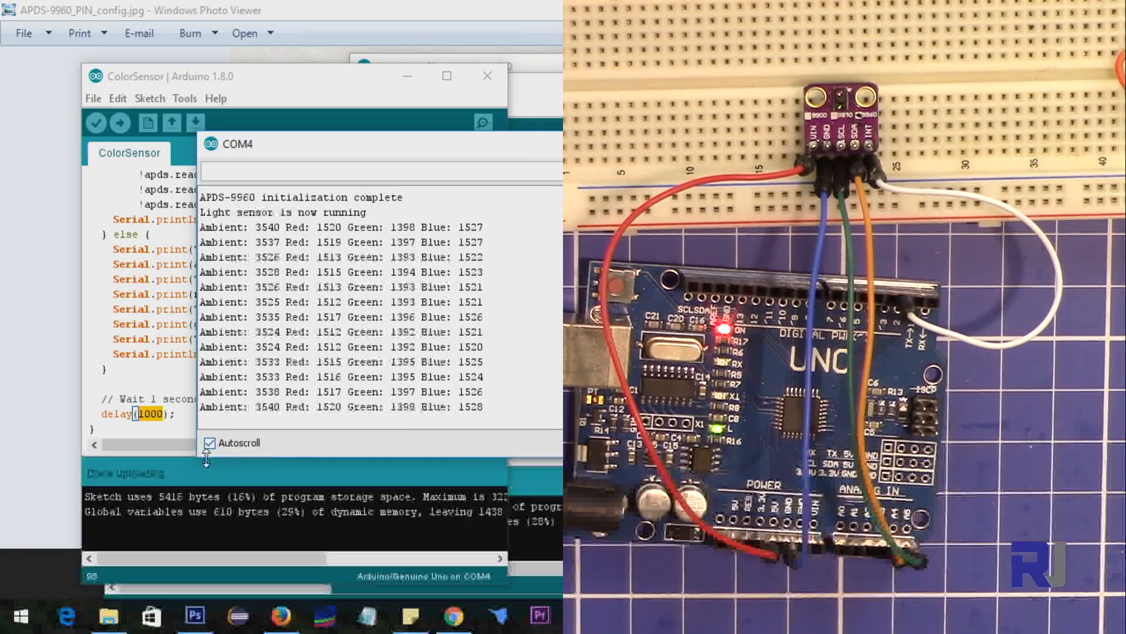
pyautogui.click(211, 443)
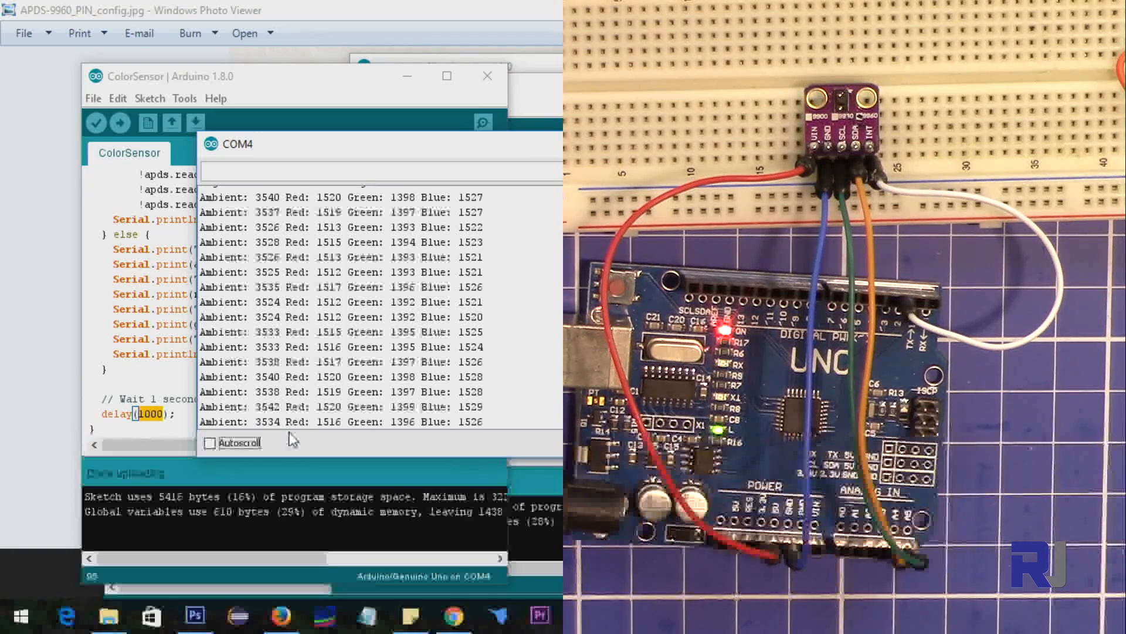
pyautogui.moveTo(322, 207)
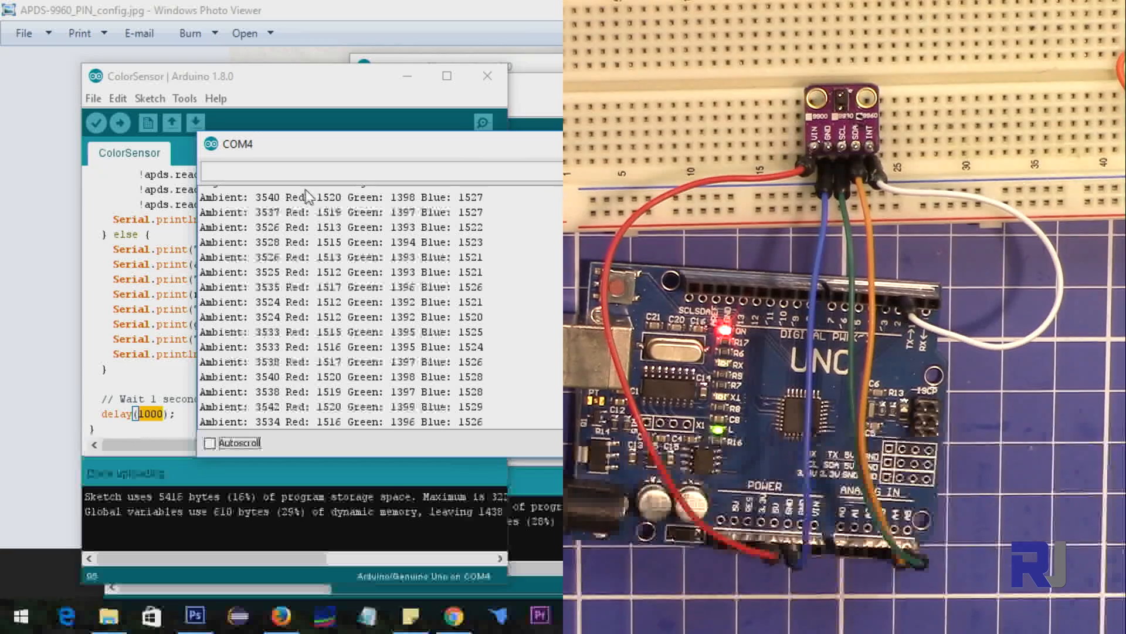
pyautogui.click(210, 442)
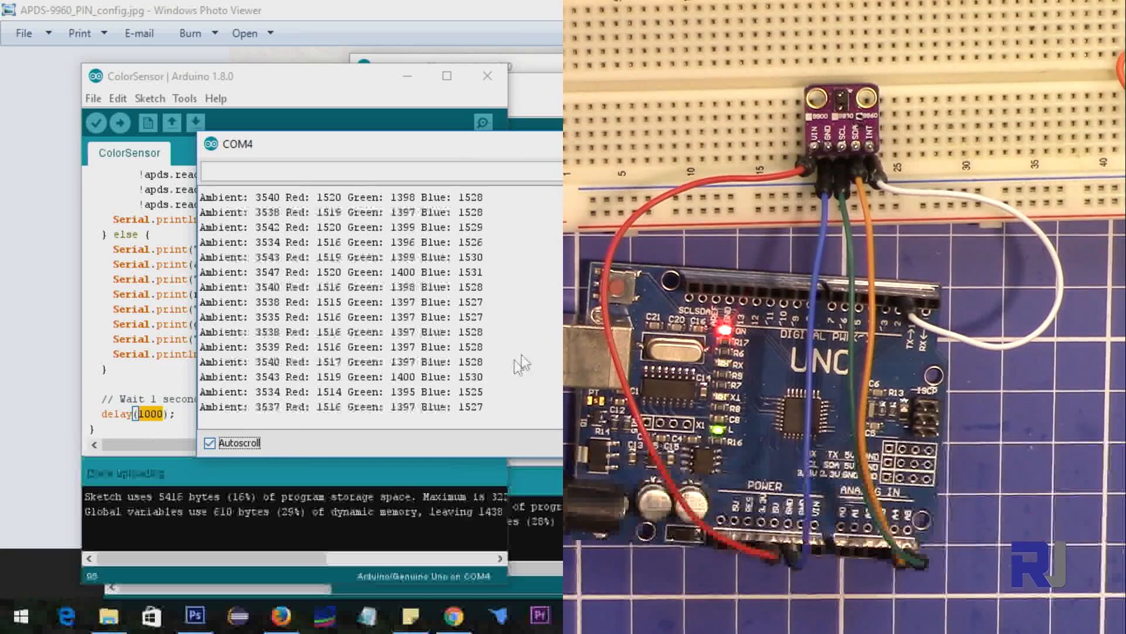